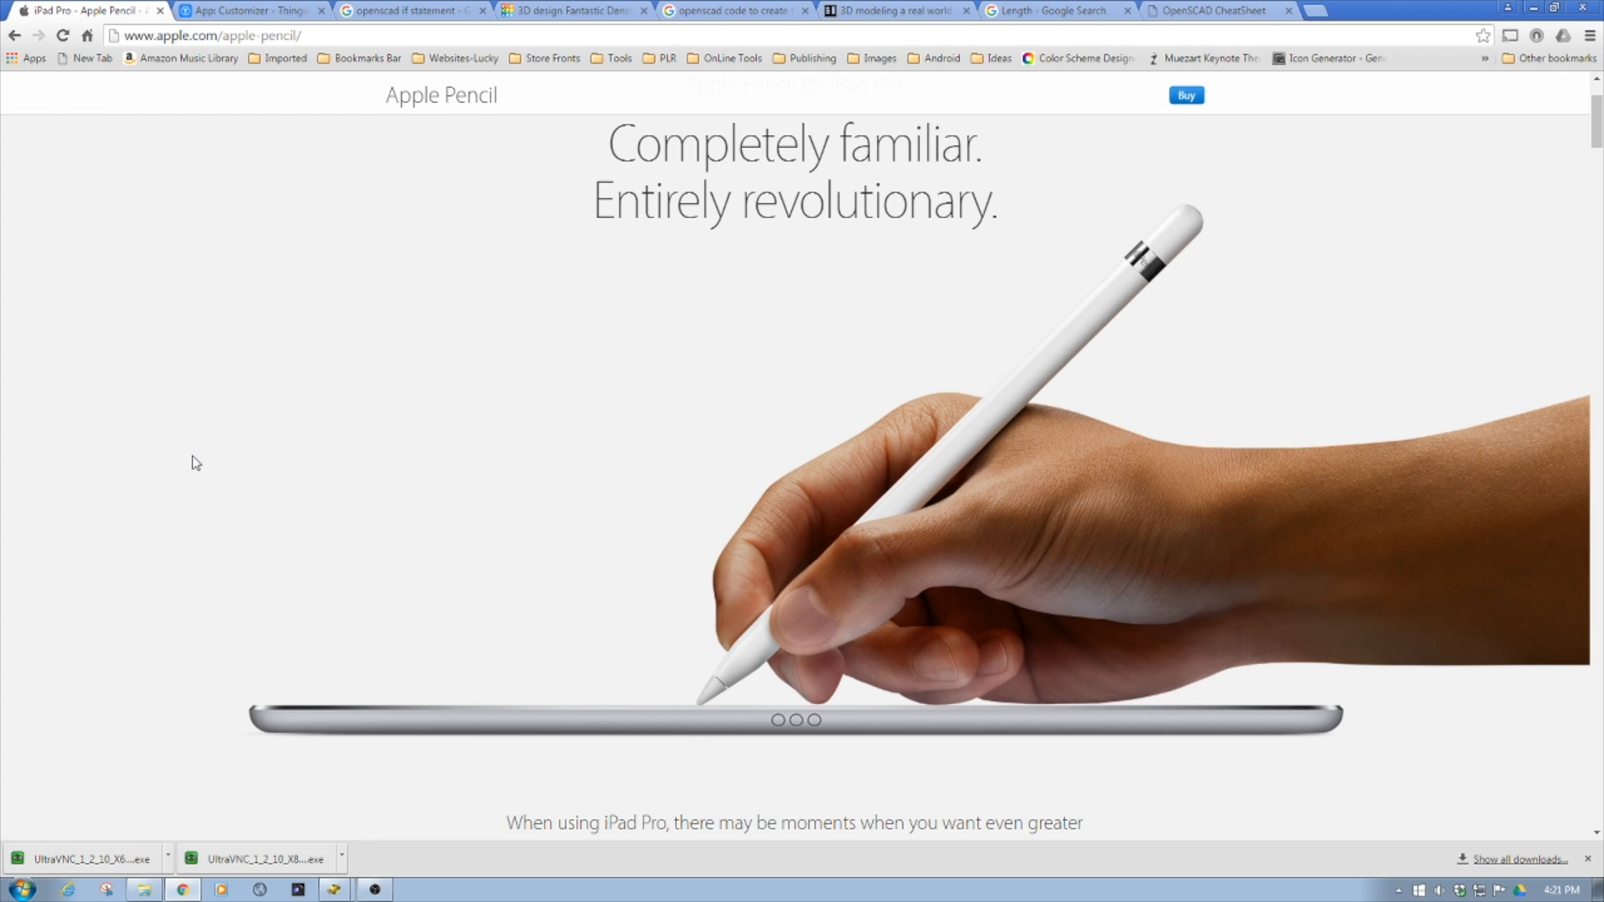
mouse_move(863, 515)
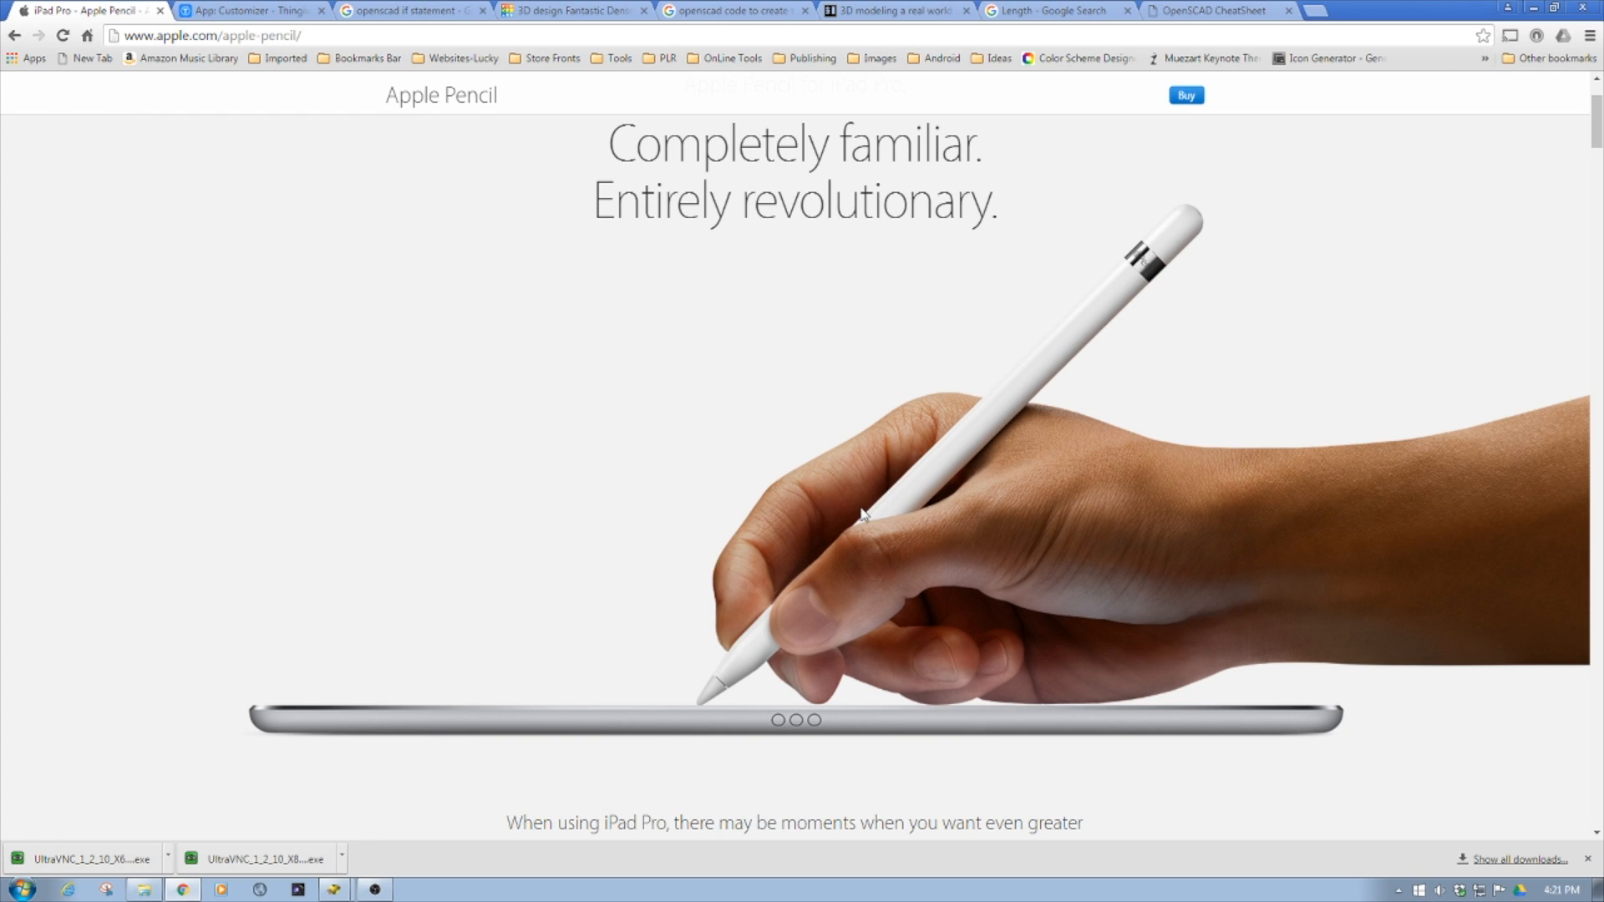
mouse_move(747, 661)
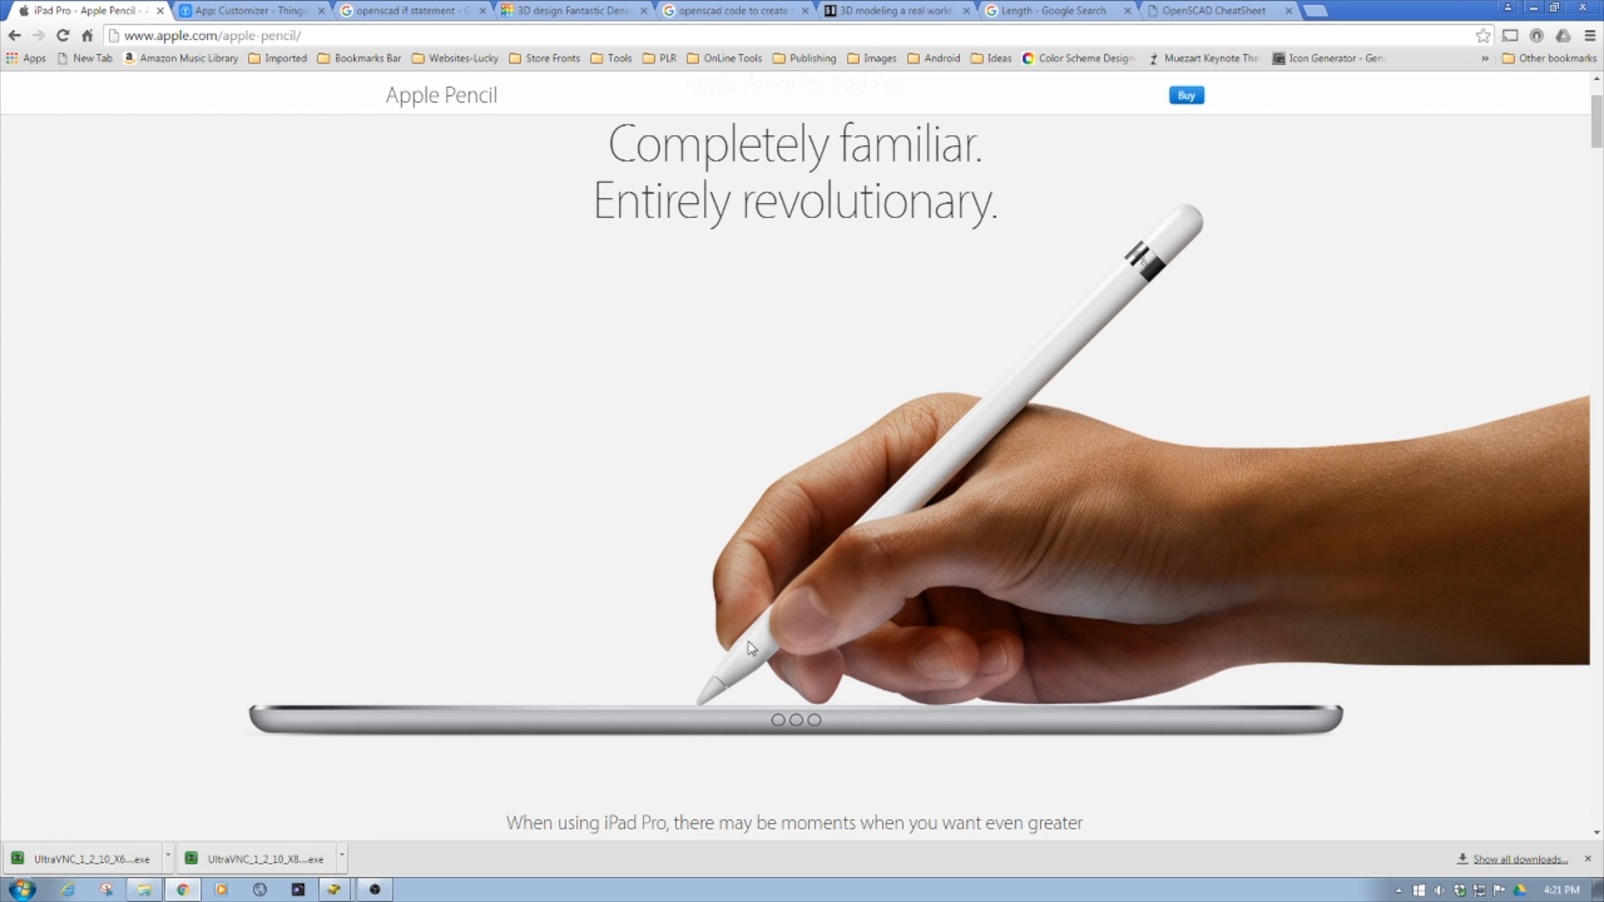
mouse_move(682, 516)
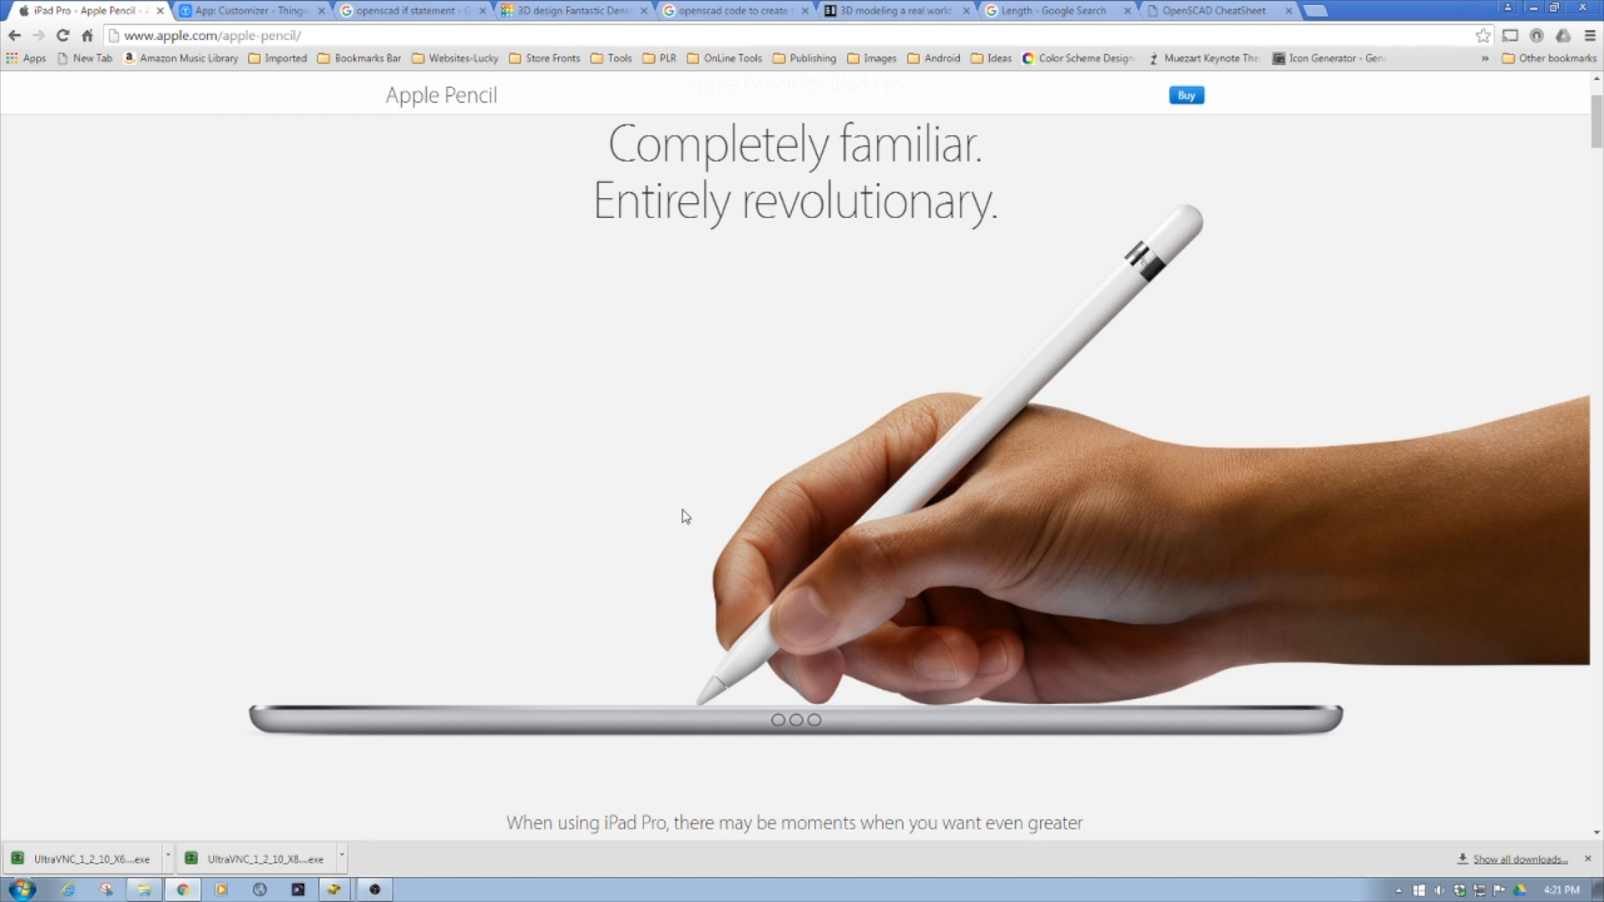
mouse_move(634, 499)
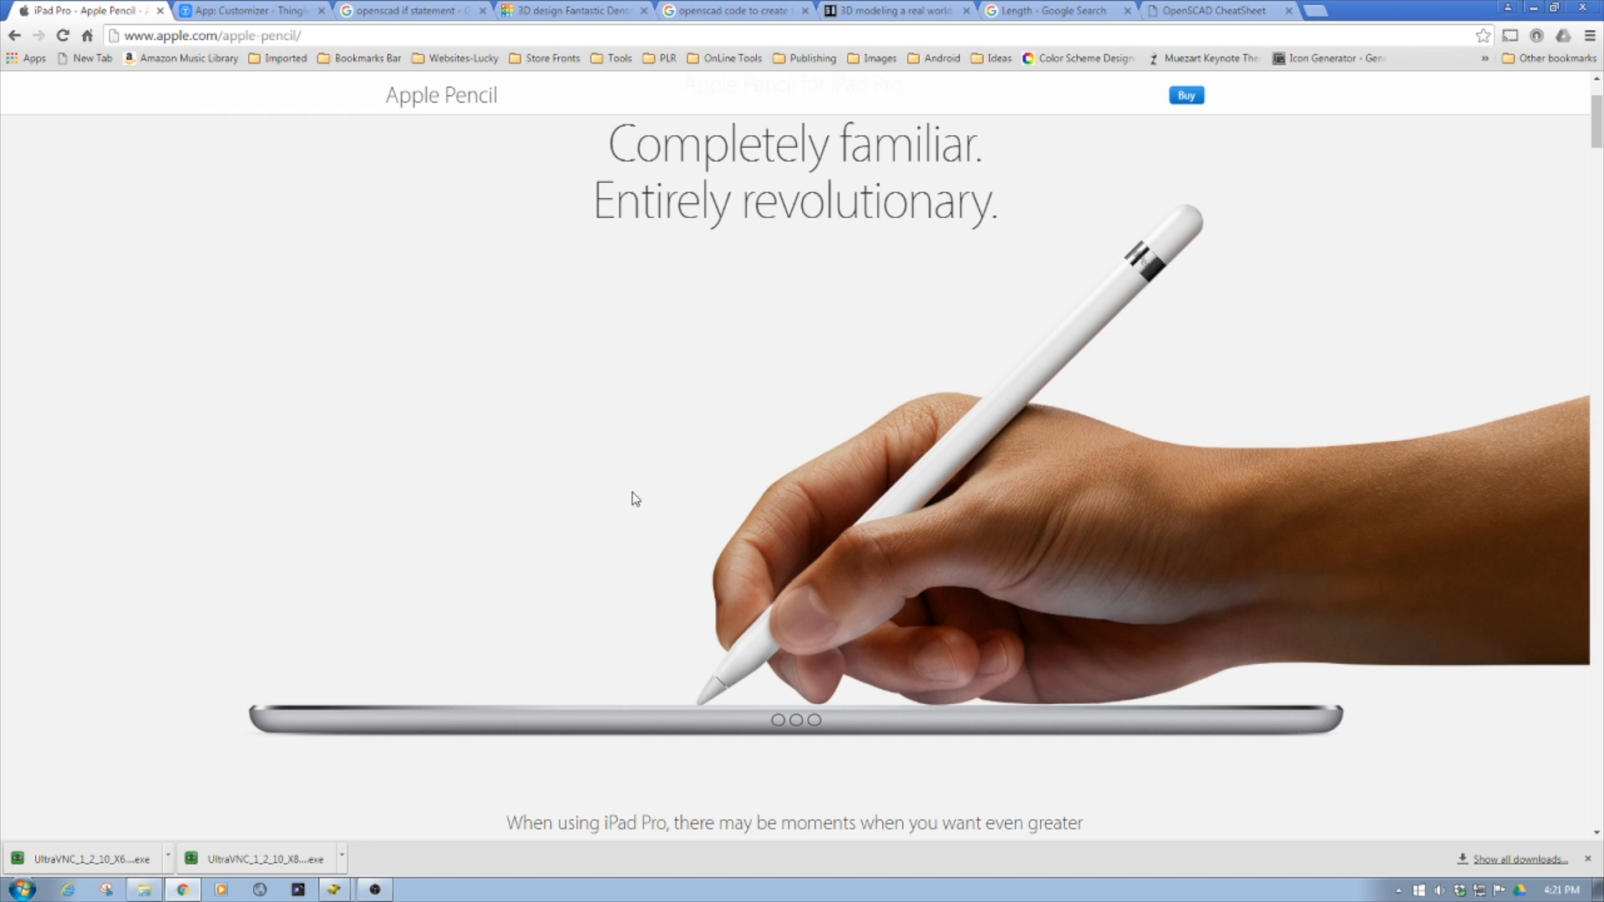
mouse_move(627, 499)
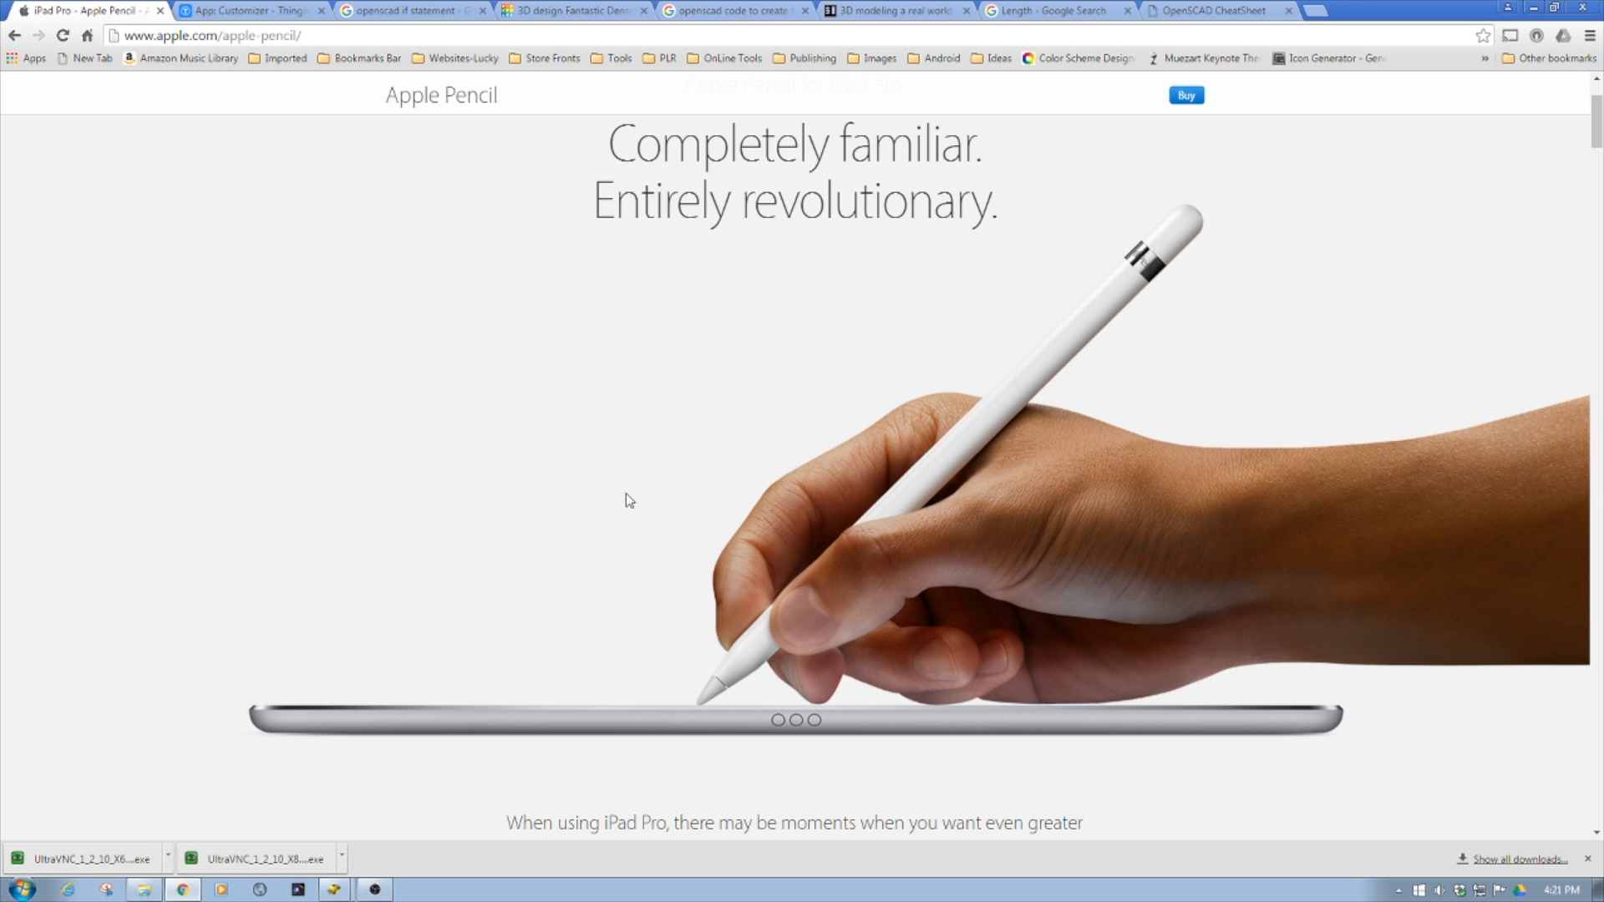
mouse_move(1134, 292)
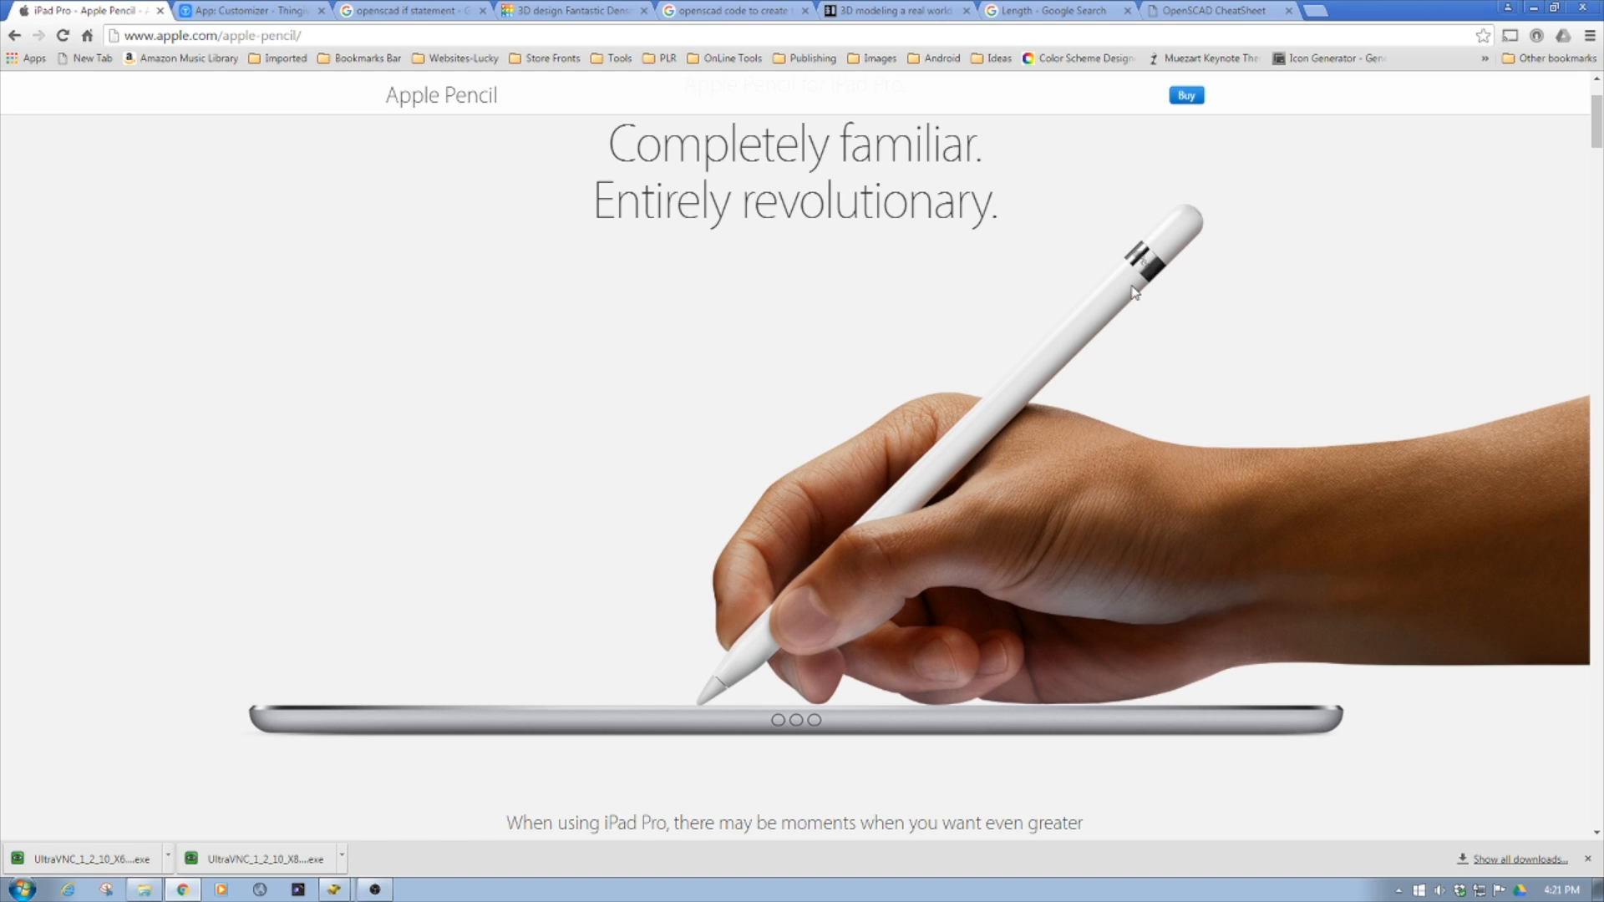
mouse_move(1055, 353)
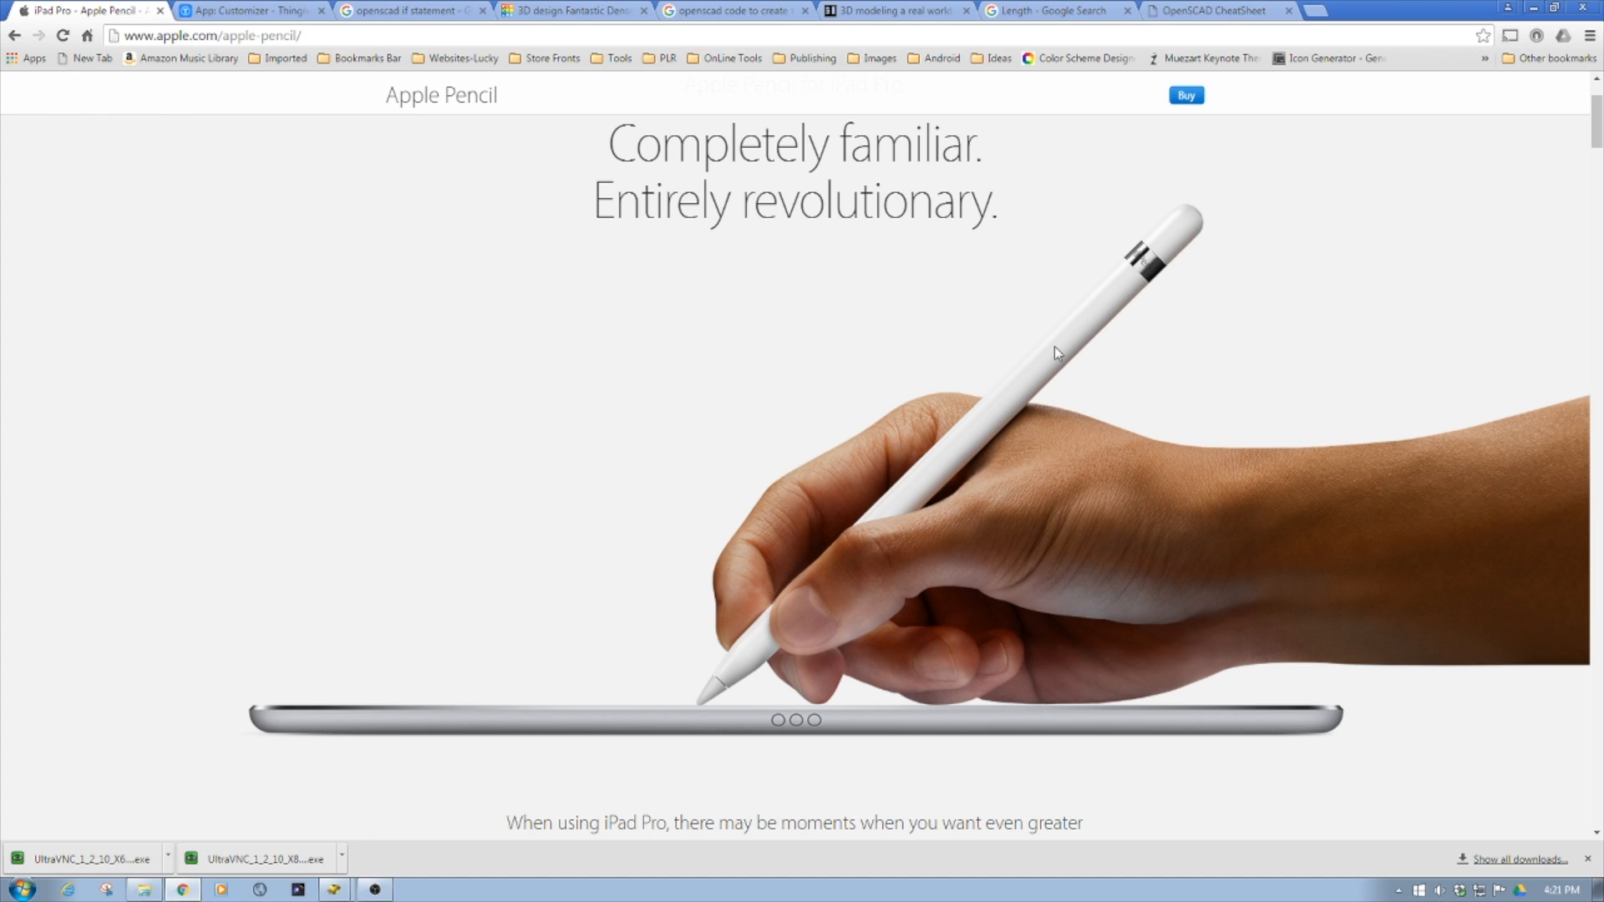
mouse_move(881, 298)
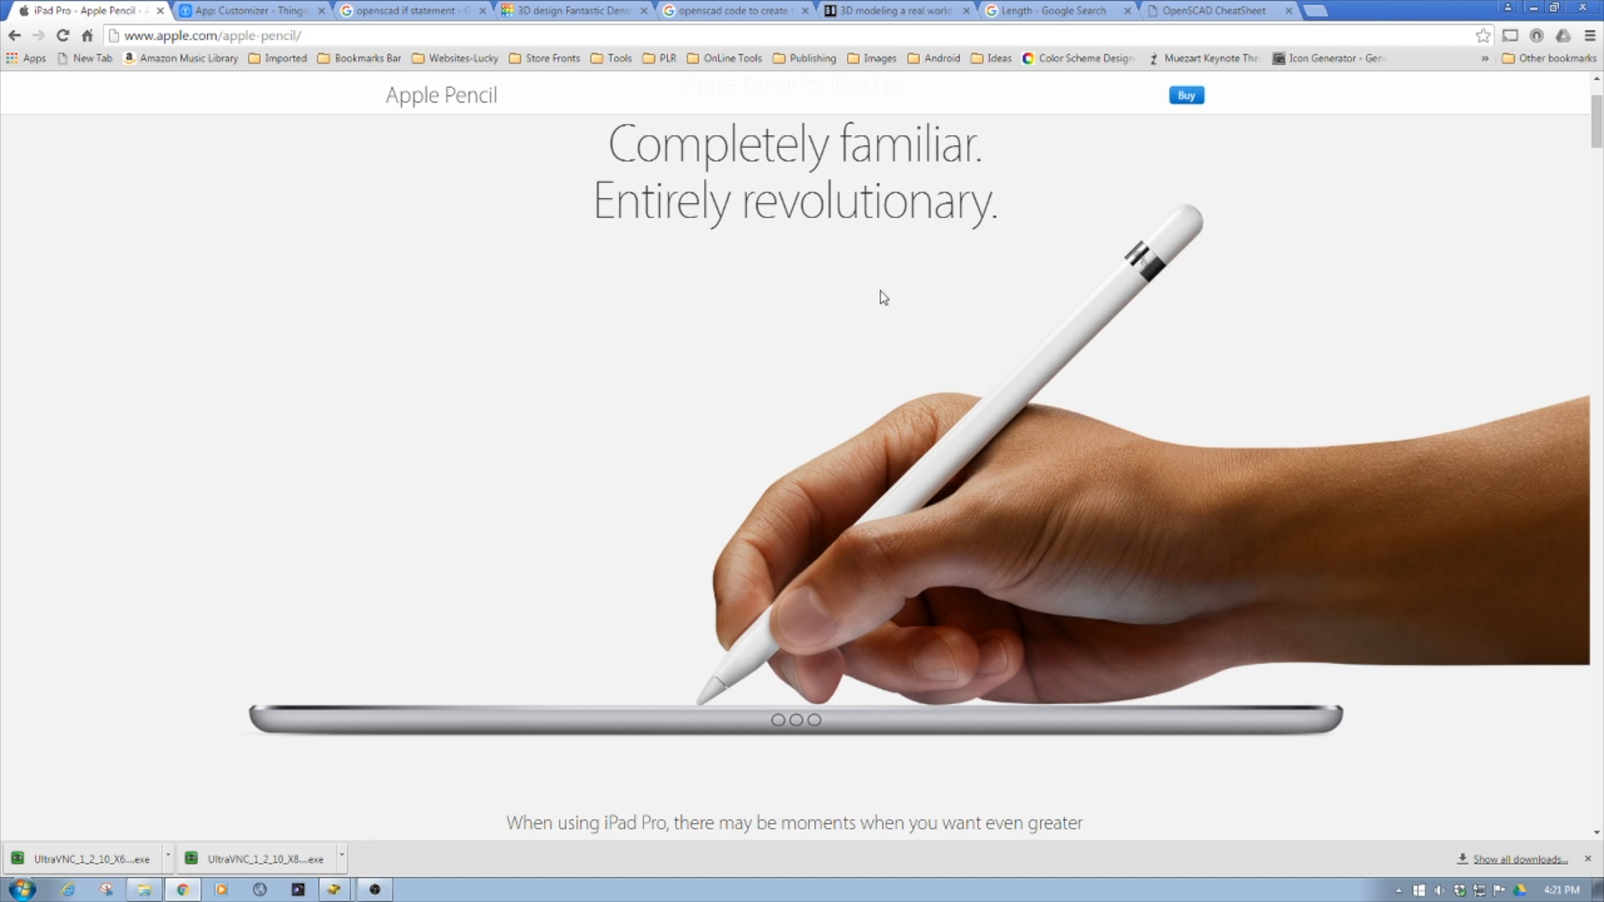
mouse_move(880, 301)
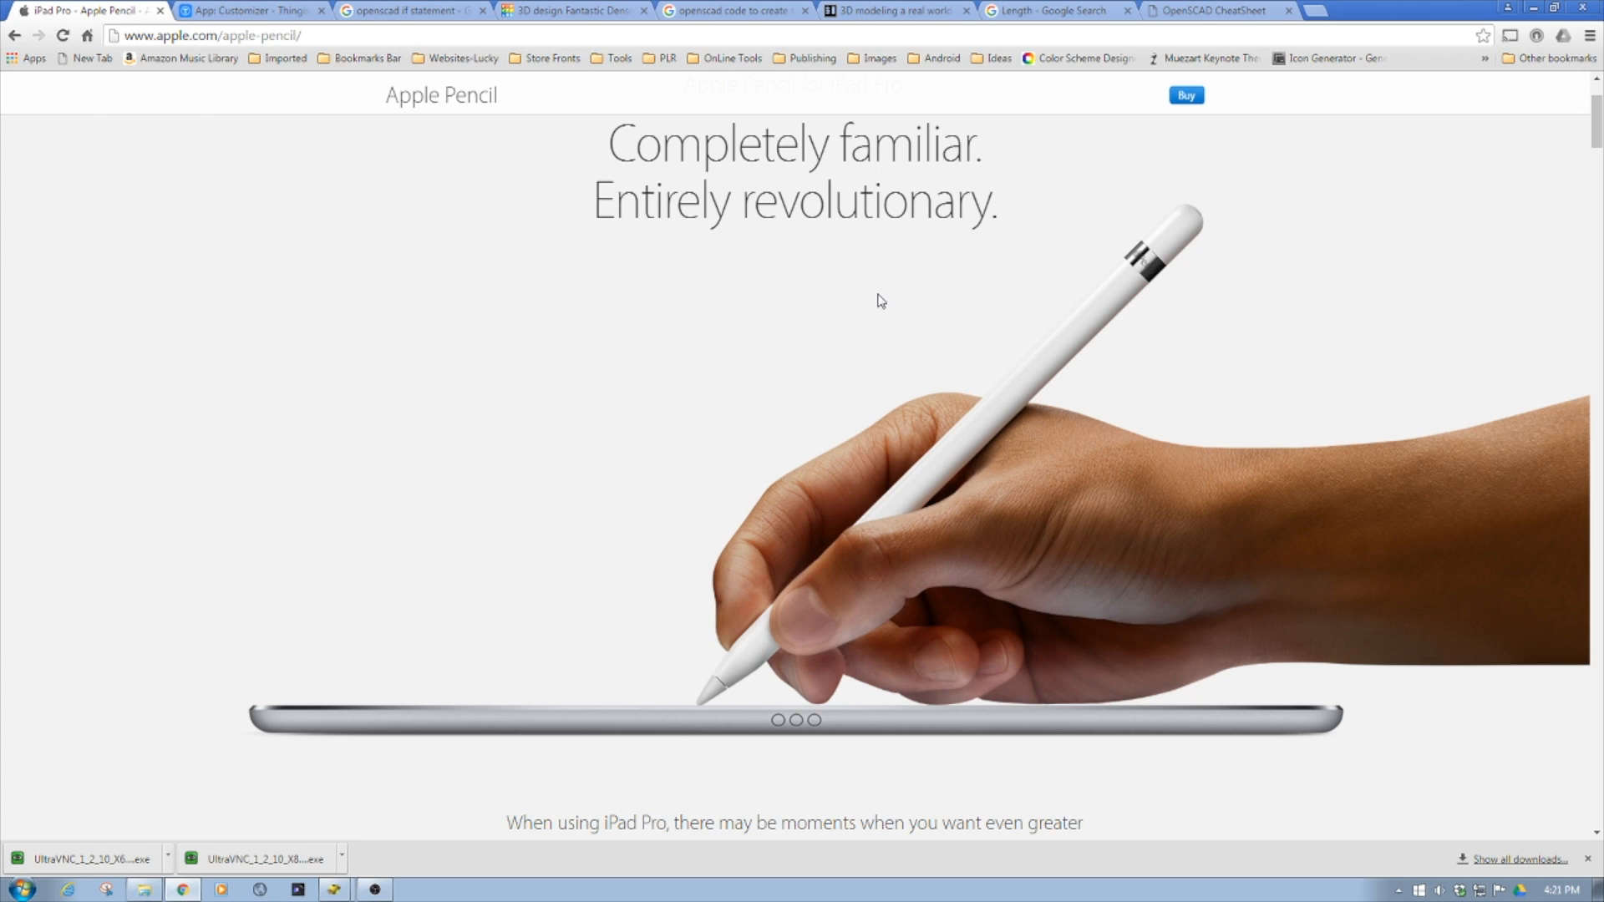
mouse_move(1091, 332)
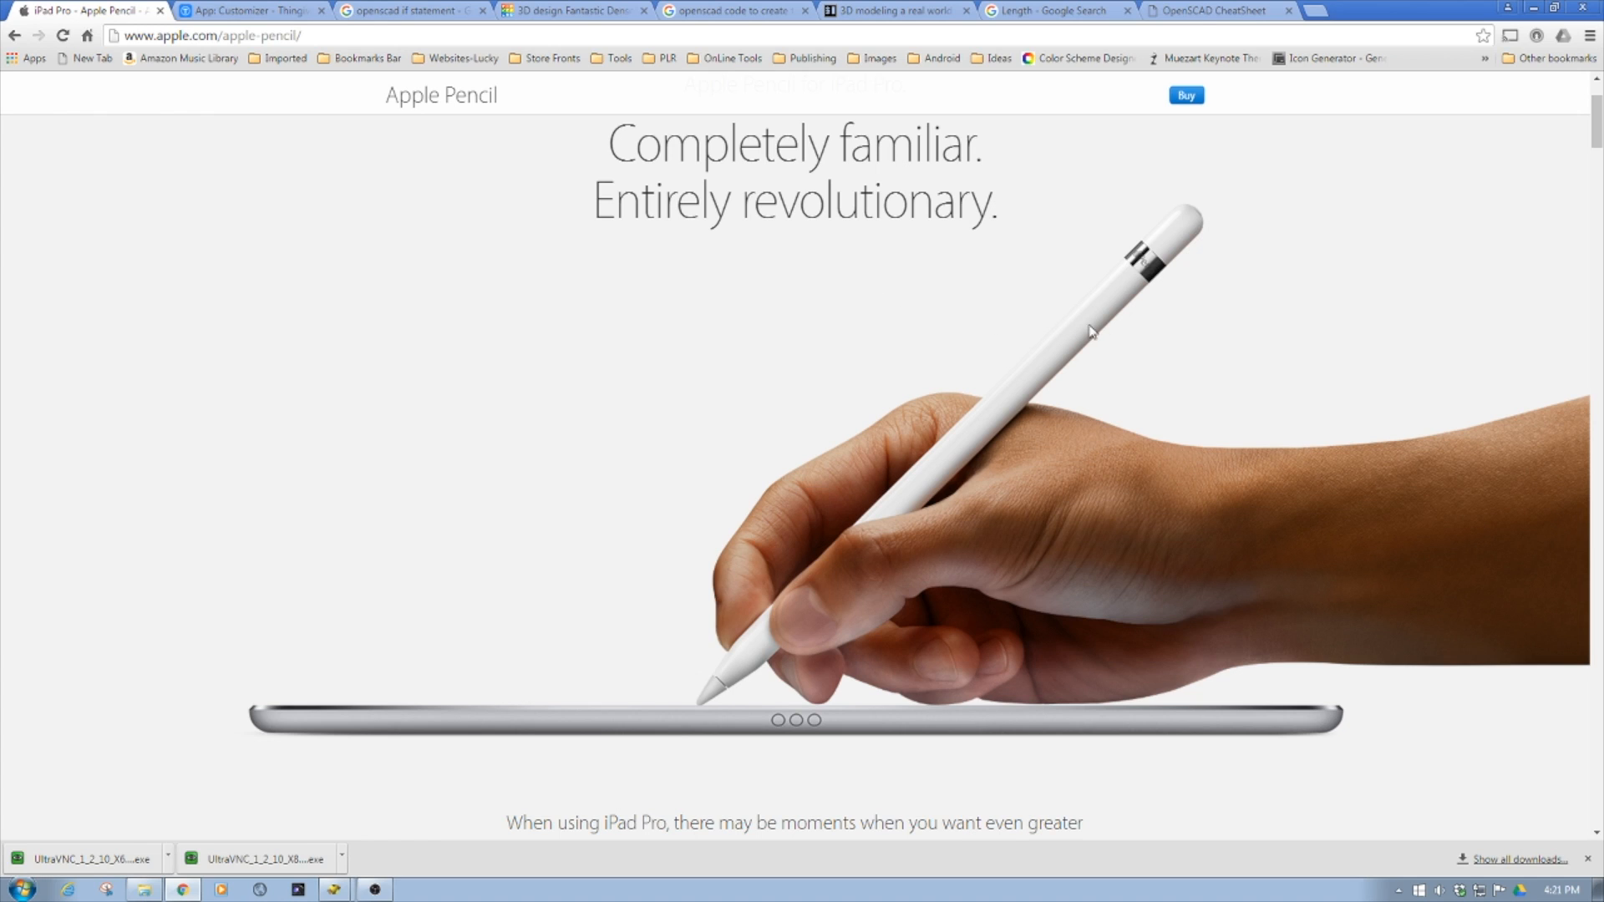
mouse_move(1066, 445)
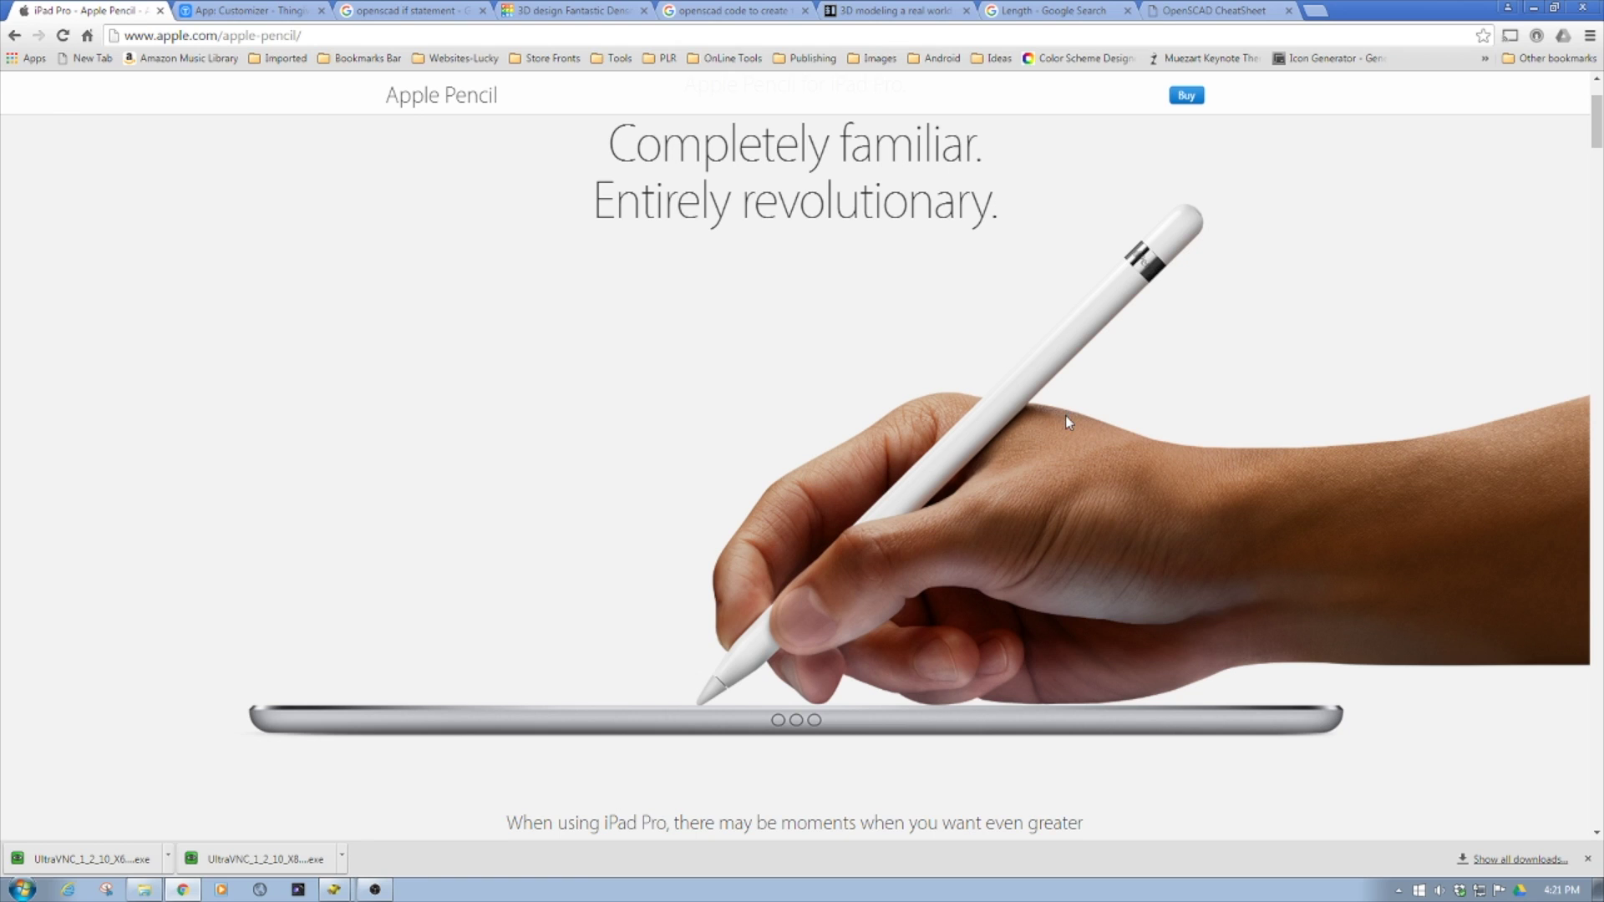
mouse_move(1114, 323)
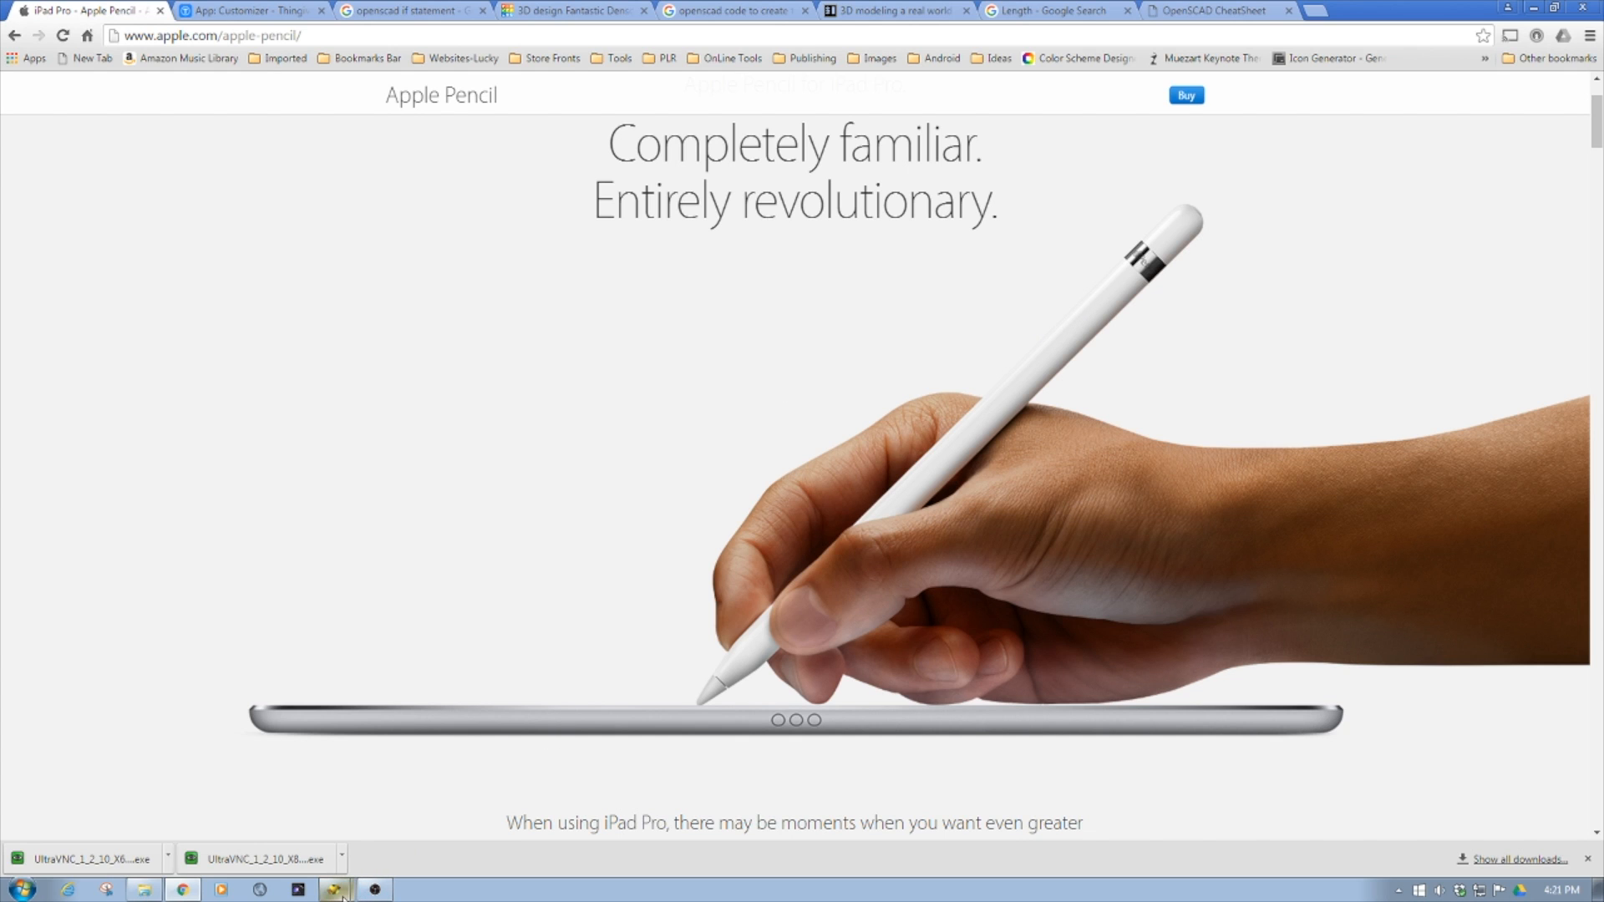
Bring up the Thingiverse pencil clip page and the link menu for 'Open in Customizer'.
left_click(334, 889)
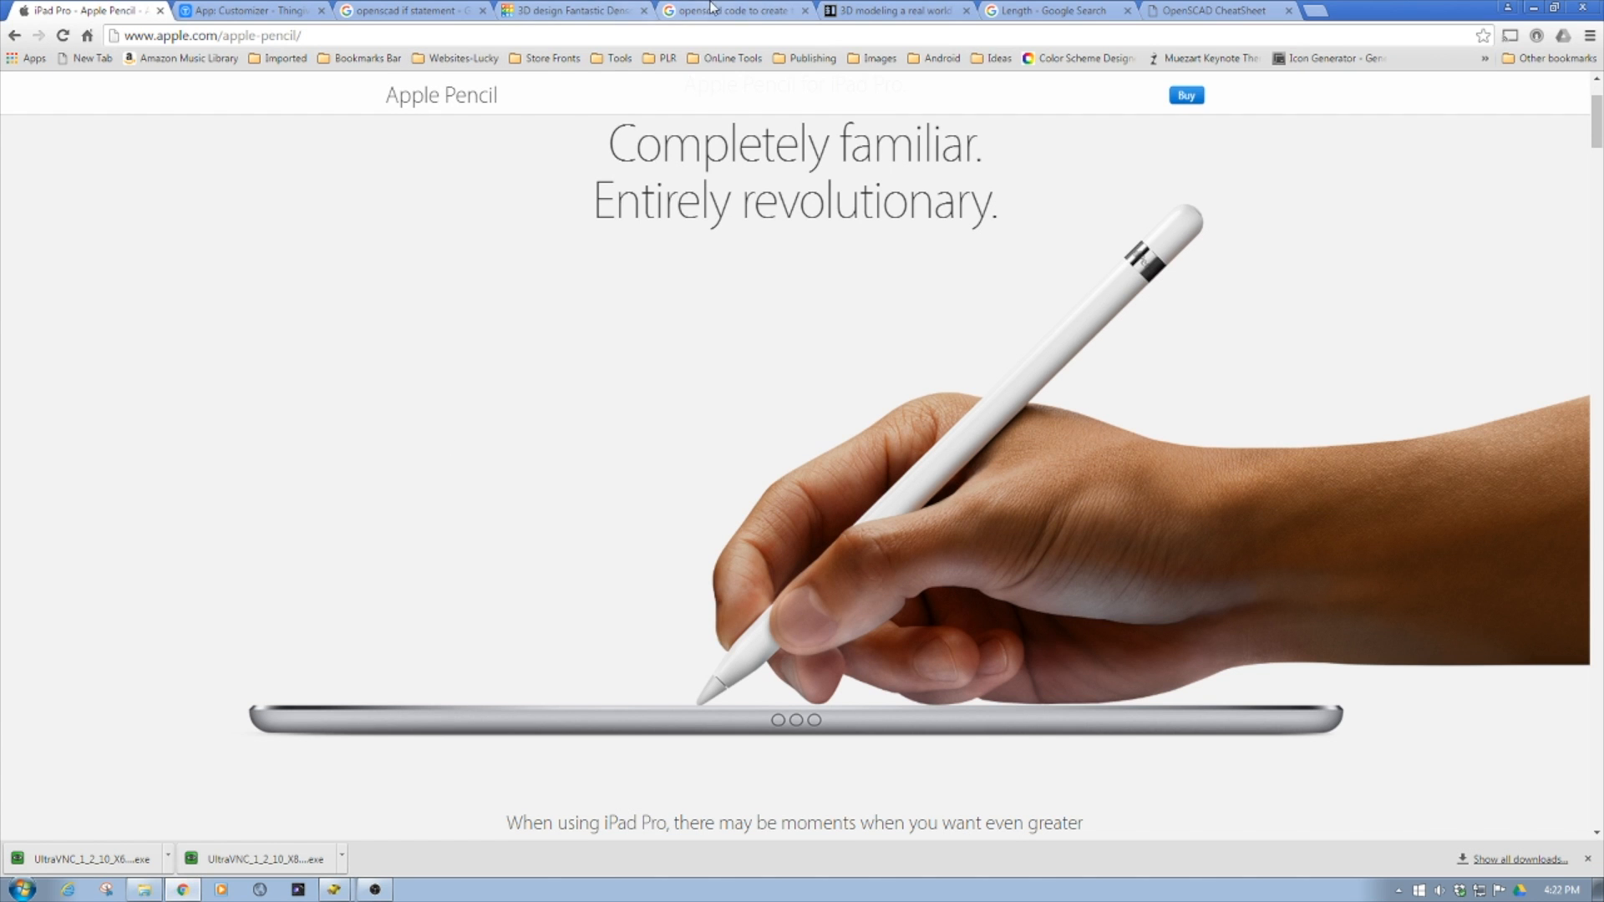
left_click(250, 11)
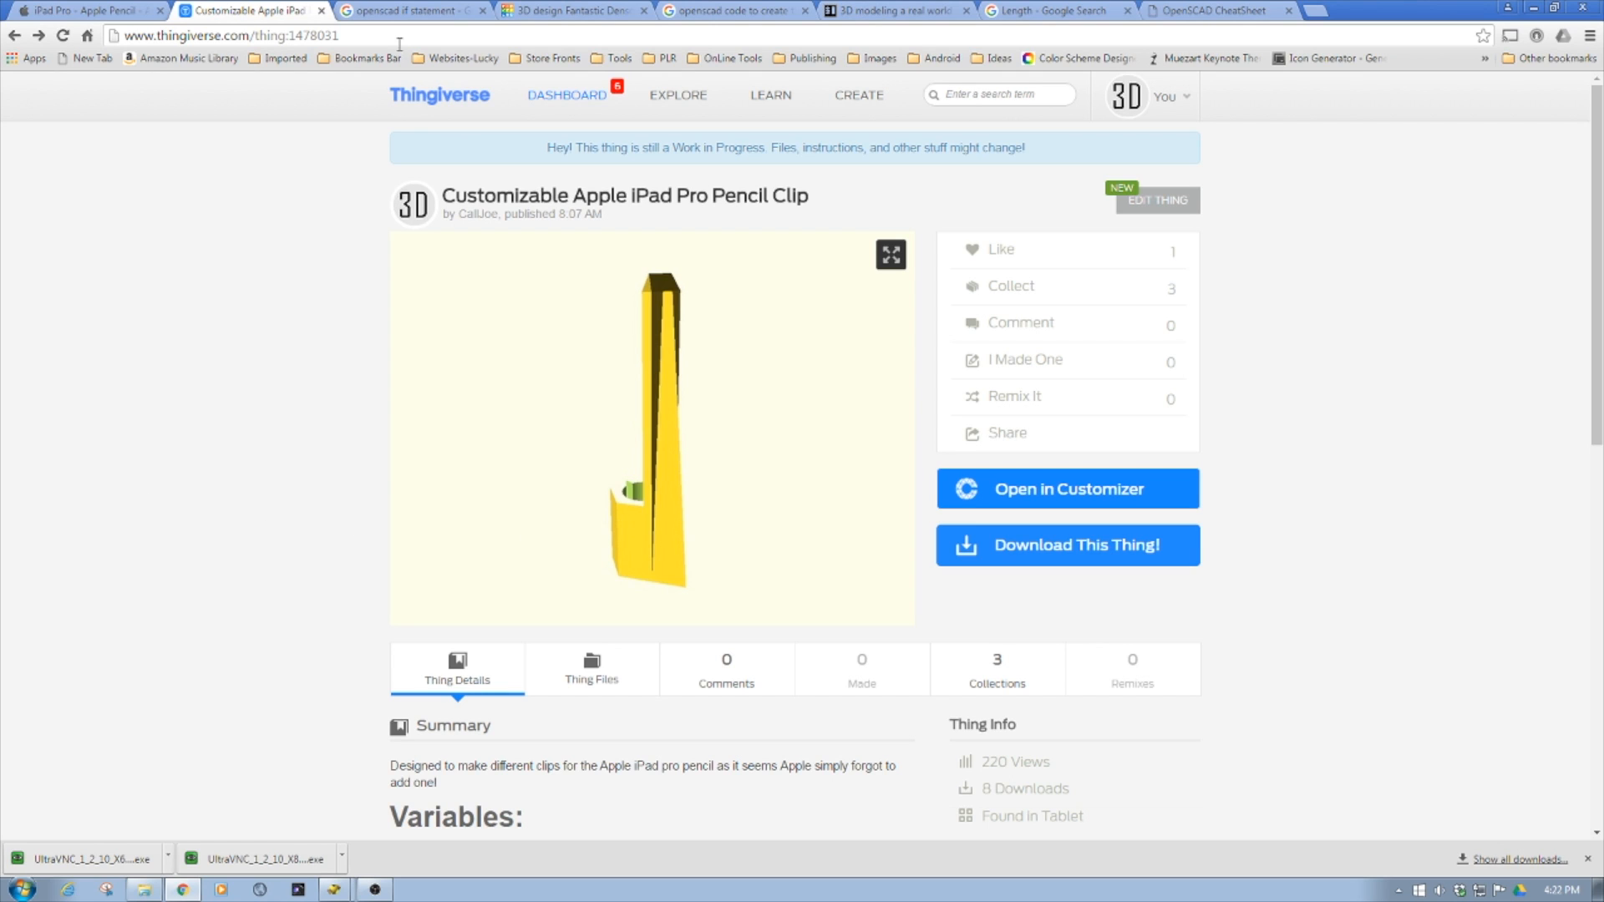
mouse_move(321, 431)
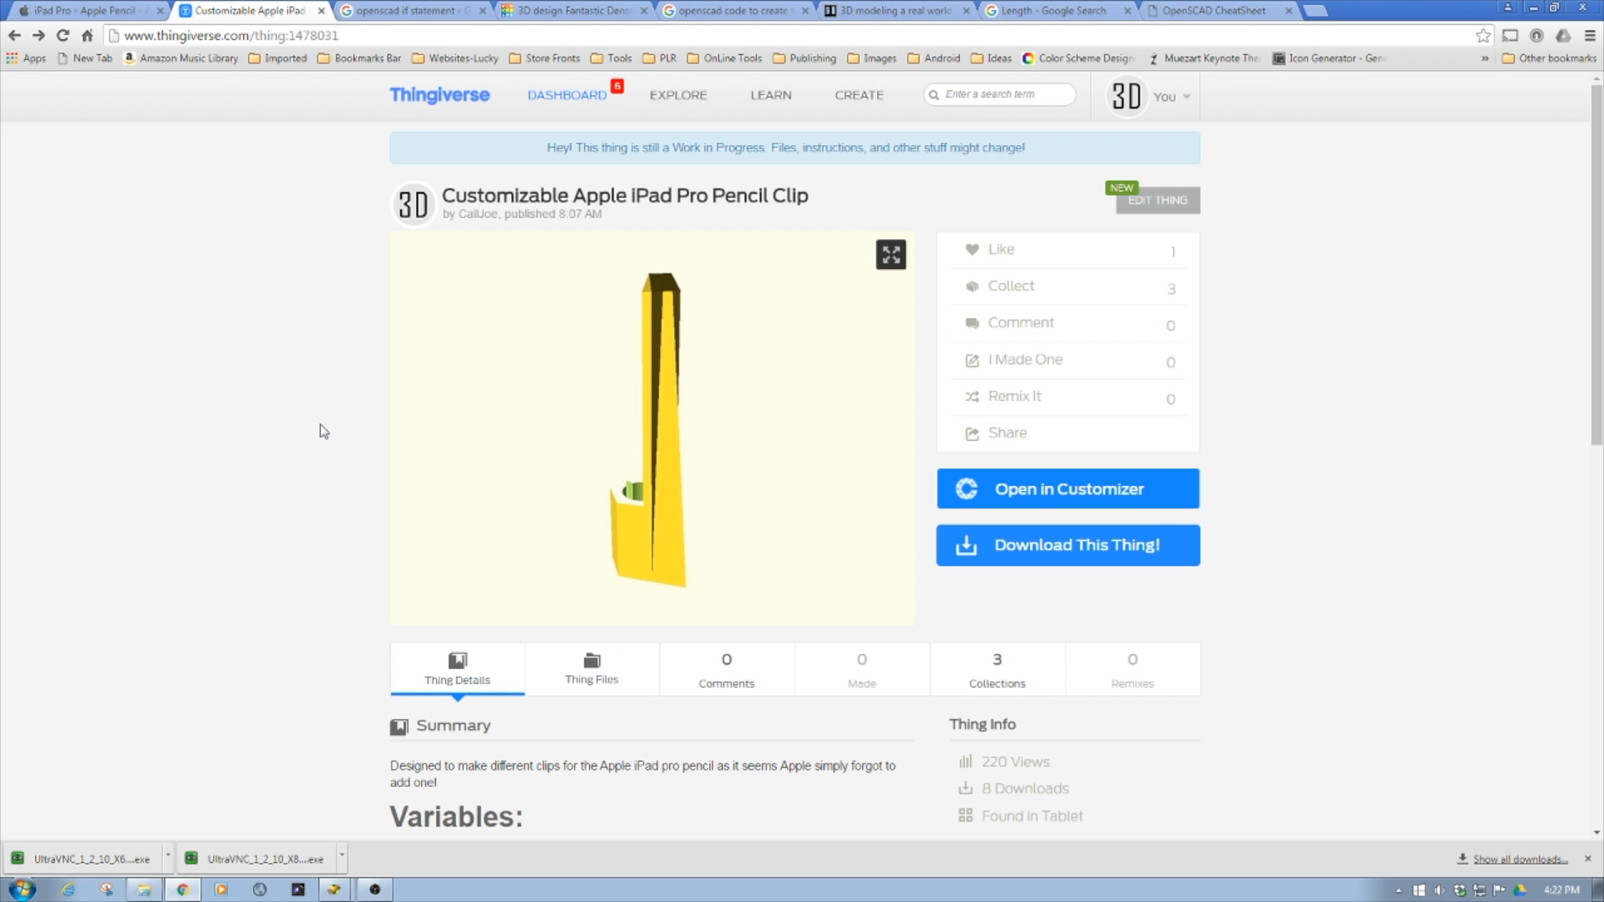
right_click(1068, 488)
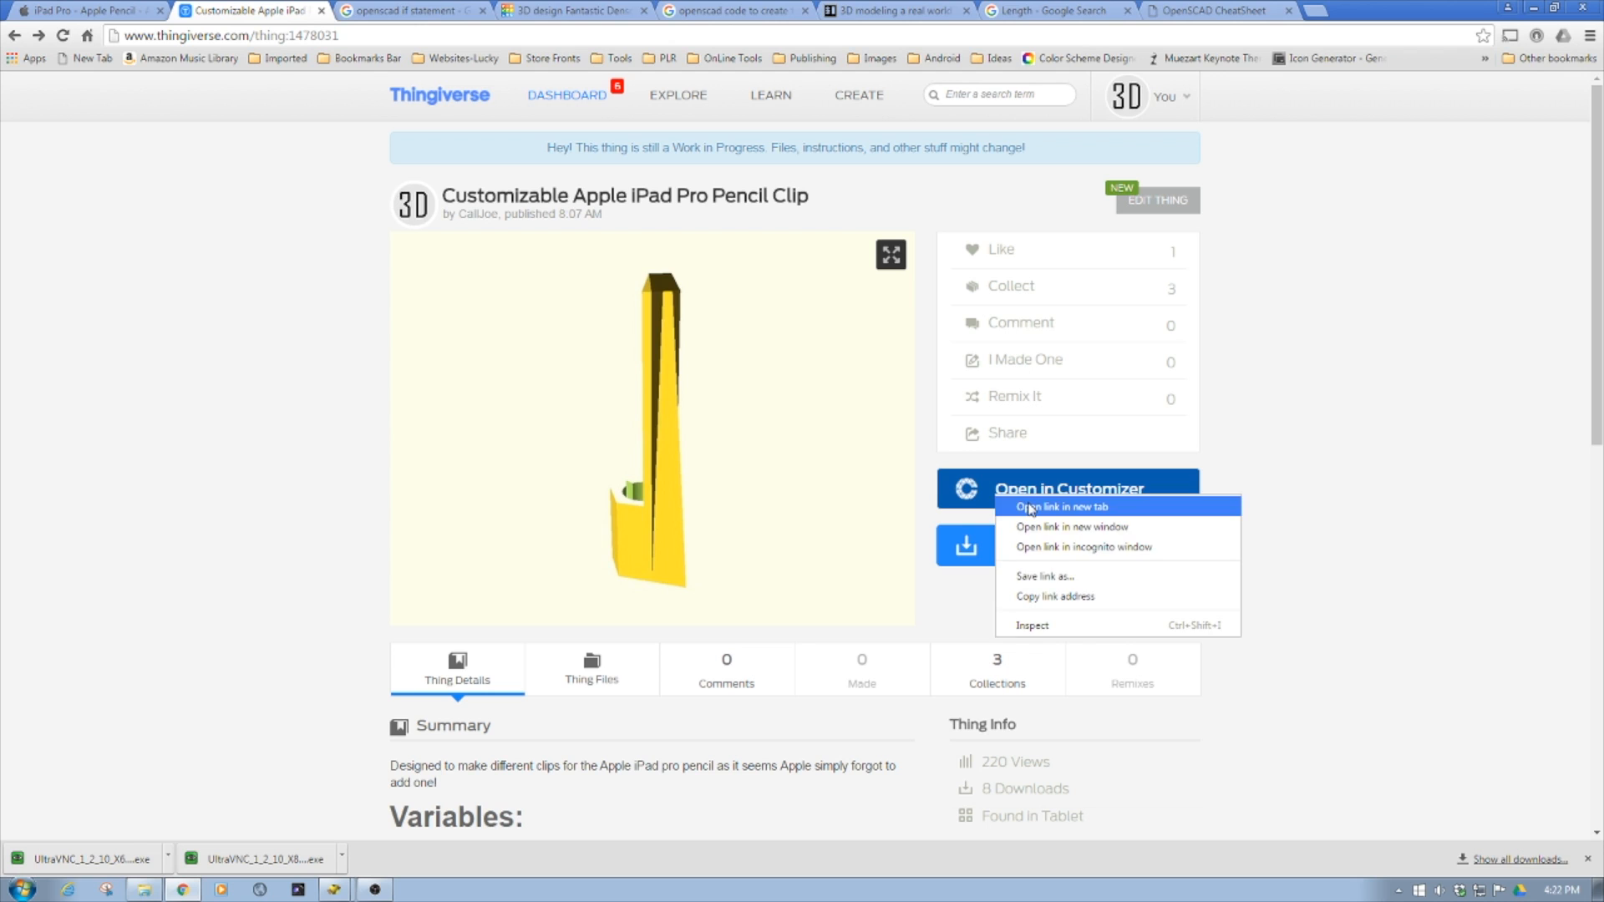
Open the clip's Customizer in a new tab and rotate the 3D preview.
left_click(1062, 507)
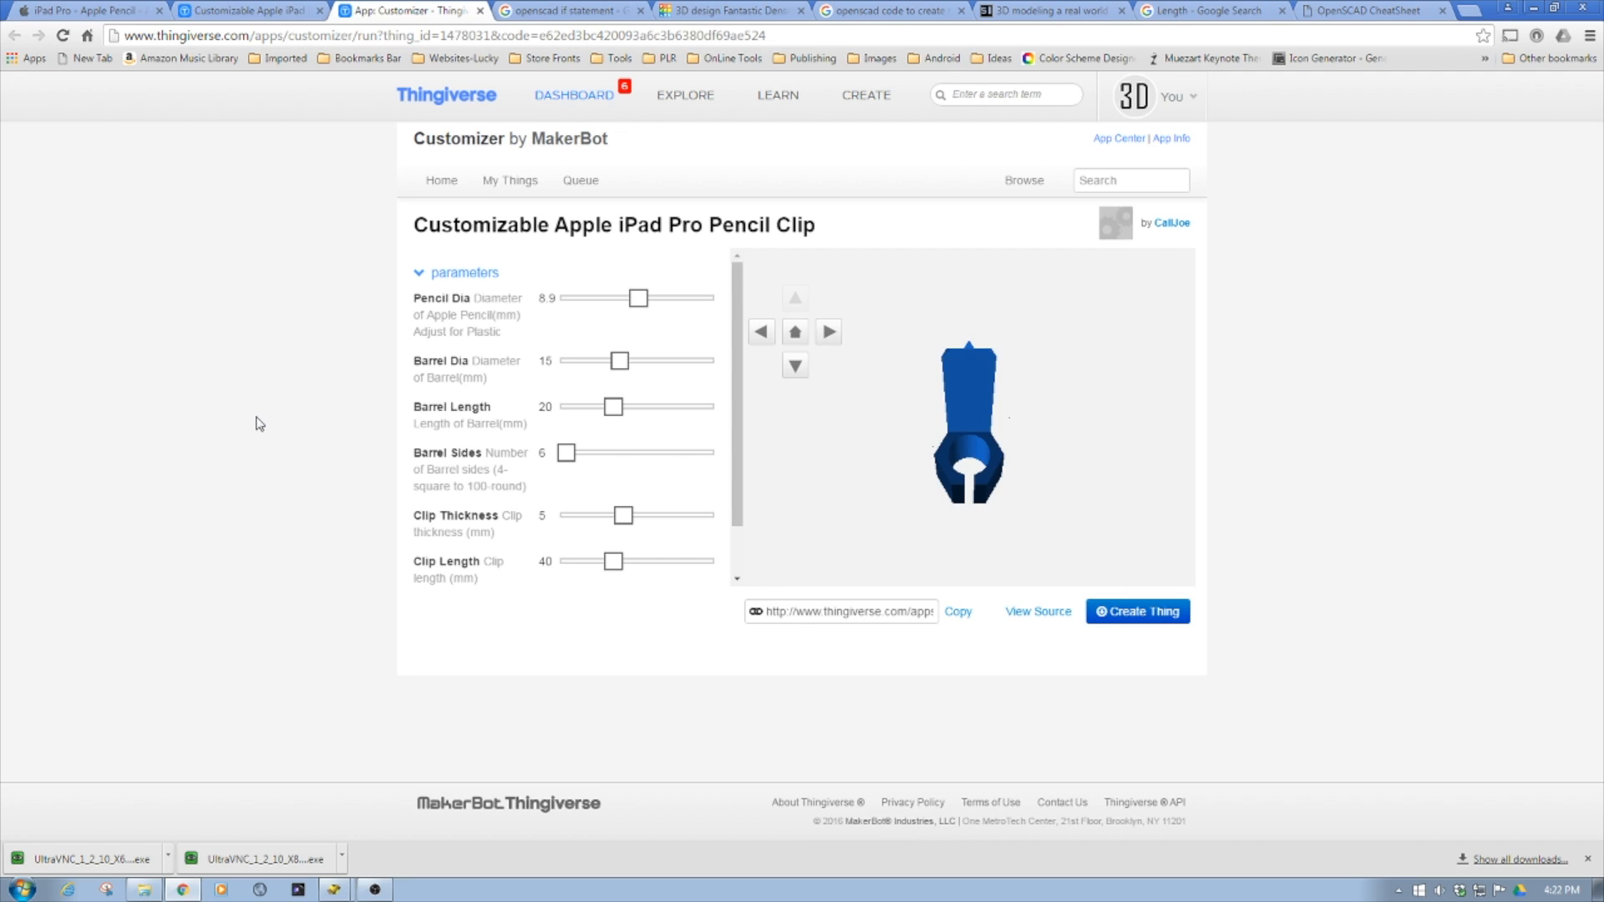
mouse_move(853, 311)
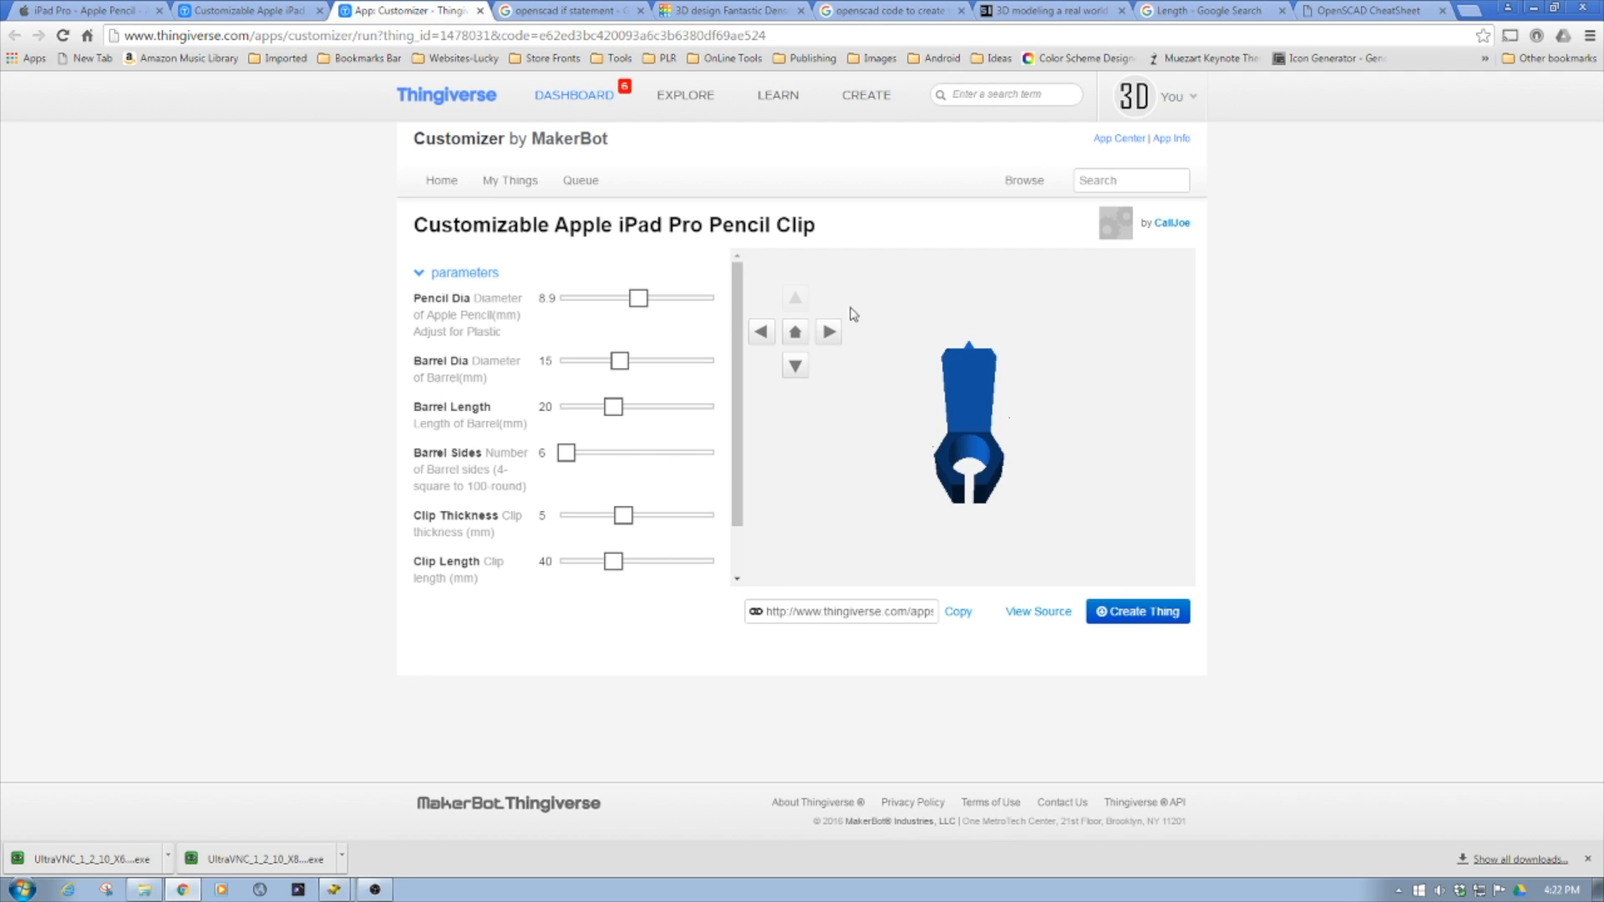
left_click(795, 366)
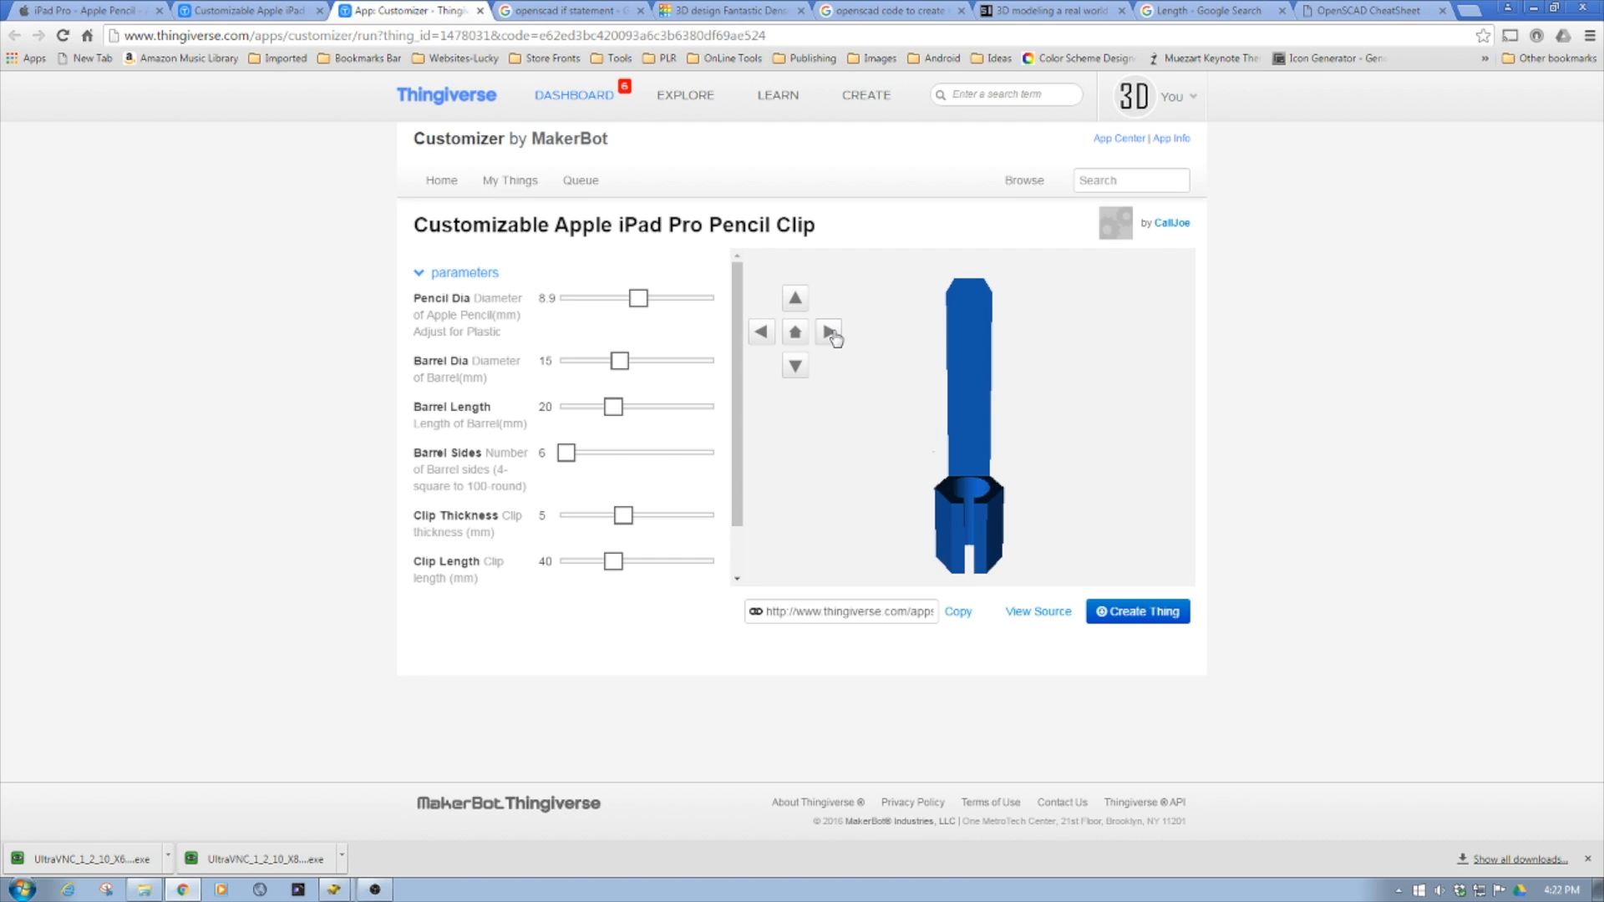
left_click(828, 332)
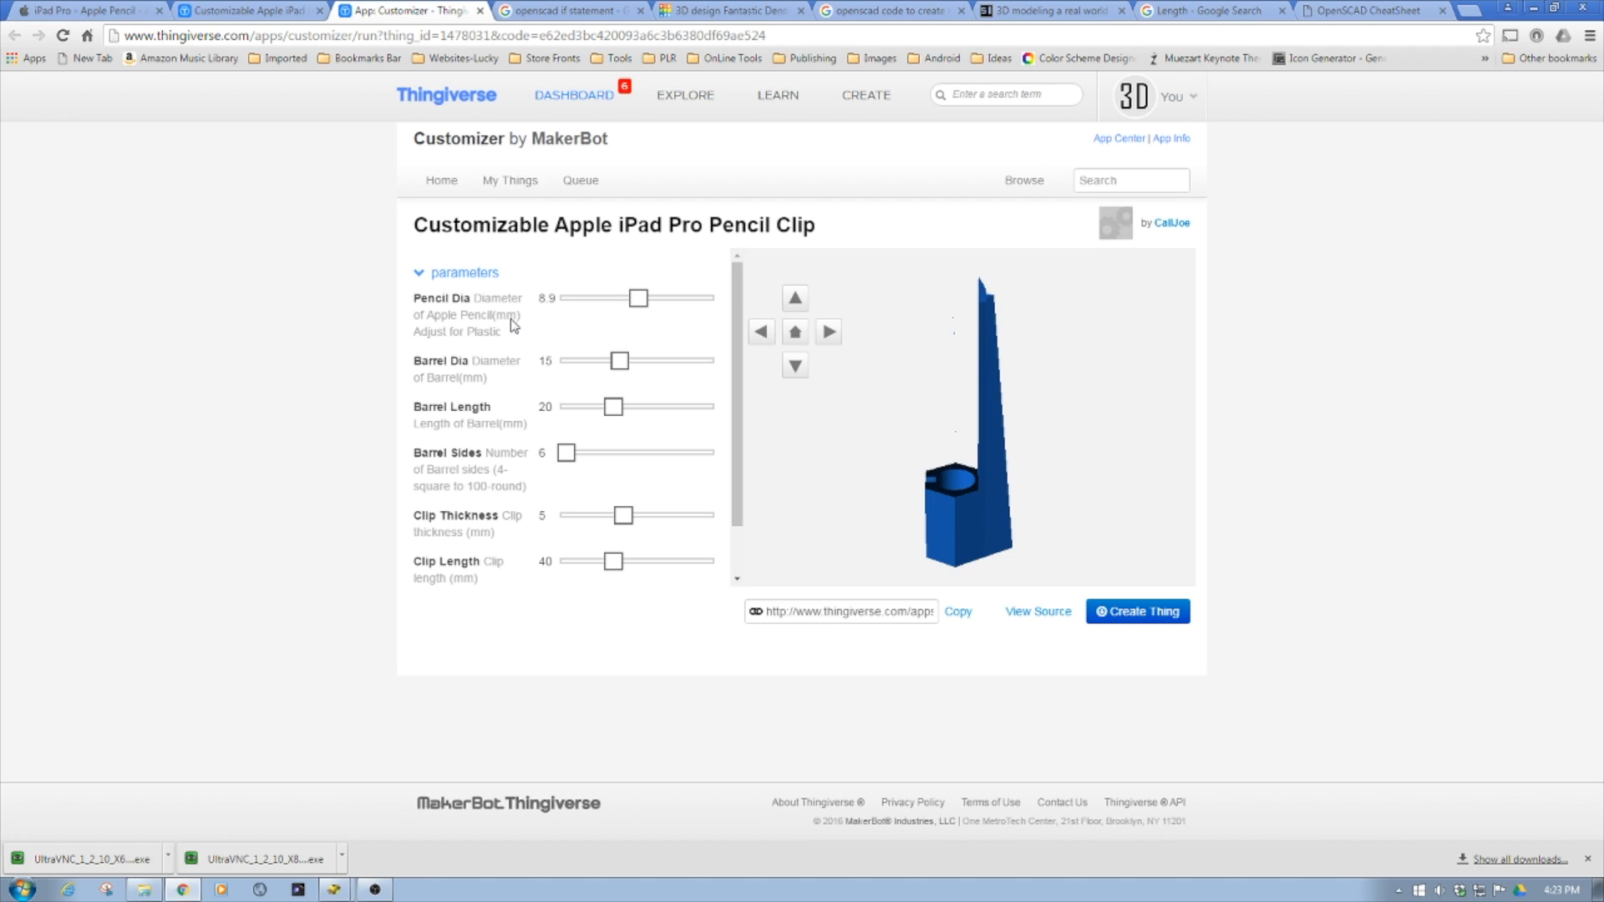
mouse_move(613, 316)
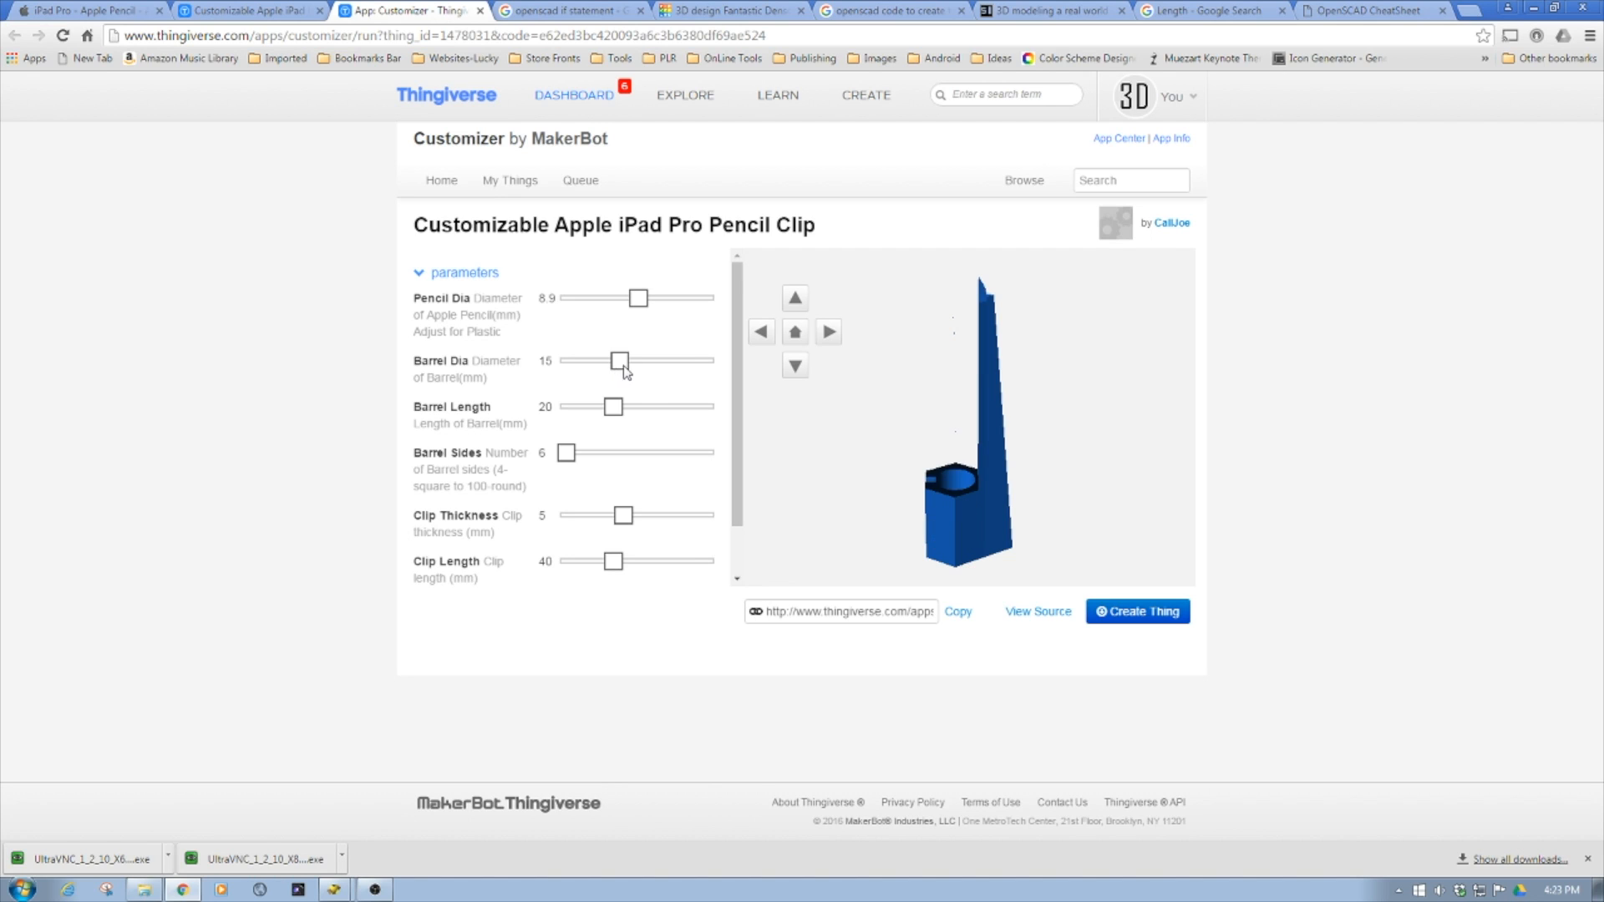
left_click_drag(620, 360, 675, 360)
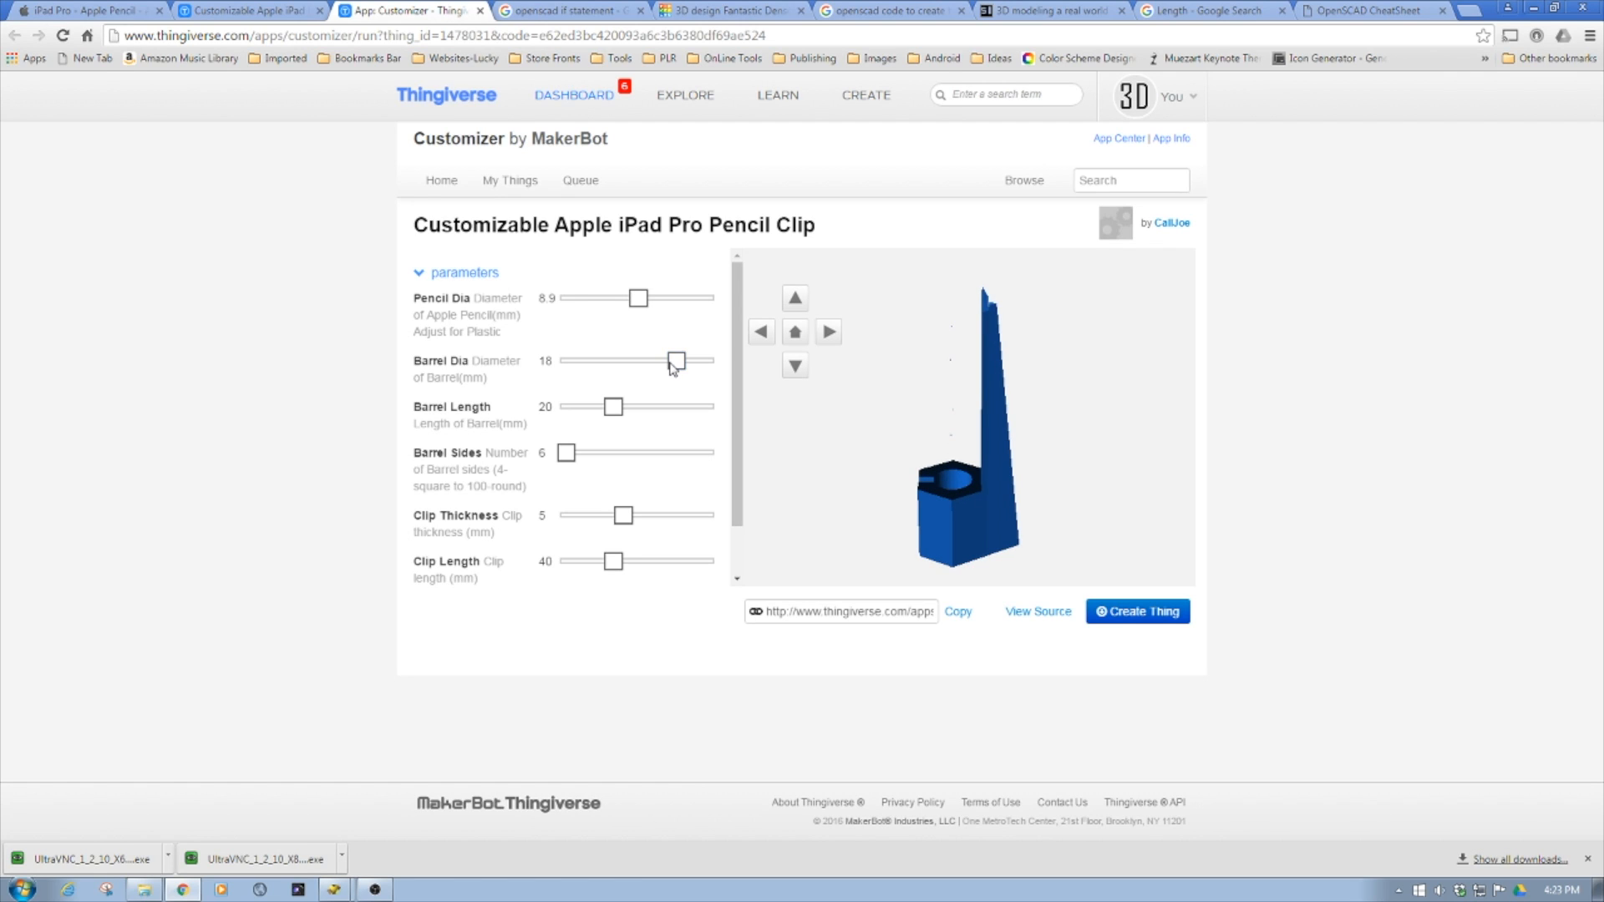
left_click_drag(678, 361, 637, 361)
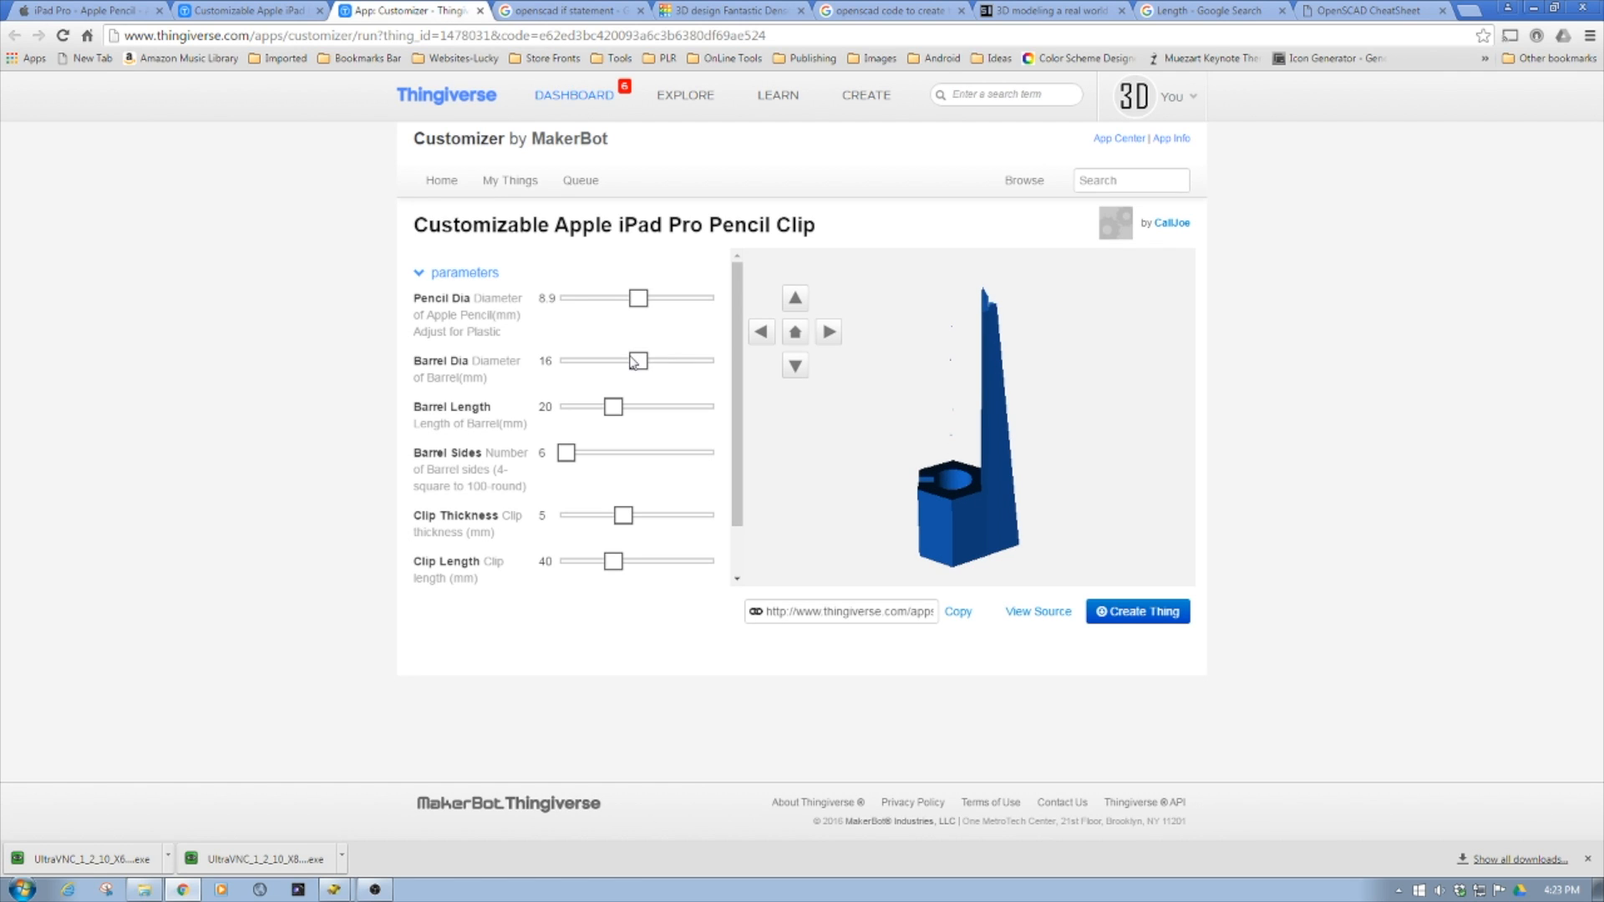
left_click_drag(638, 361, 621, 361)
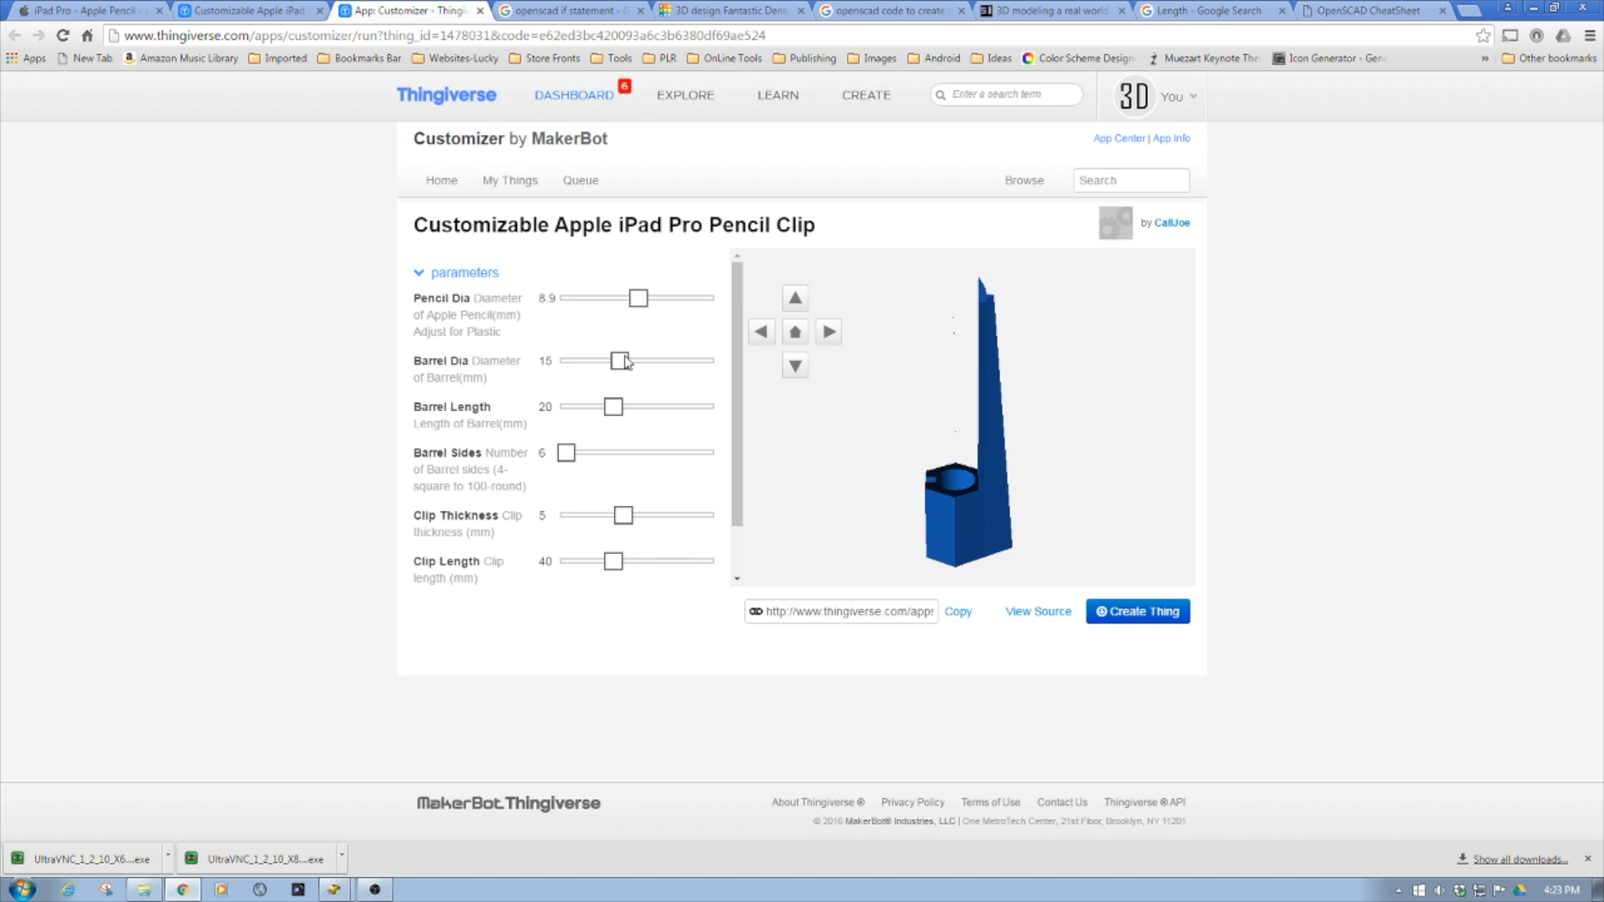
left_click_drag(622, 361, 601, 361)
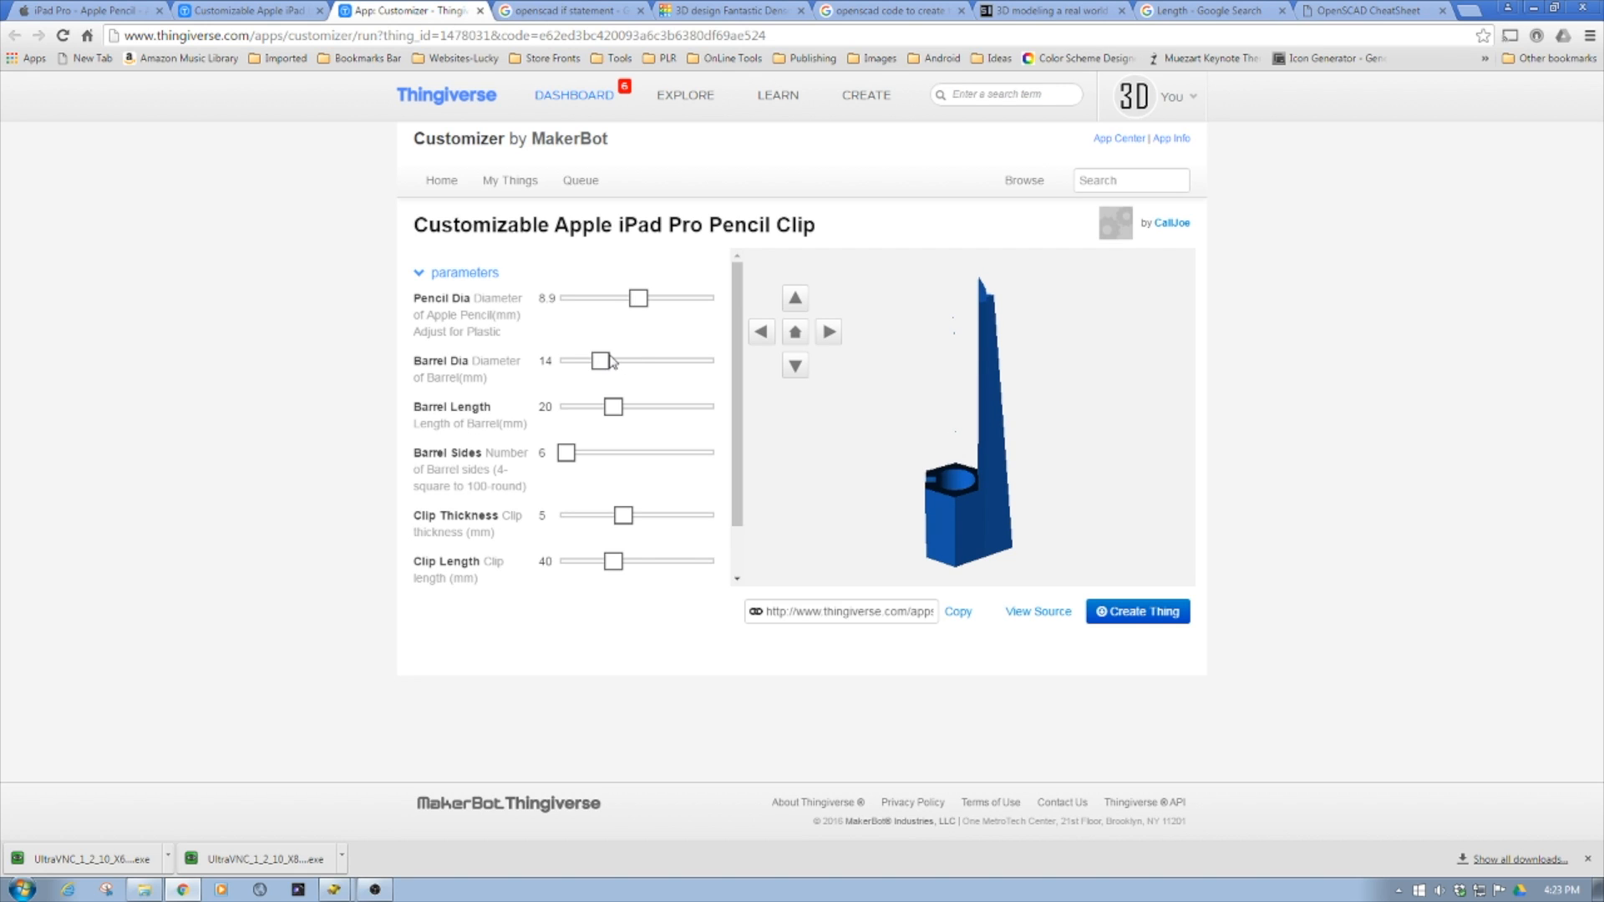
left_click_drag(600, 361, 583, 361)
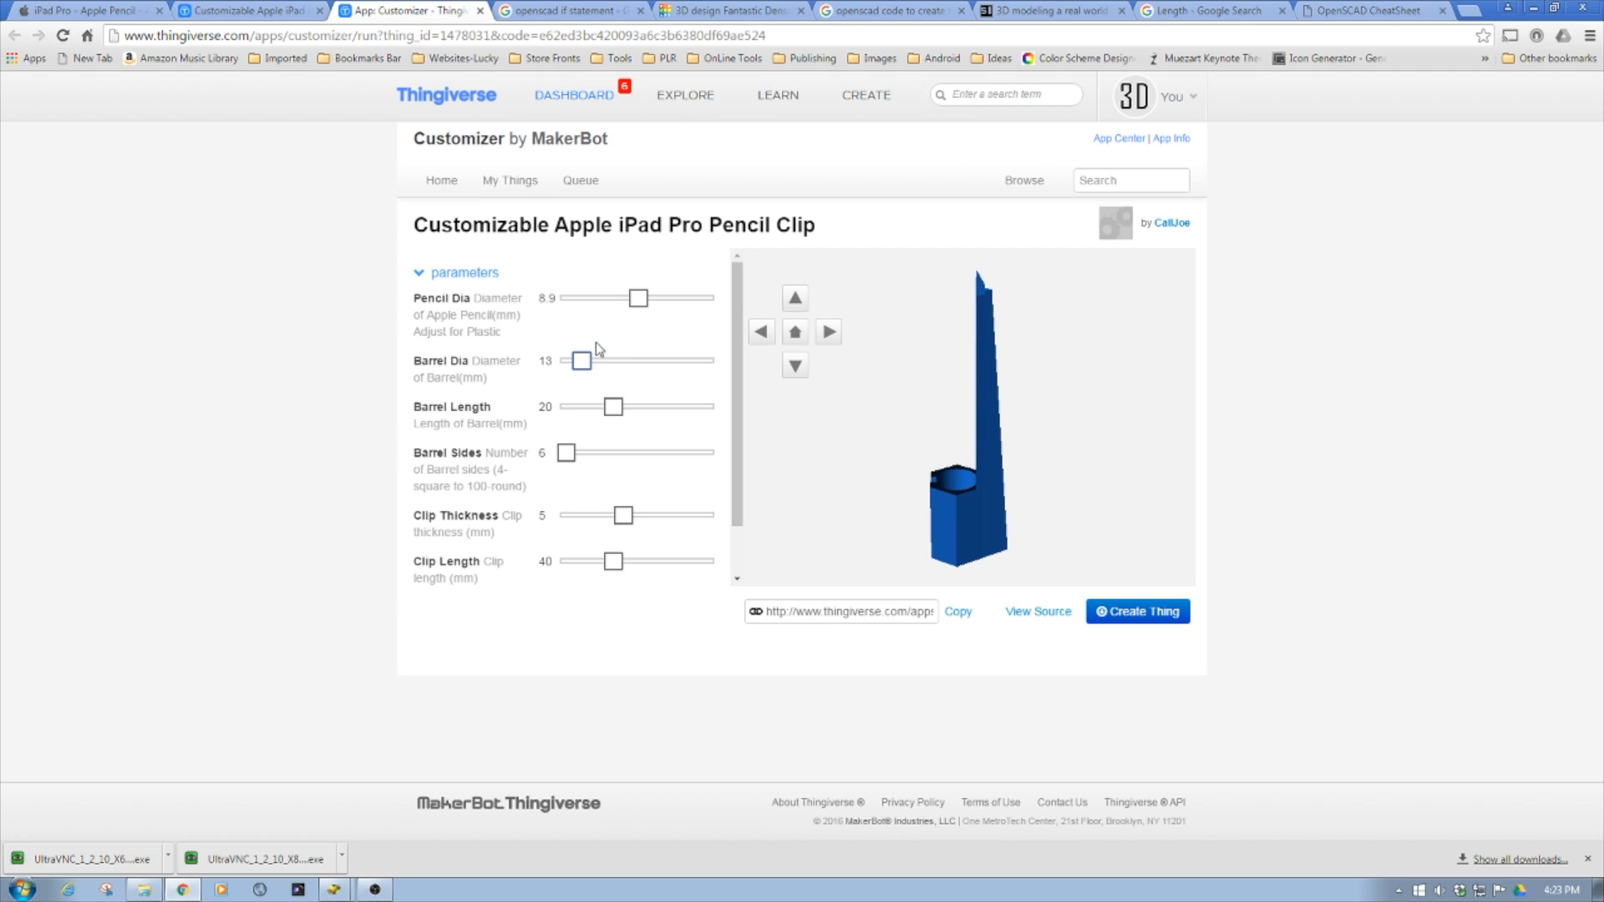
mouse_move(593, 361)
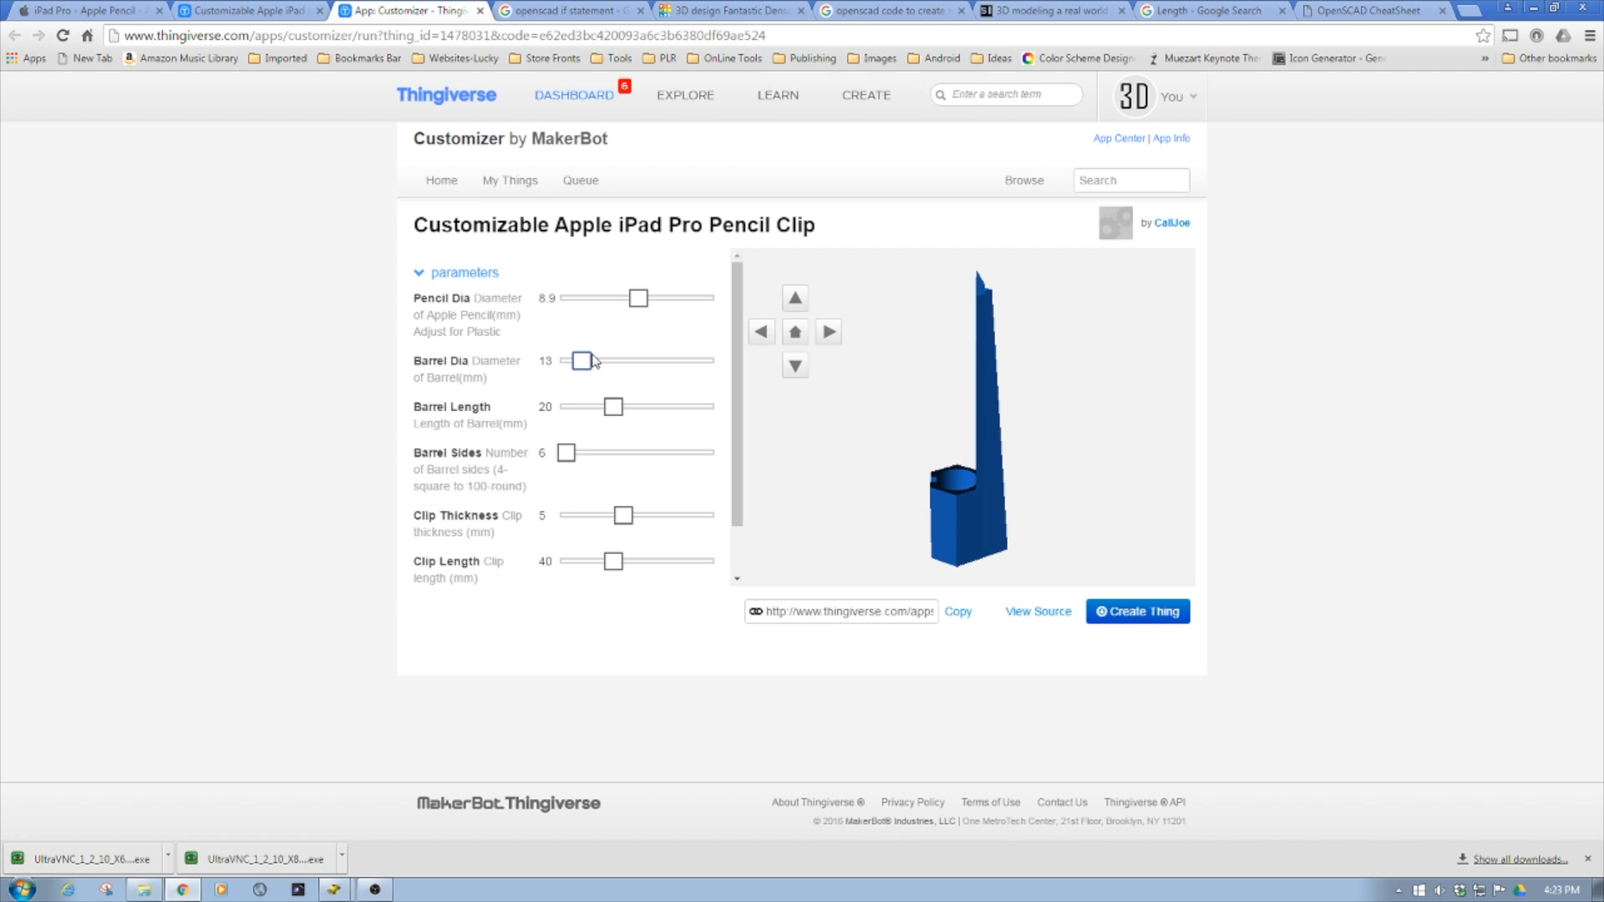
left_click_drag(583, 361, 619, 361)
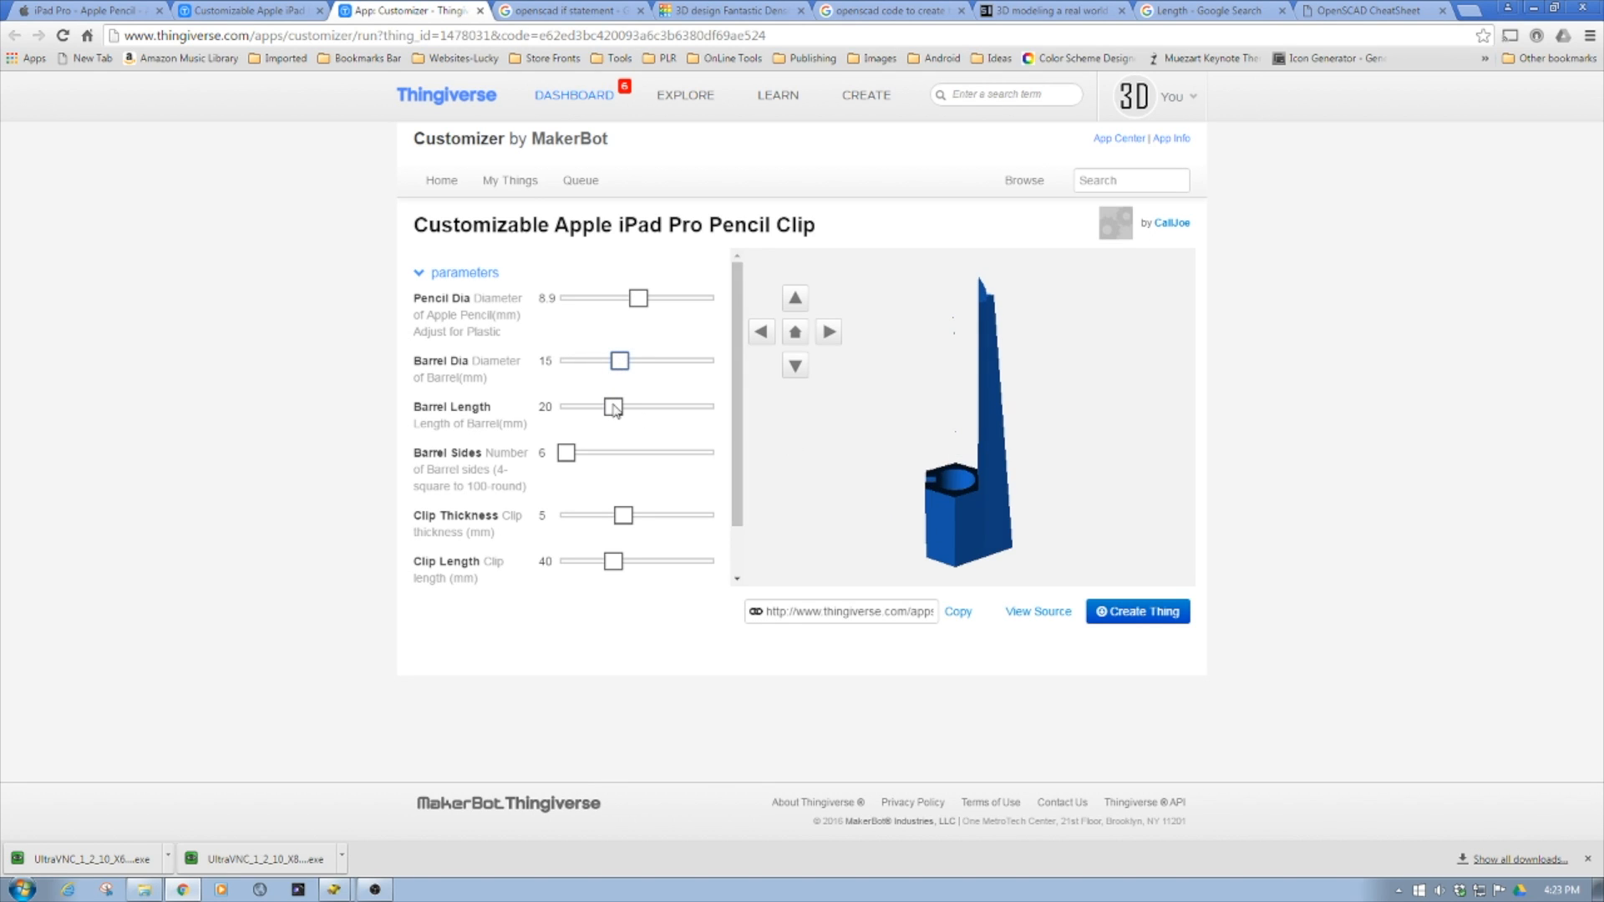
left_click_drag(611, 406, 587, 406)
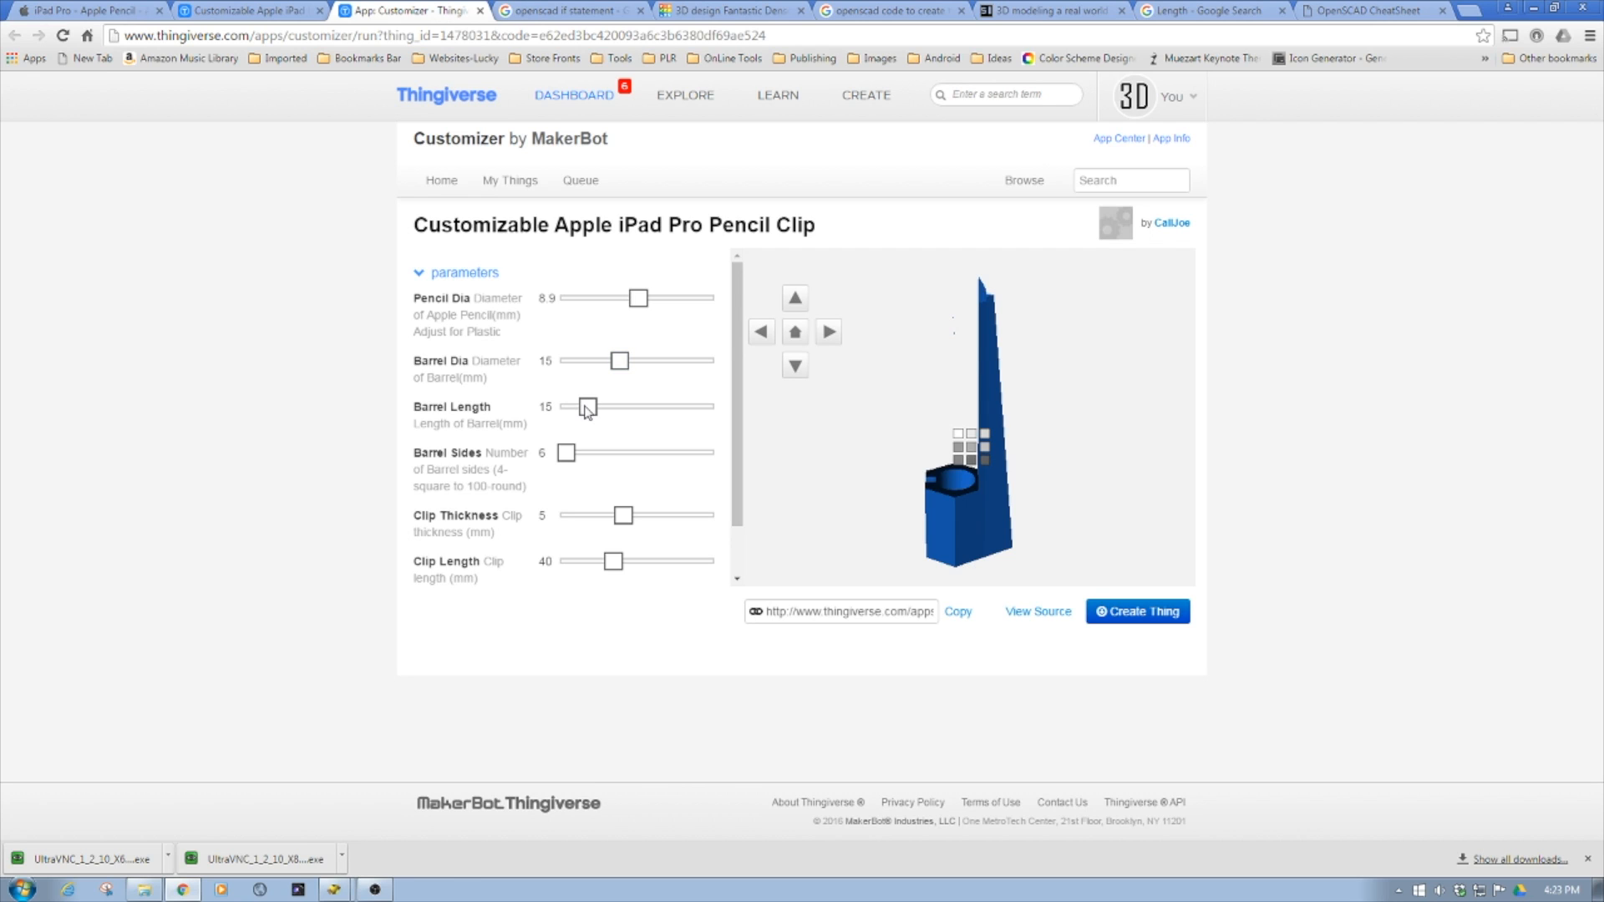
left_click_drag(587, 406, 702, 406)
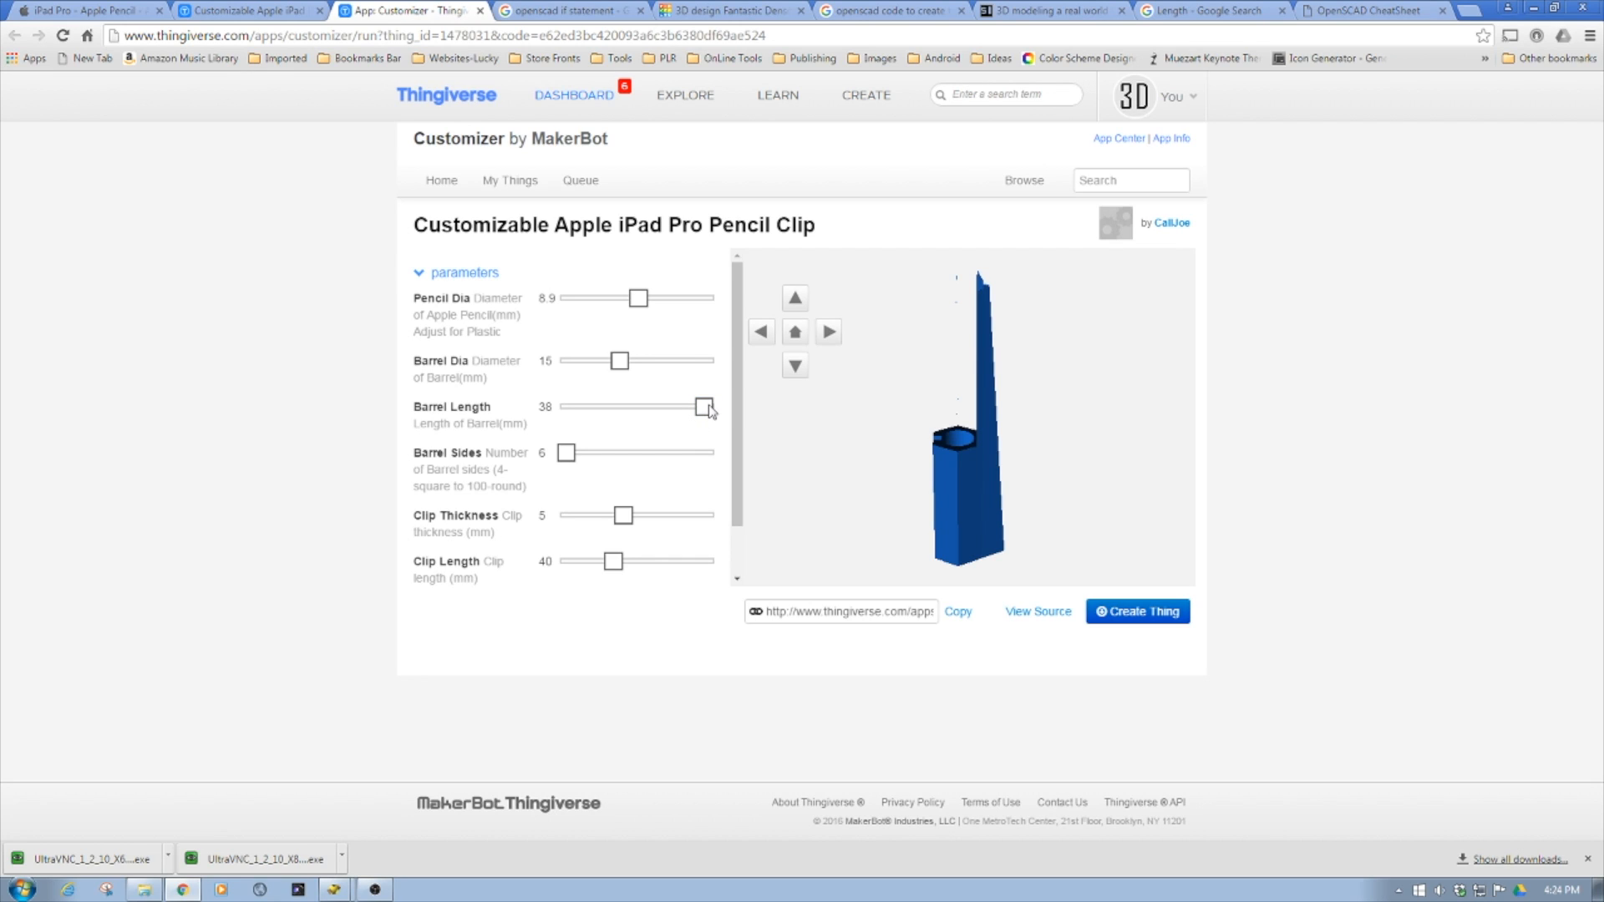
left_click_drag(702, 406, 621, 406)
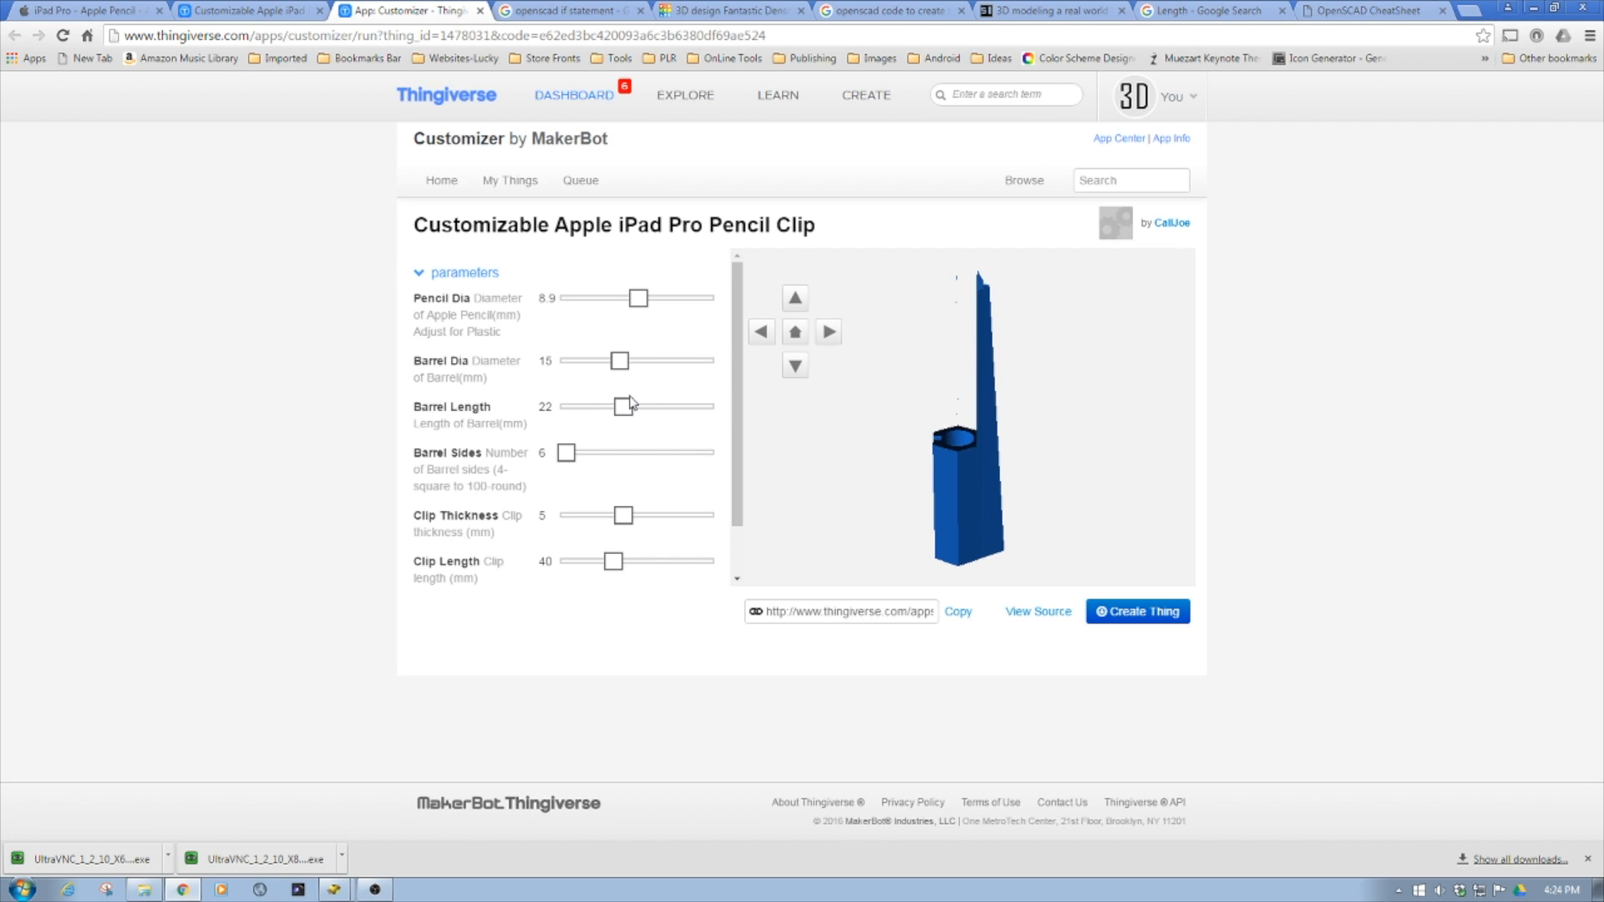
left_click_drag(624, 406, 615, 406)
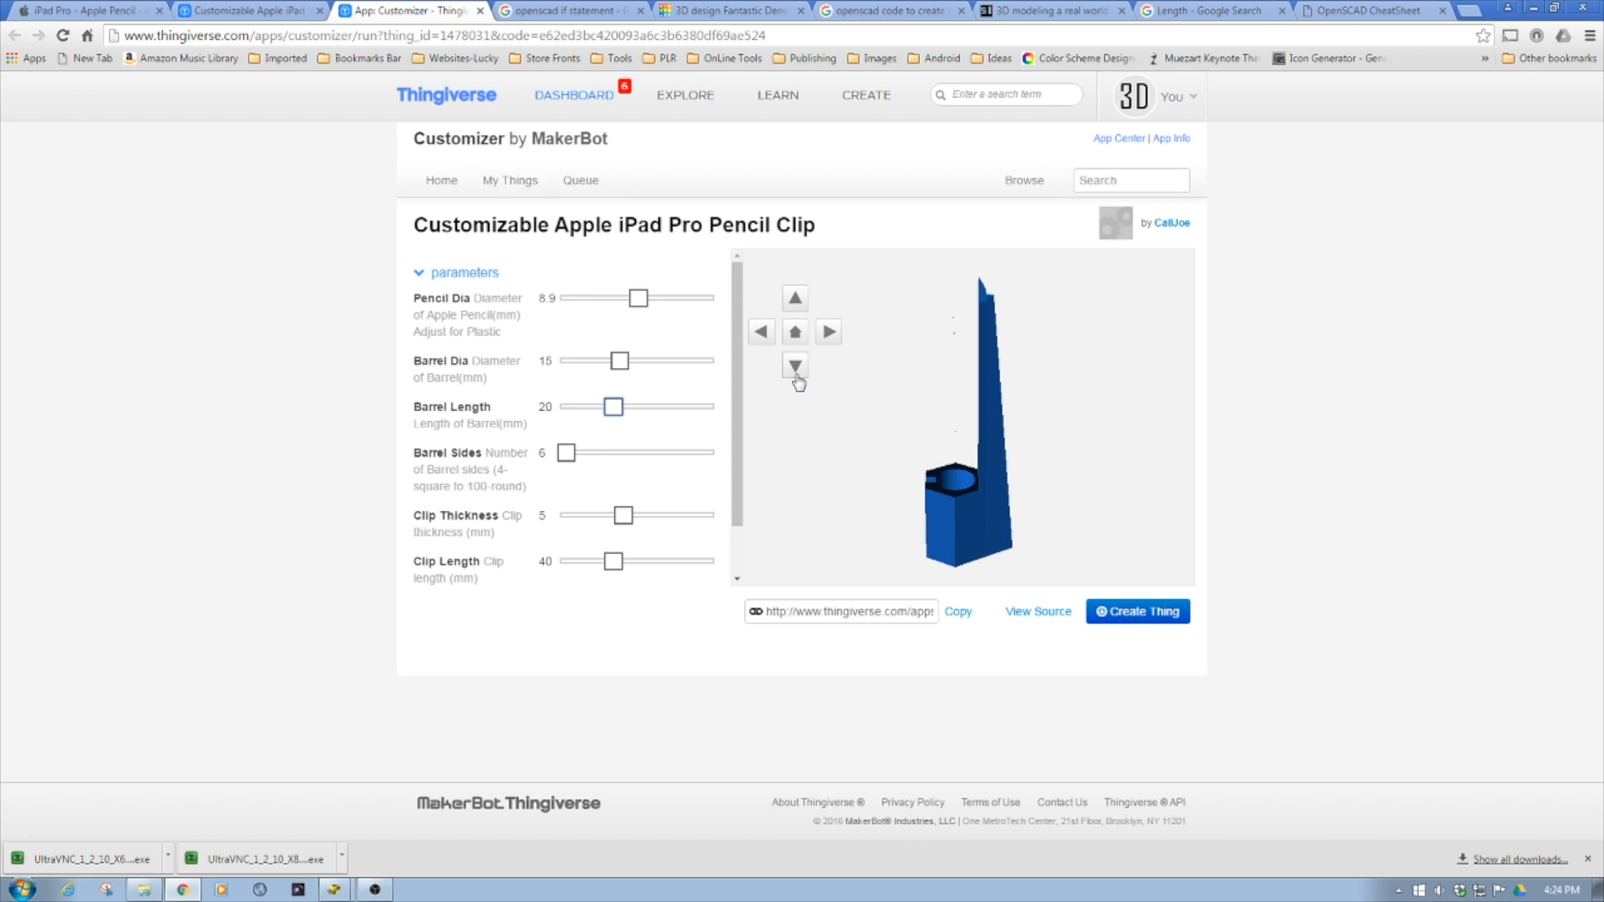
mouse_move(576, 454)
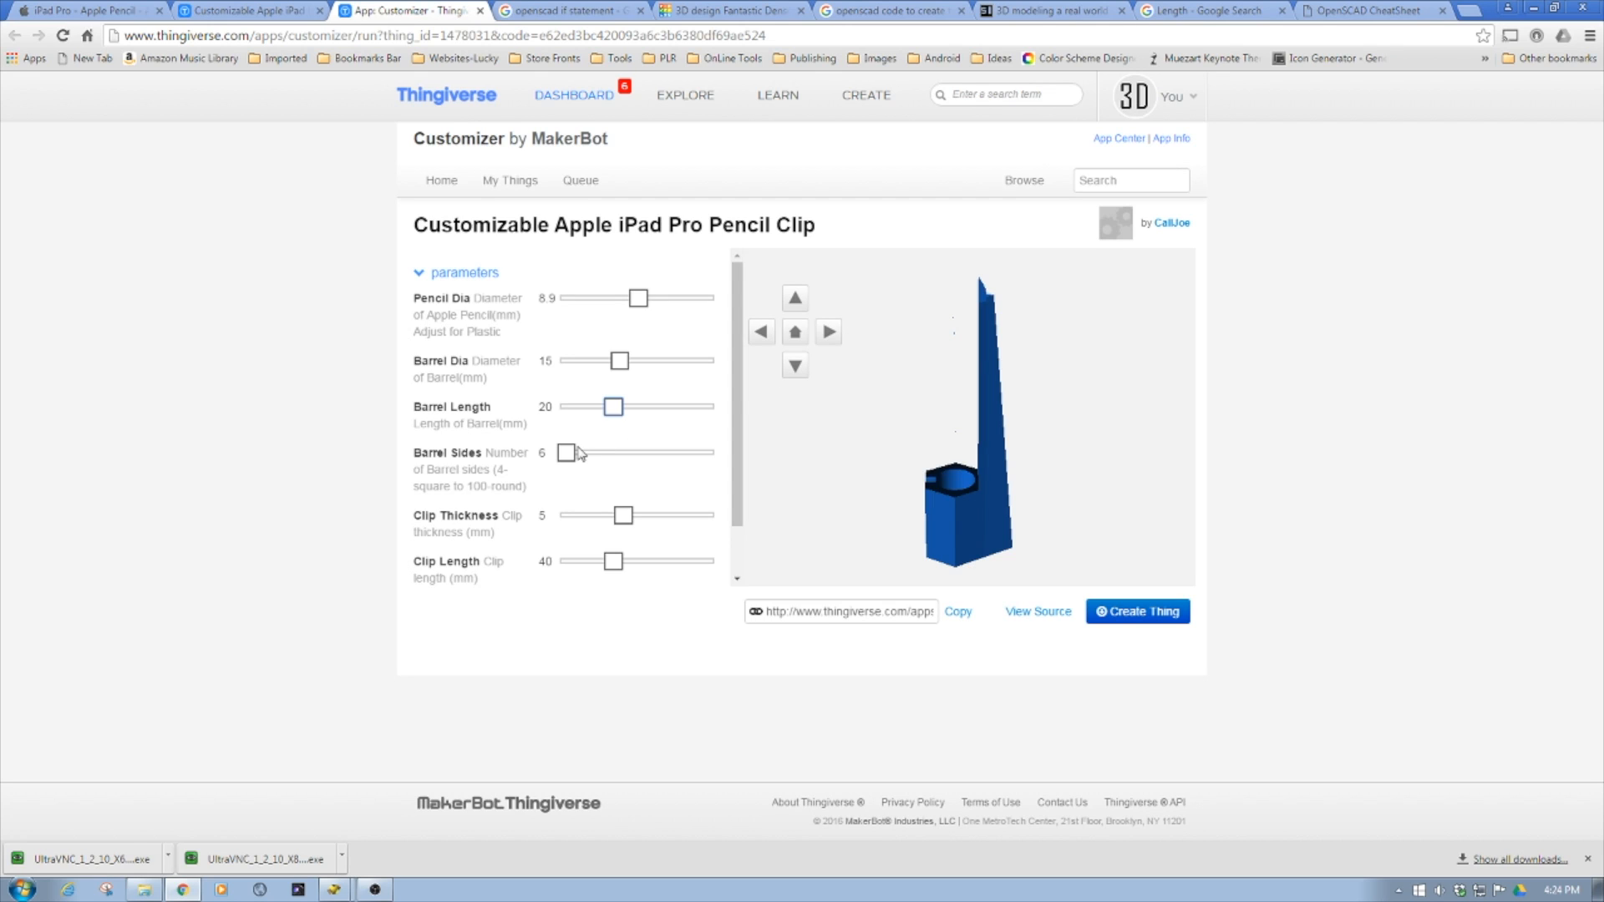
Set Barrel Sides to 4 and rotate the preview around to the front.
left_click_drag(567, 452, 559, 452)
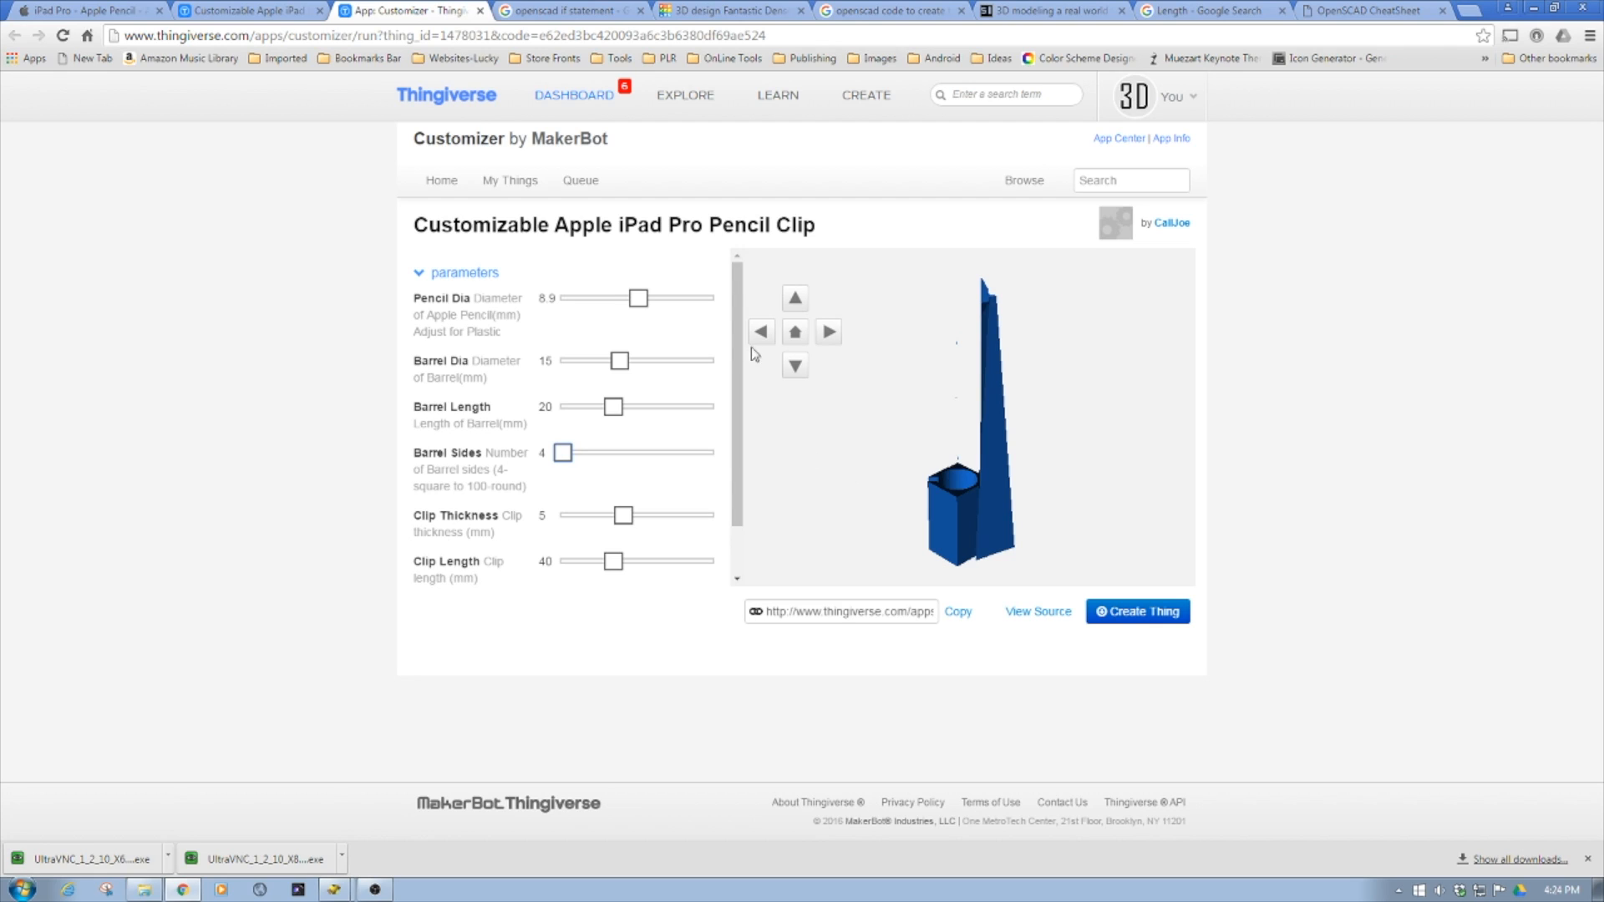
left_click(761, 331)
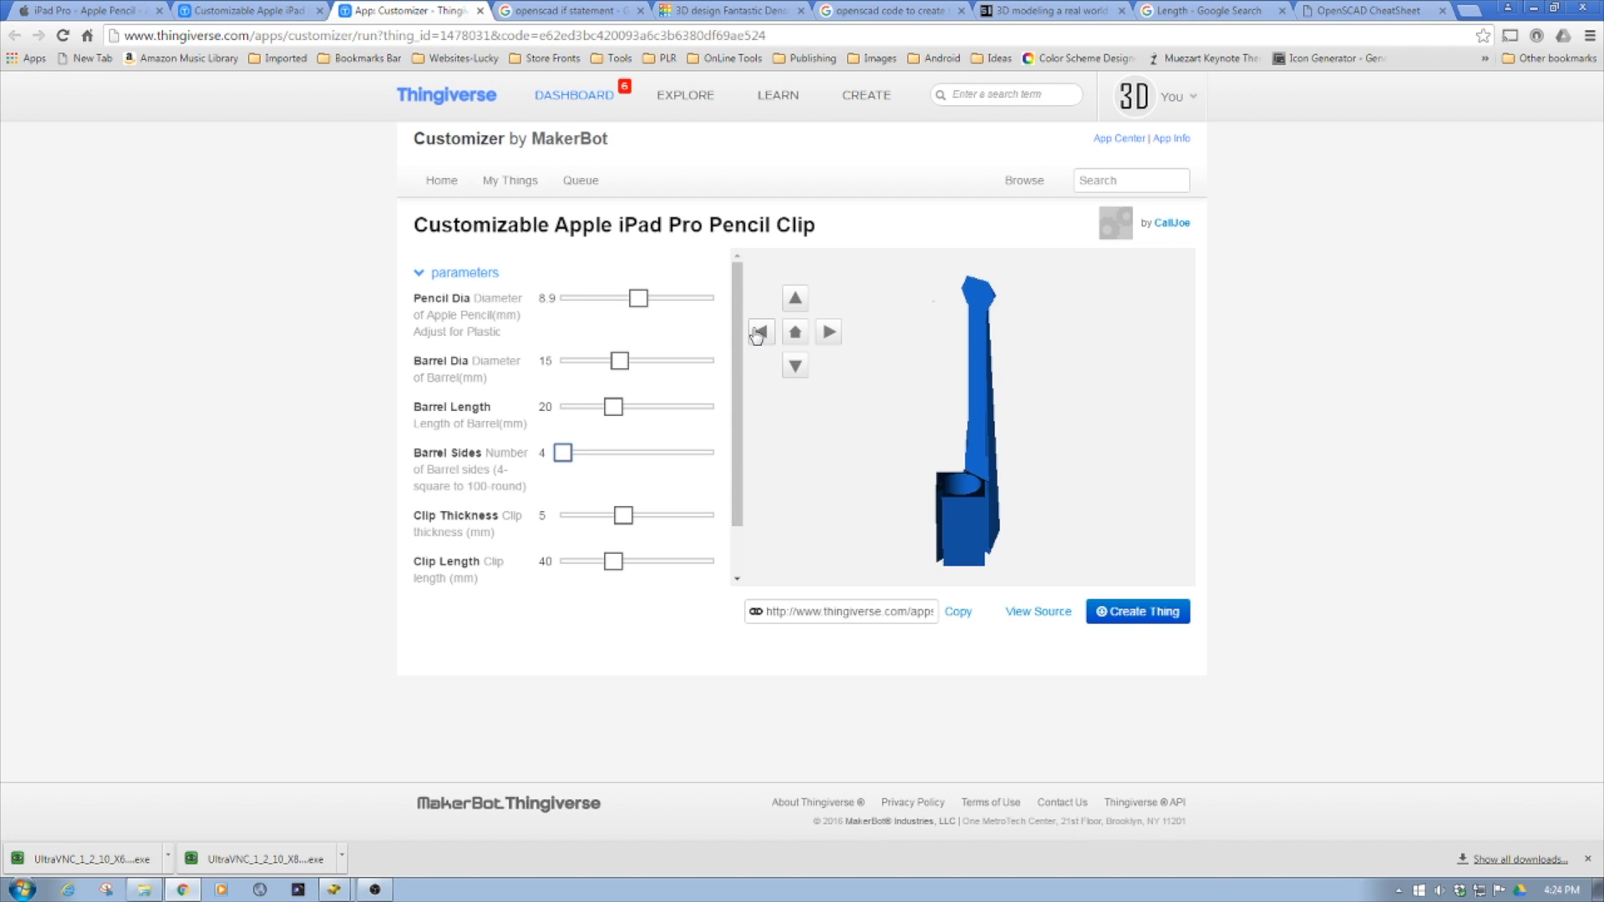
left_click(759, 332)
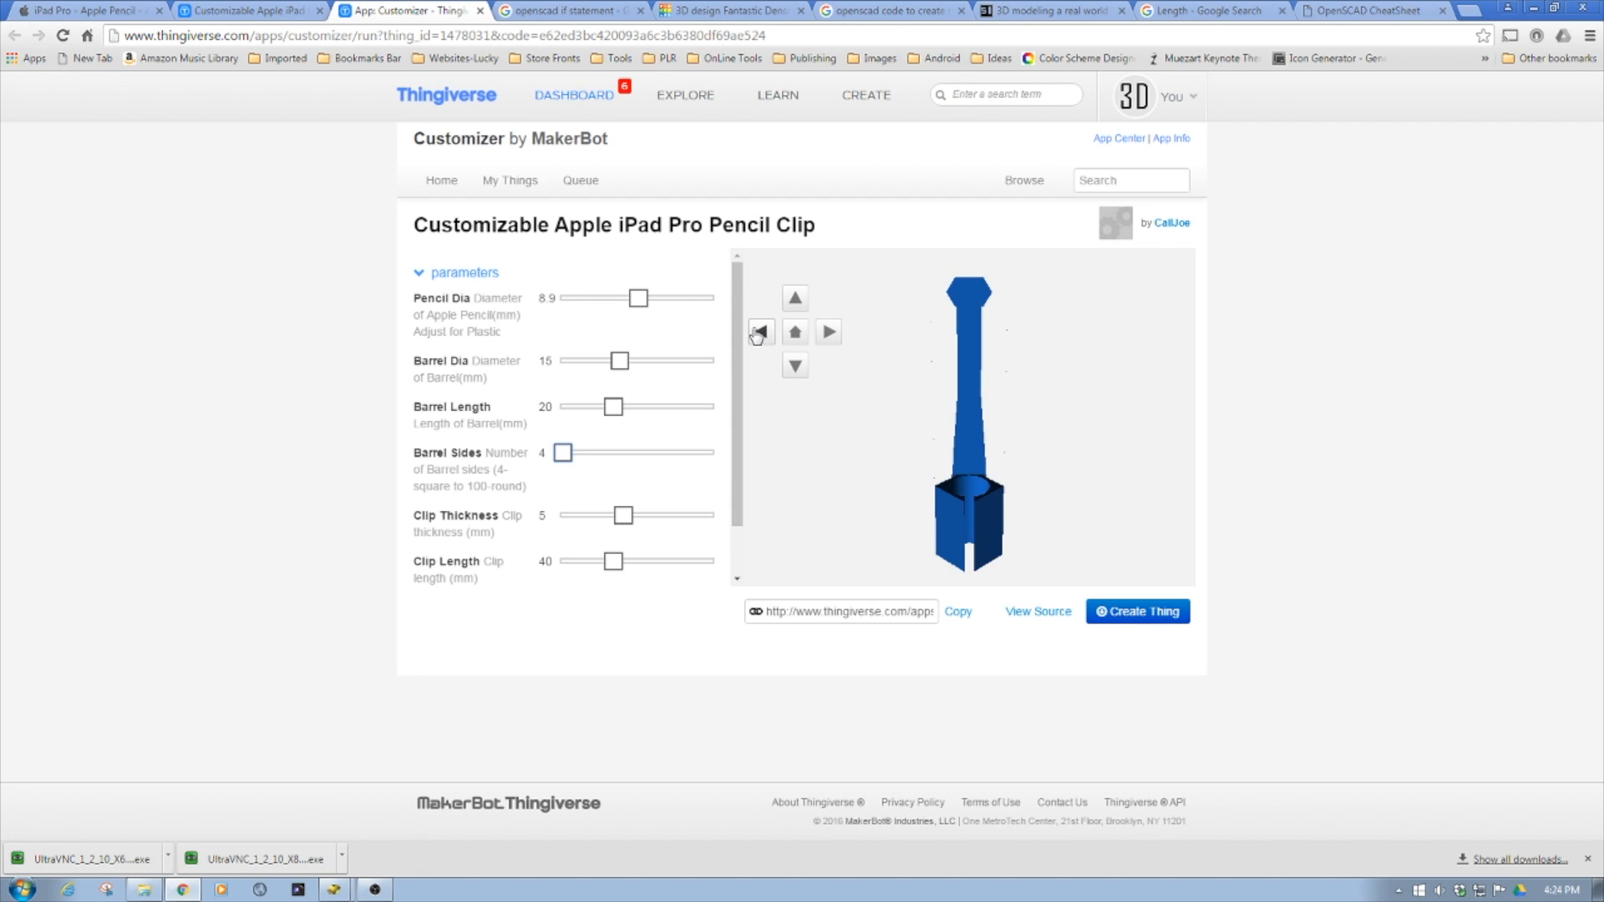
left_click(760, 331)
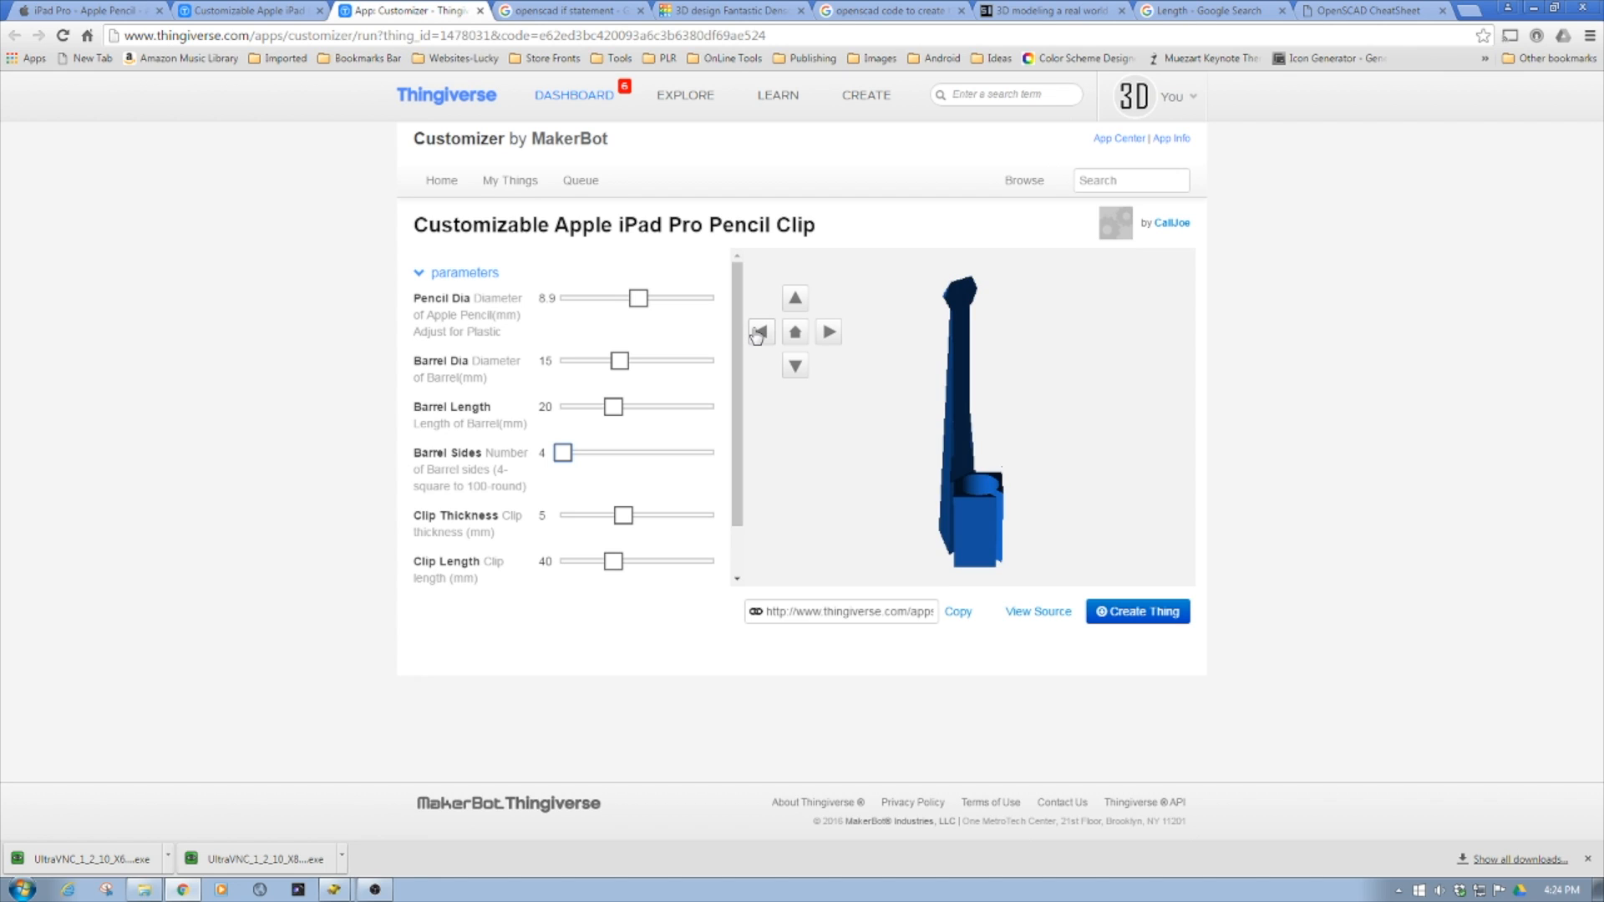
left_click(760, 331)
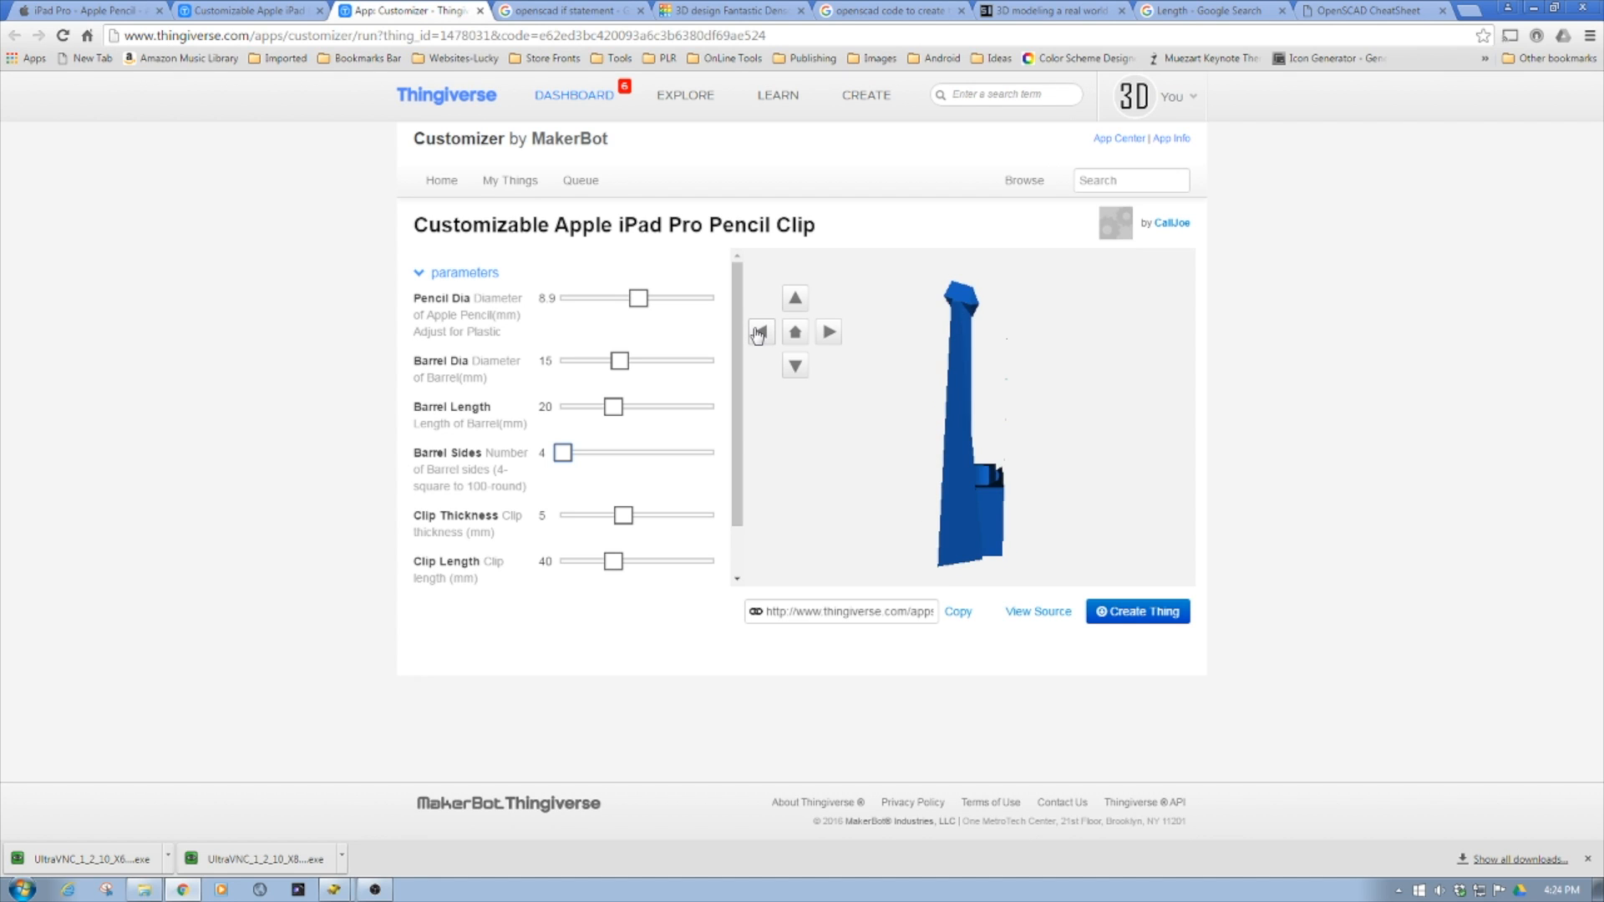
left_click(761, 331)
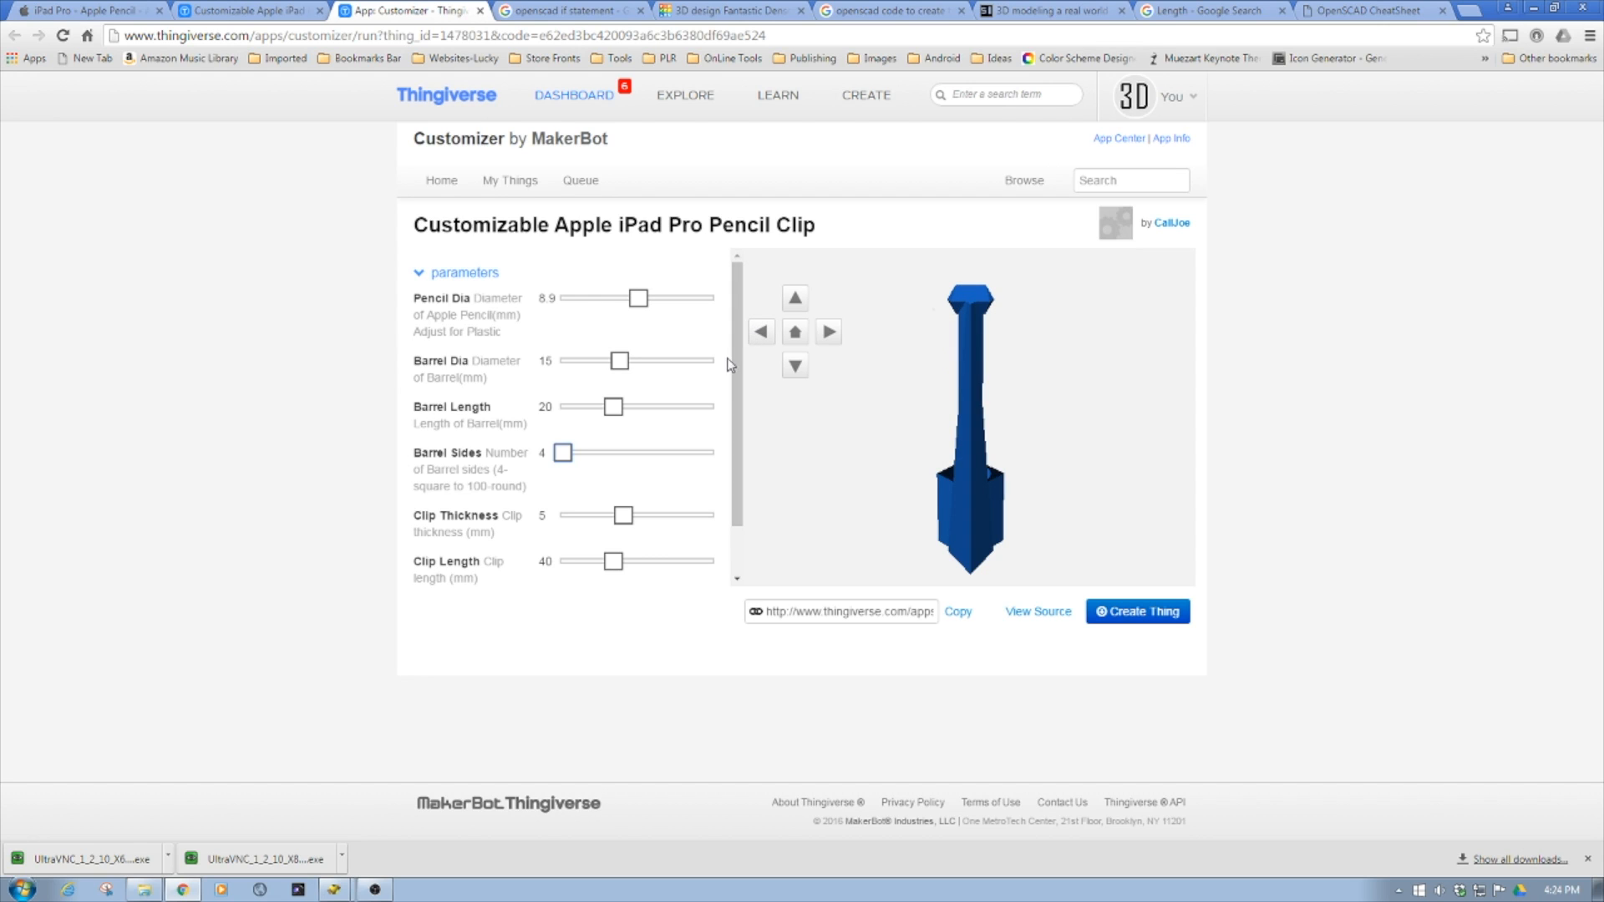
mouse_move(722, 377)
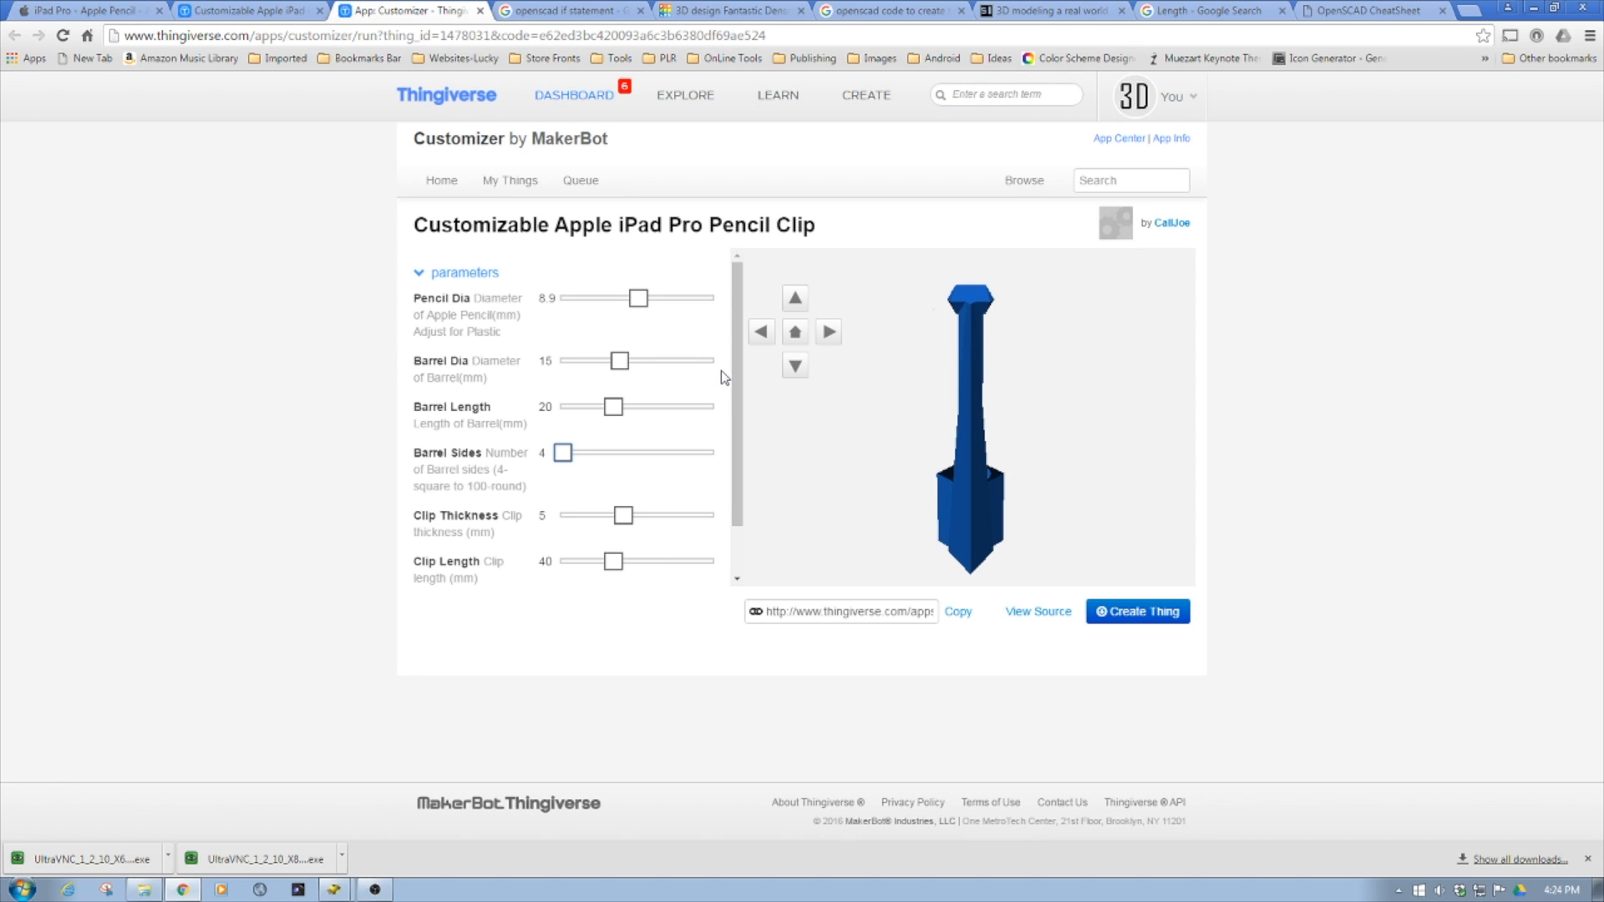
mouse_move(669, 346)
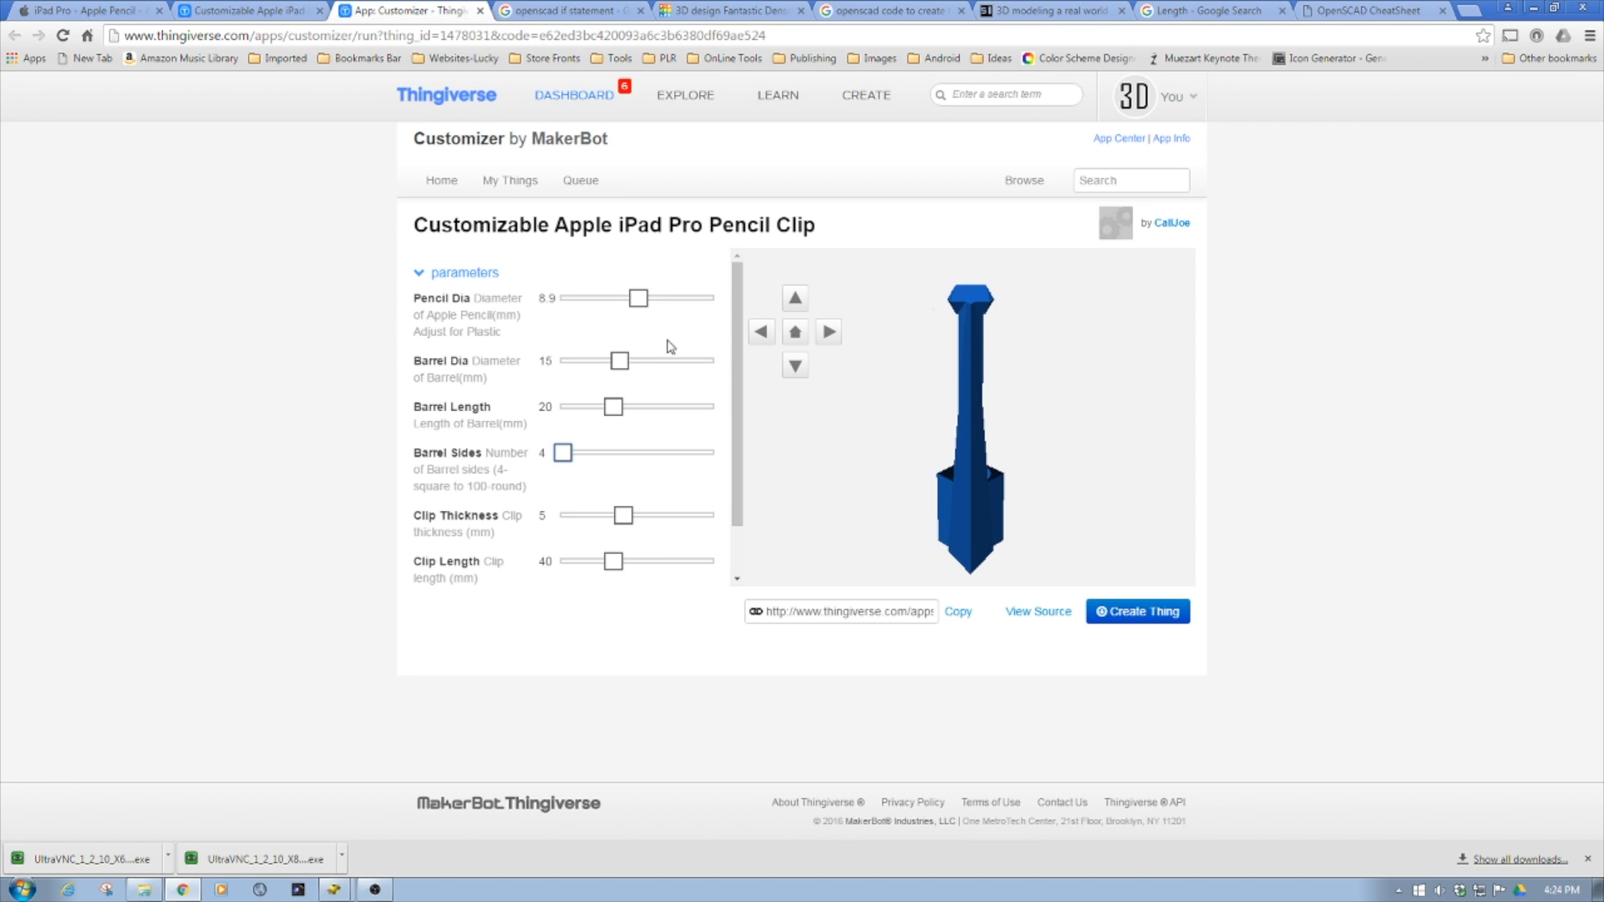
left_click_drag(560, 452, 662, 452)
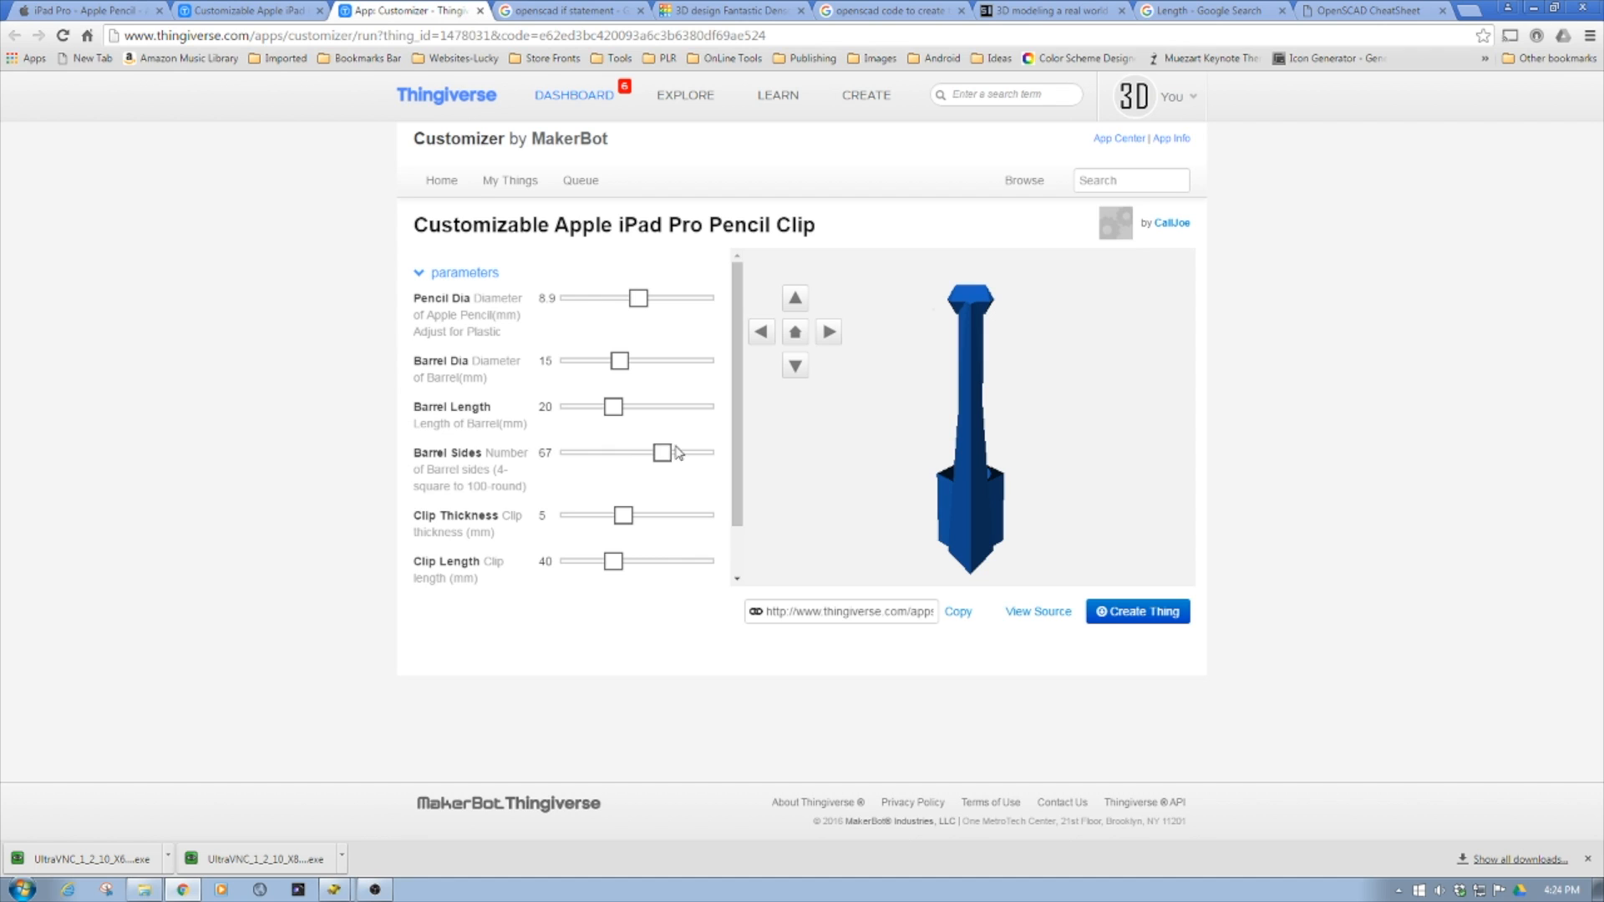
left_click_drag(663, 452, 713, 452)
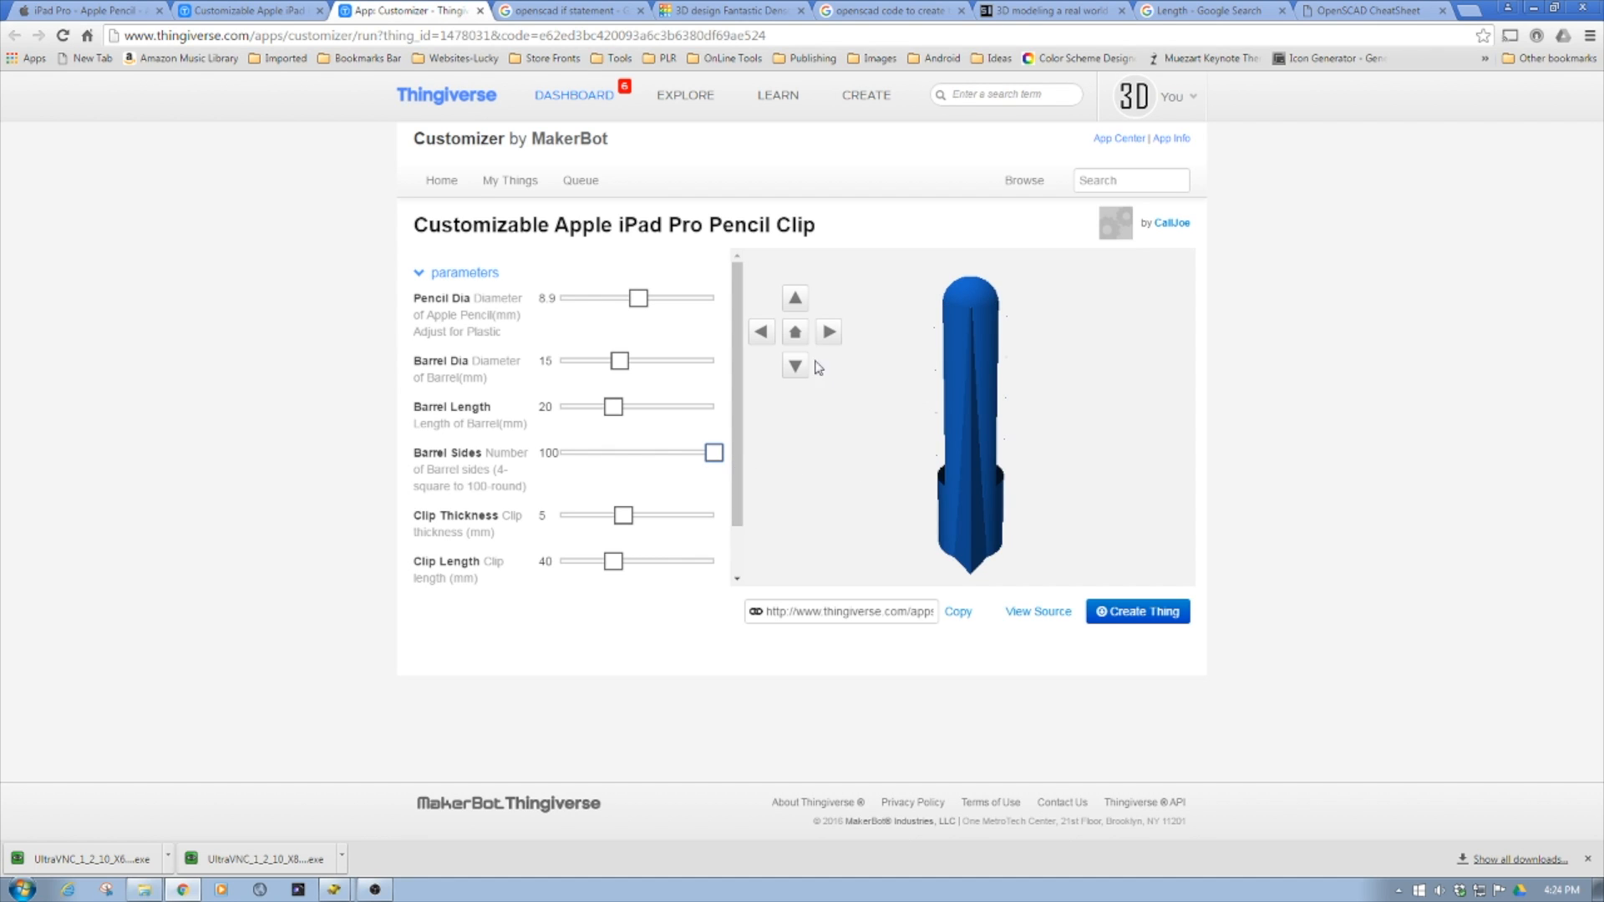
left_click(828, 331)
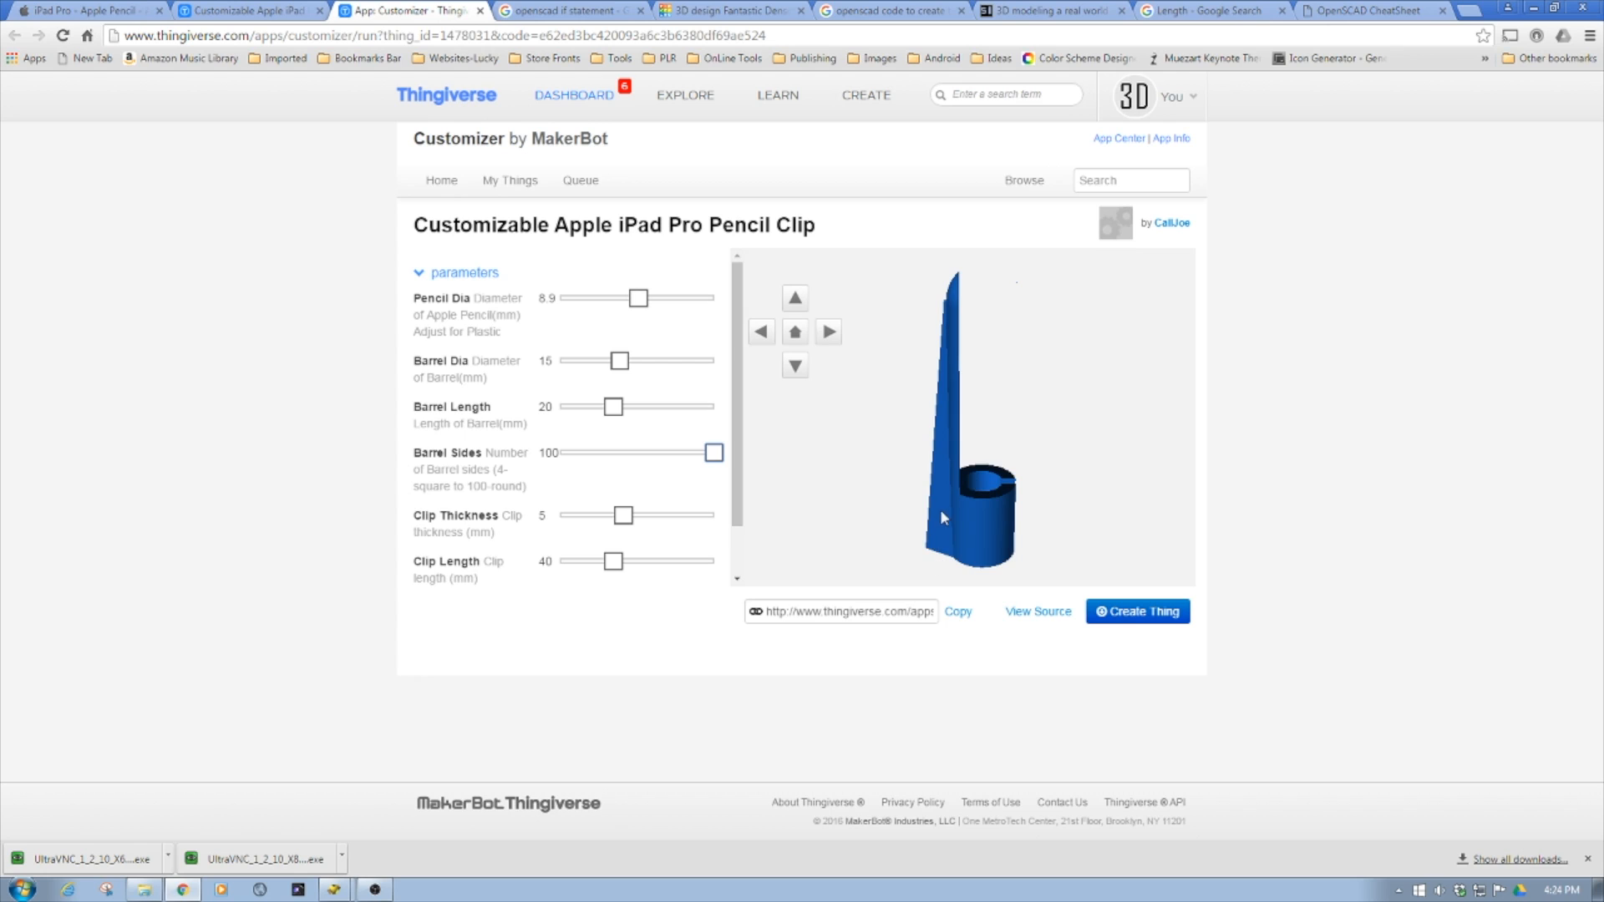
mouse_move(951, 479)
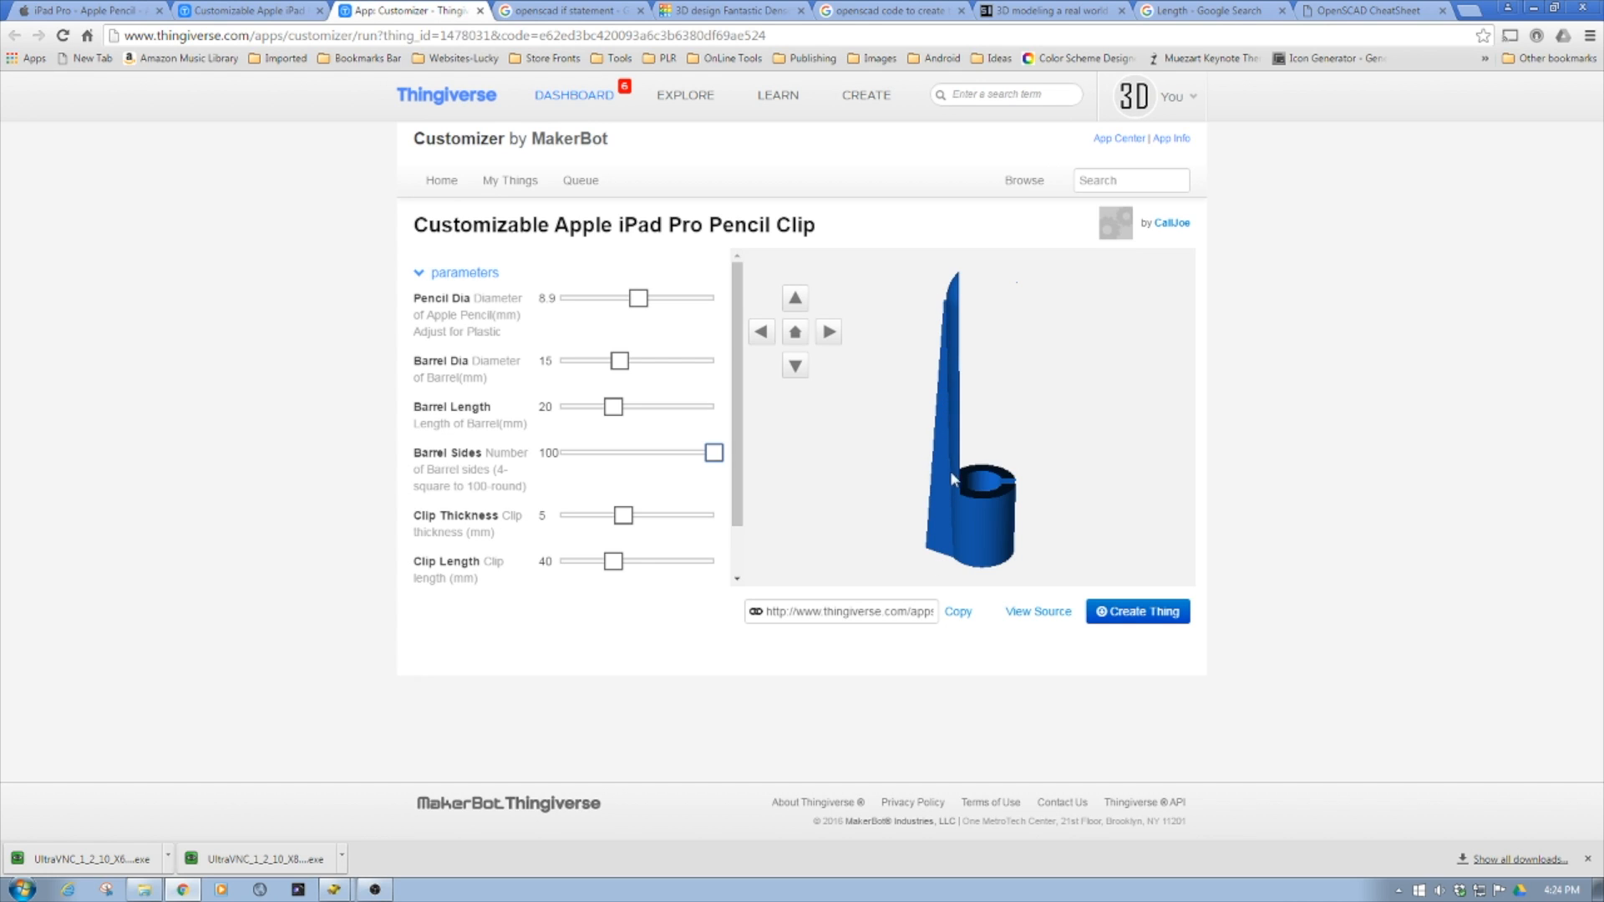
mouse_move(971, 346)
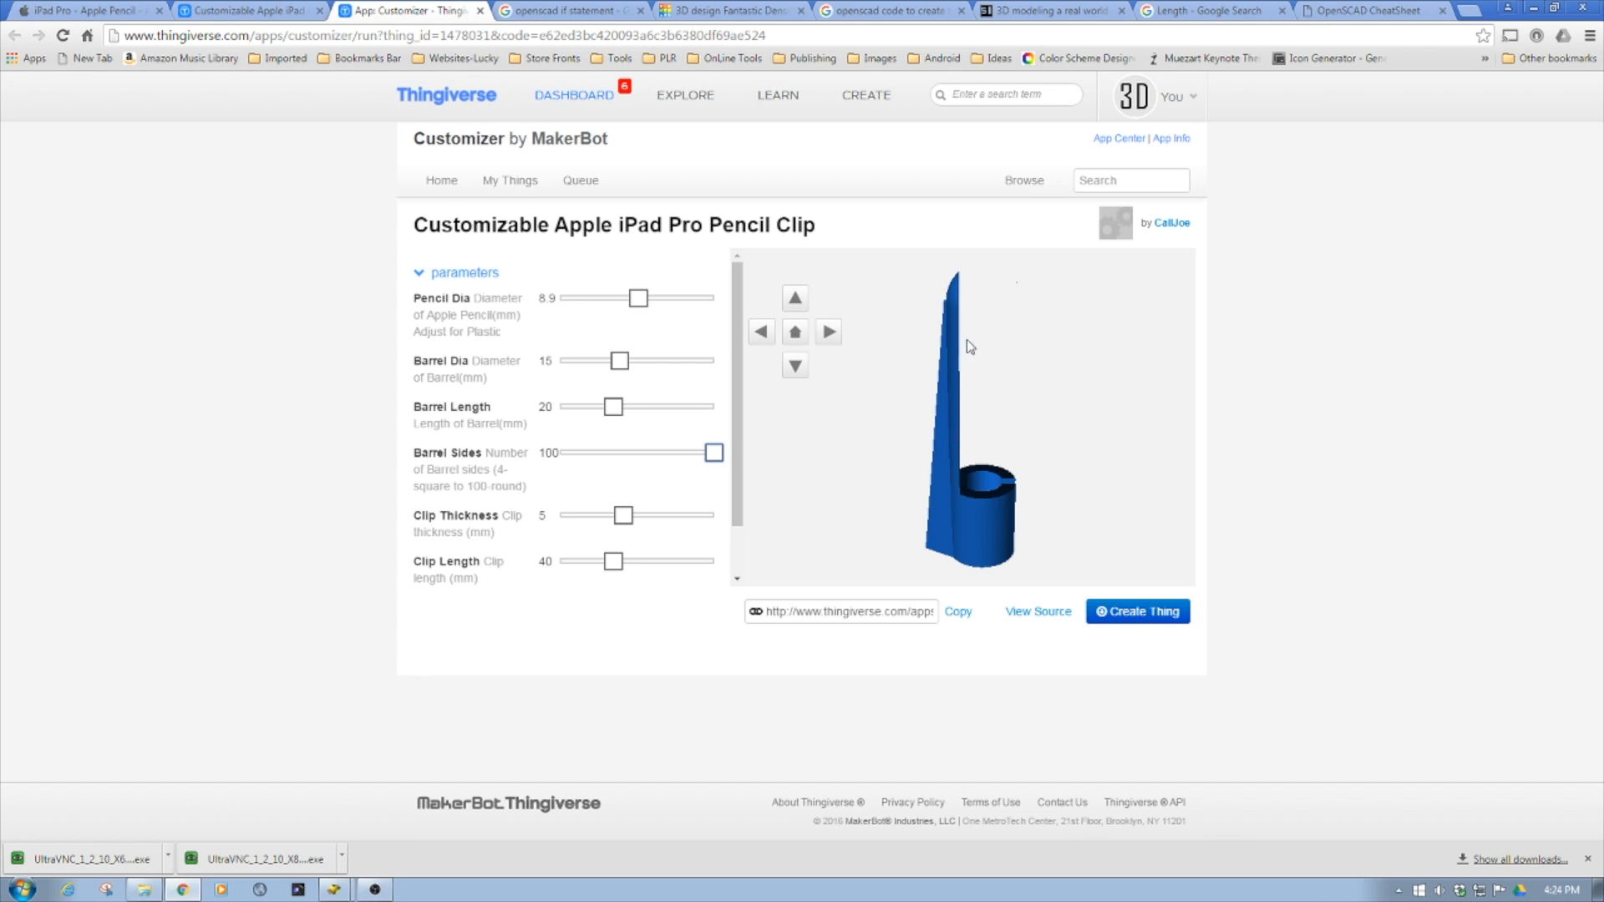
mouse_move(961, 477)
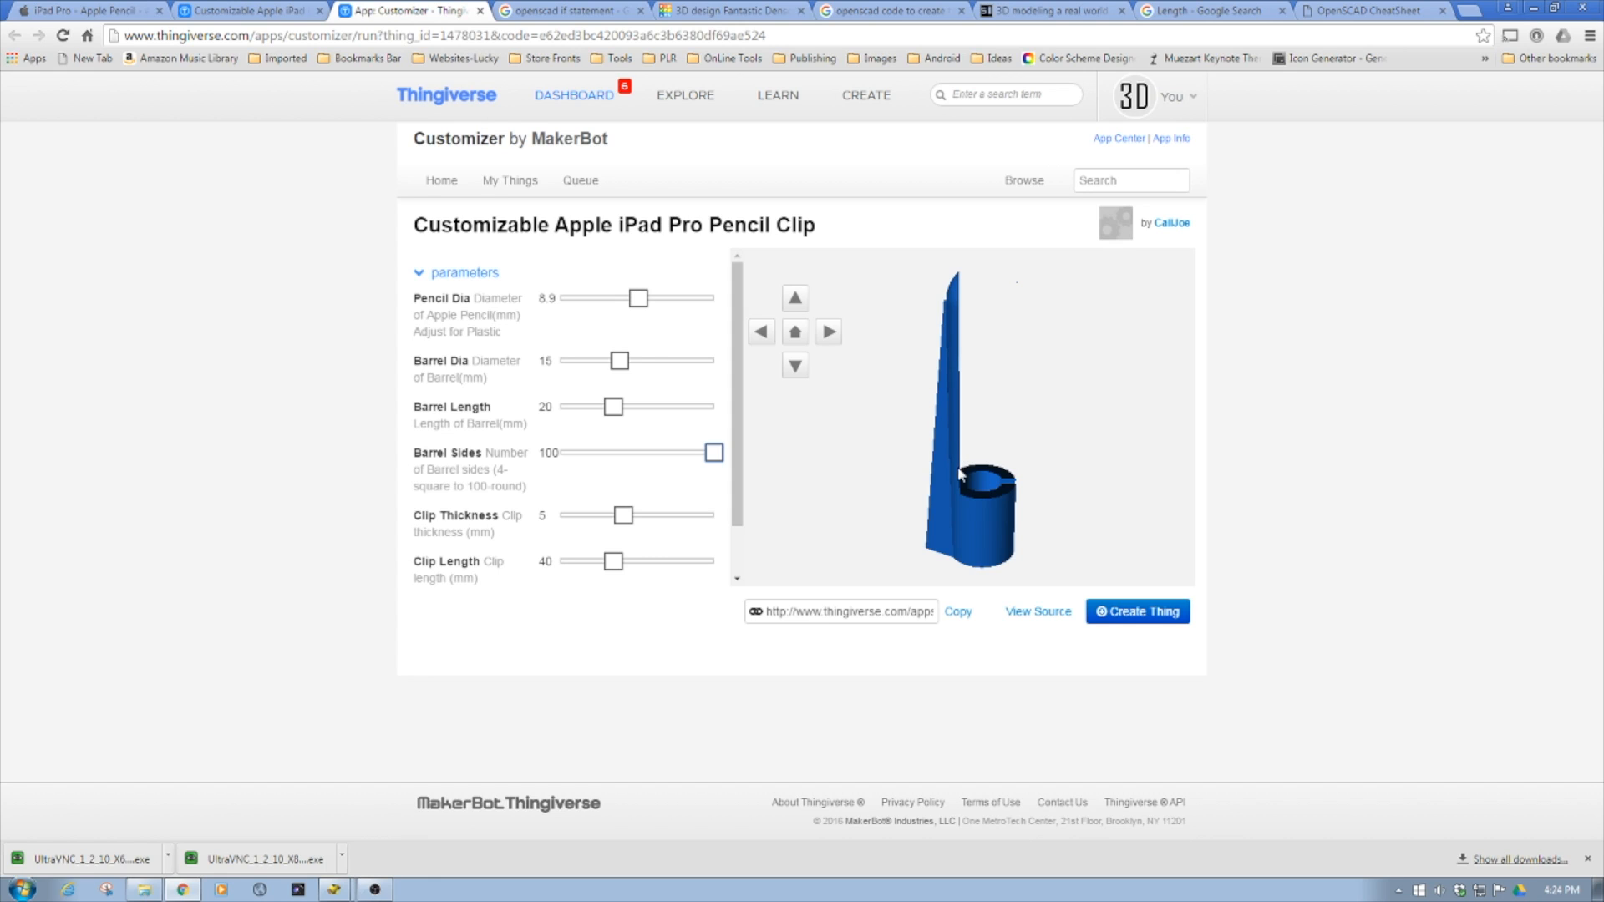
mouse_move(956, 316)
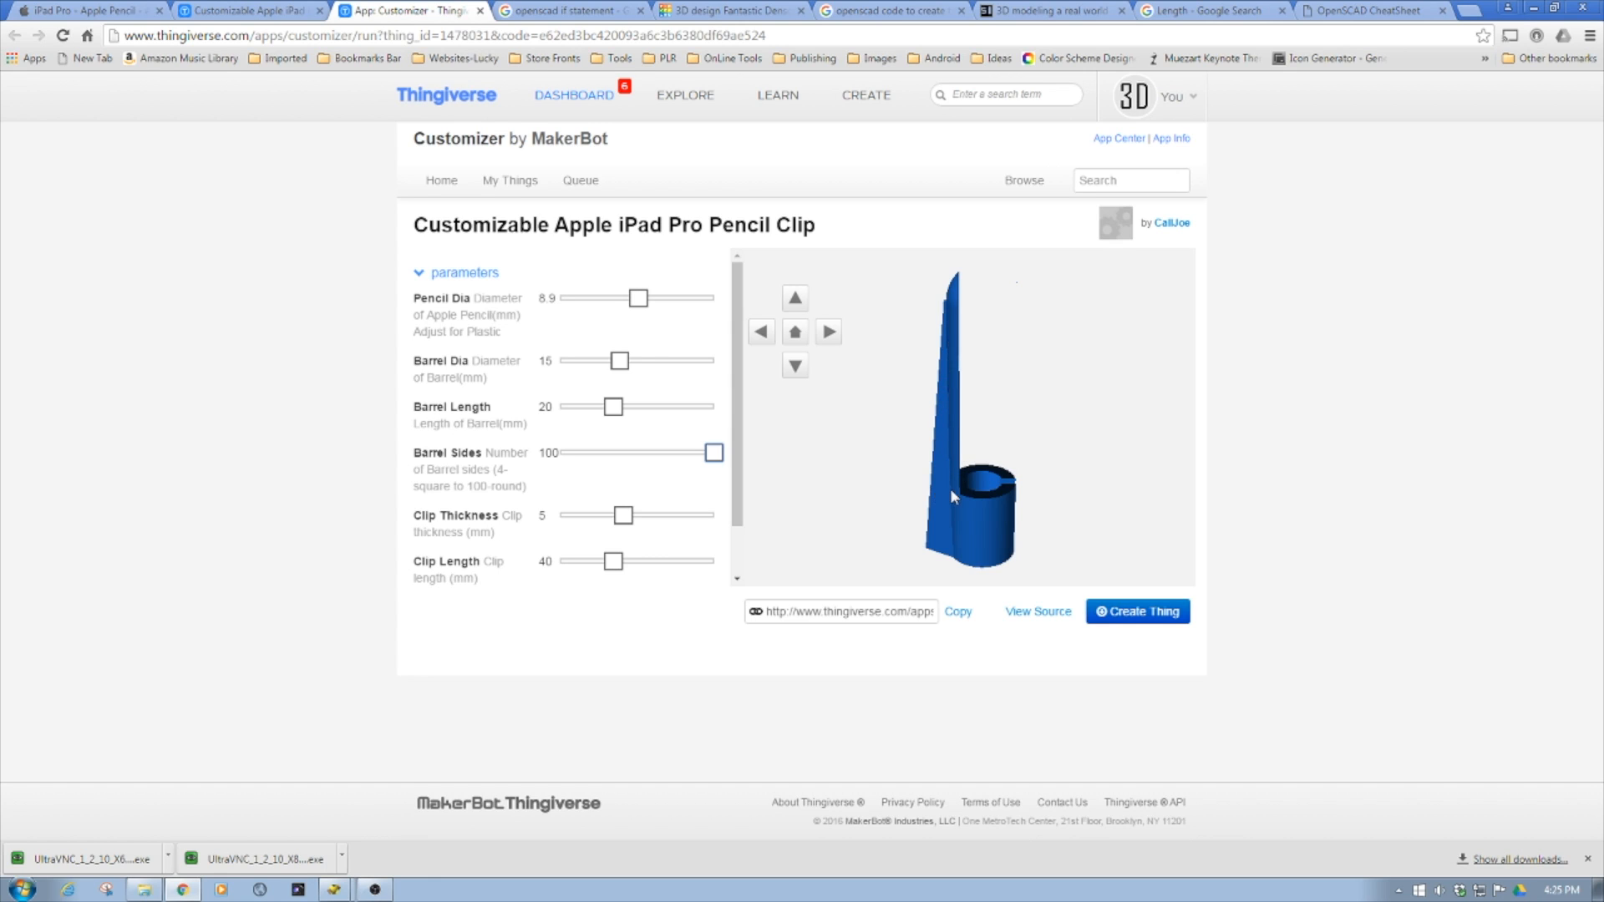
mouse_move(947, 417)
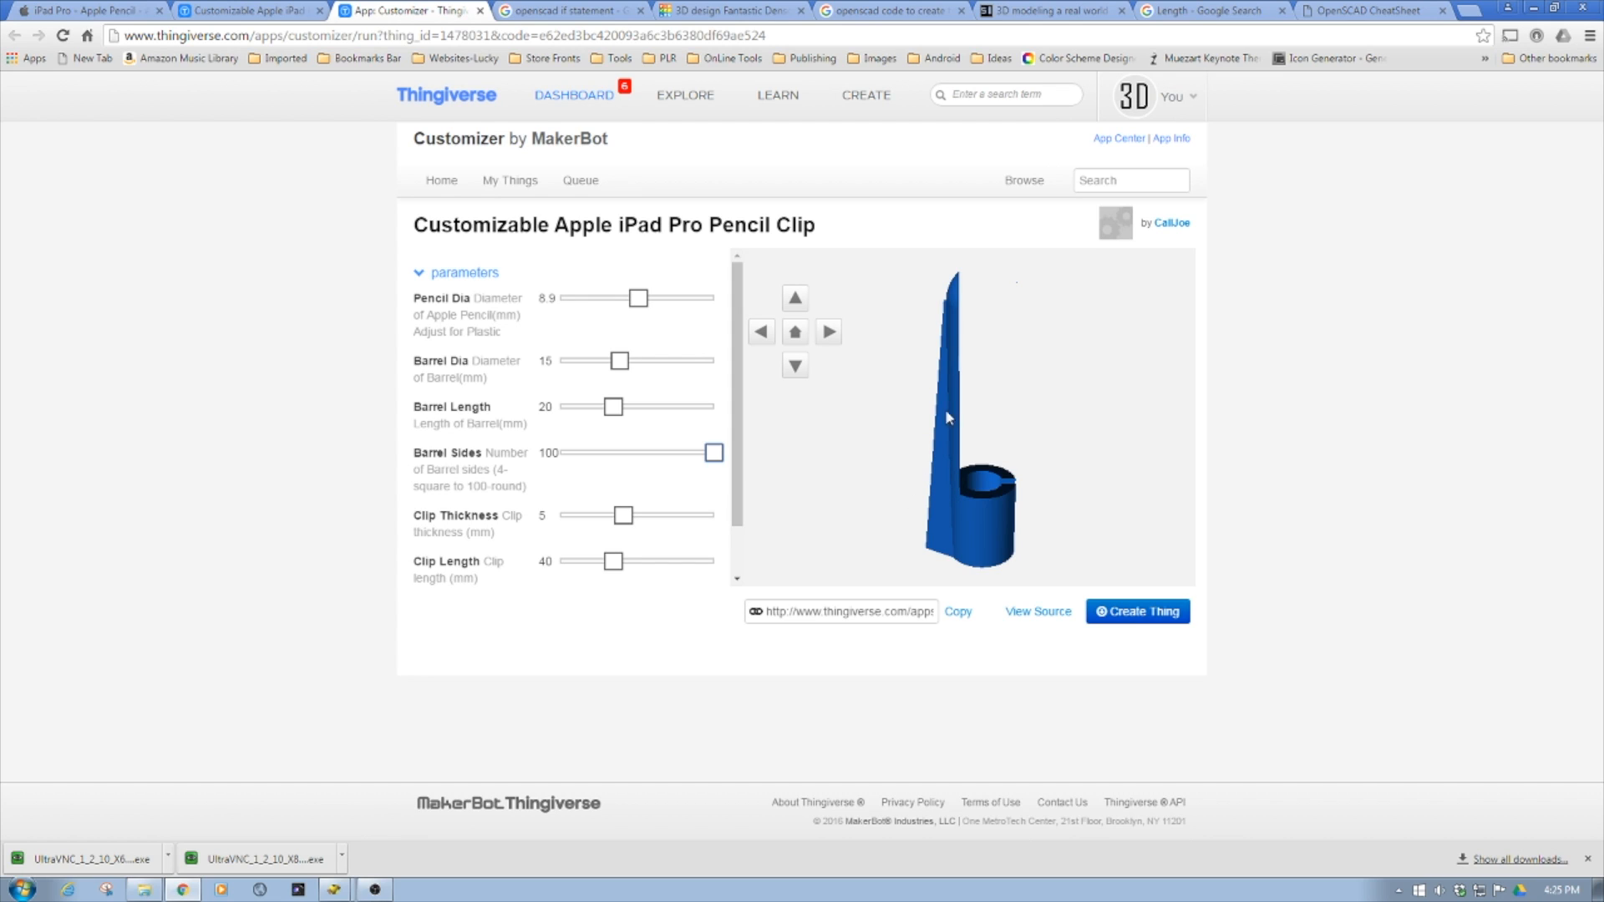
mouse_move(922, 542)
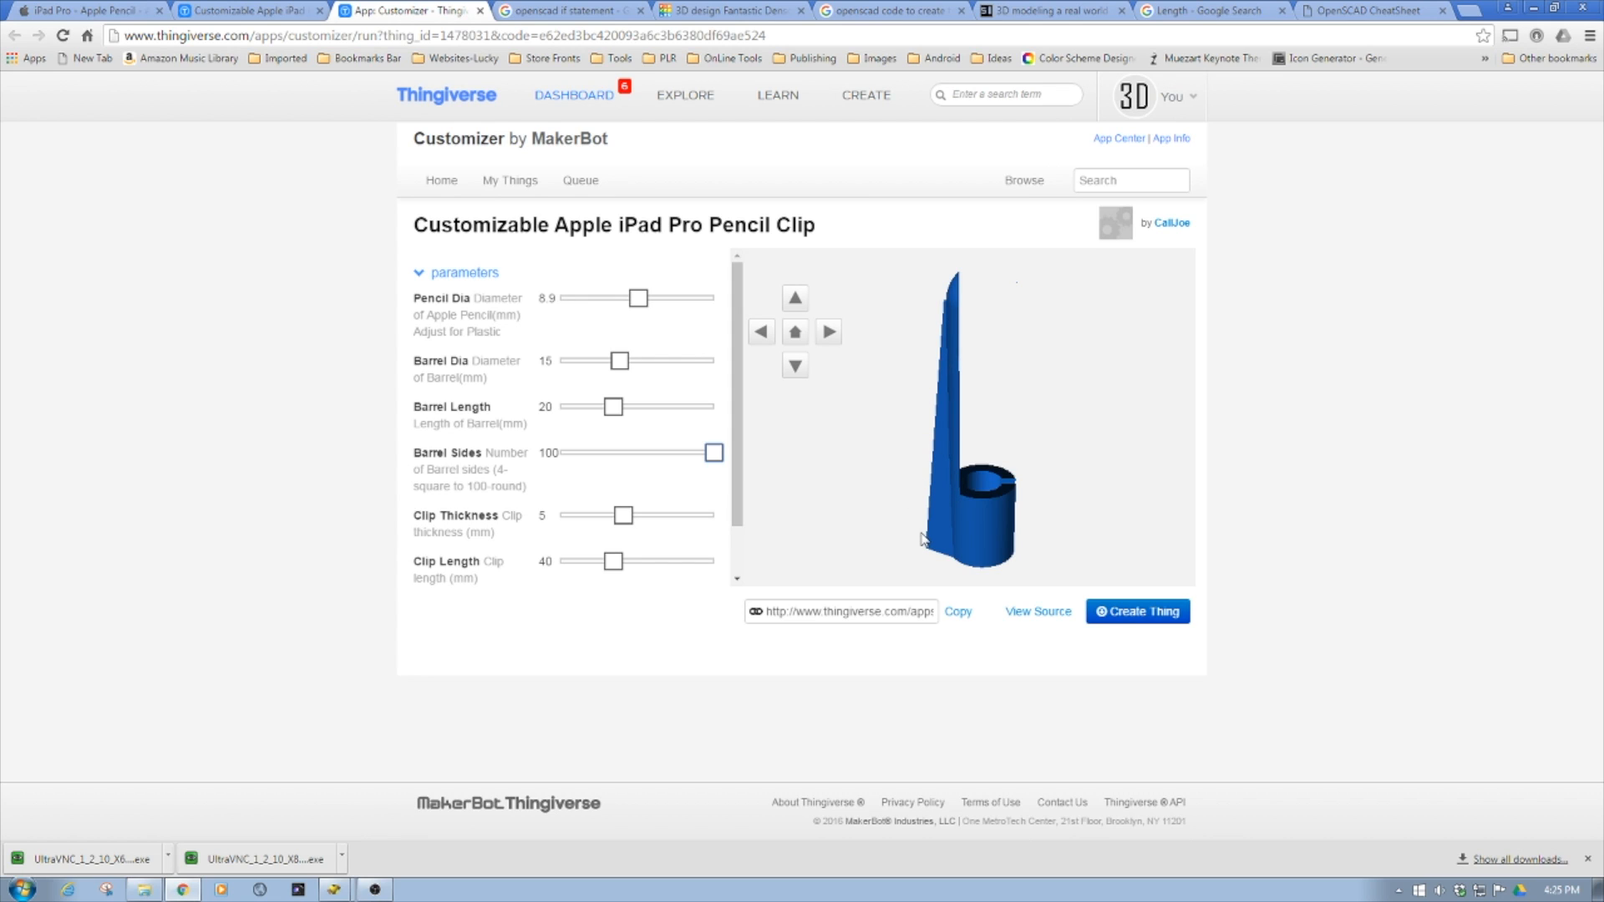
mouse_move(862, 551)
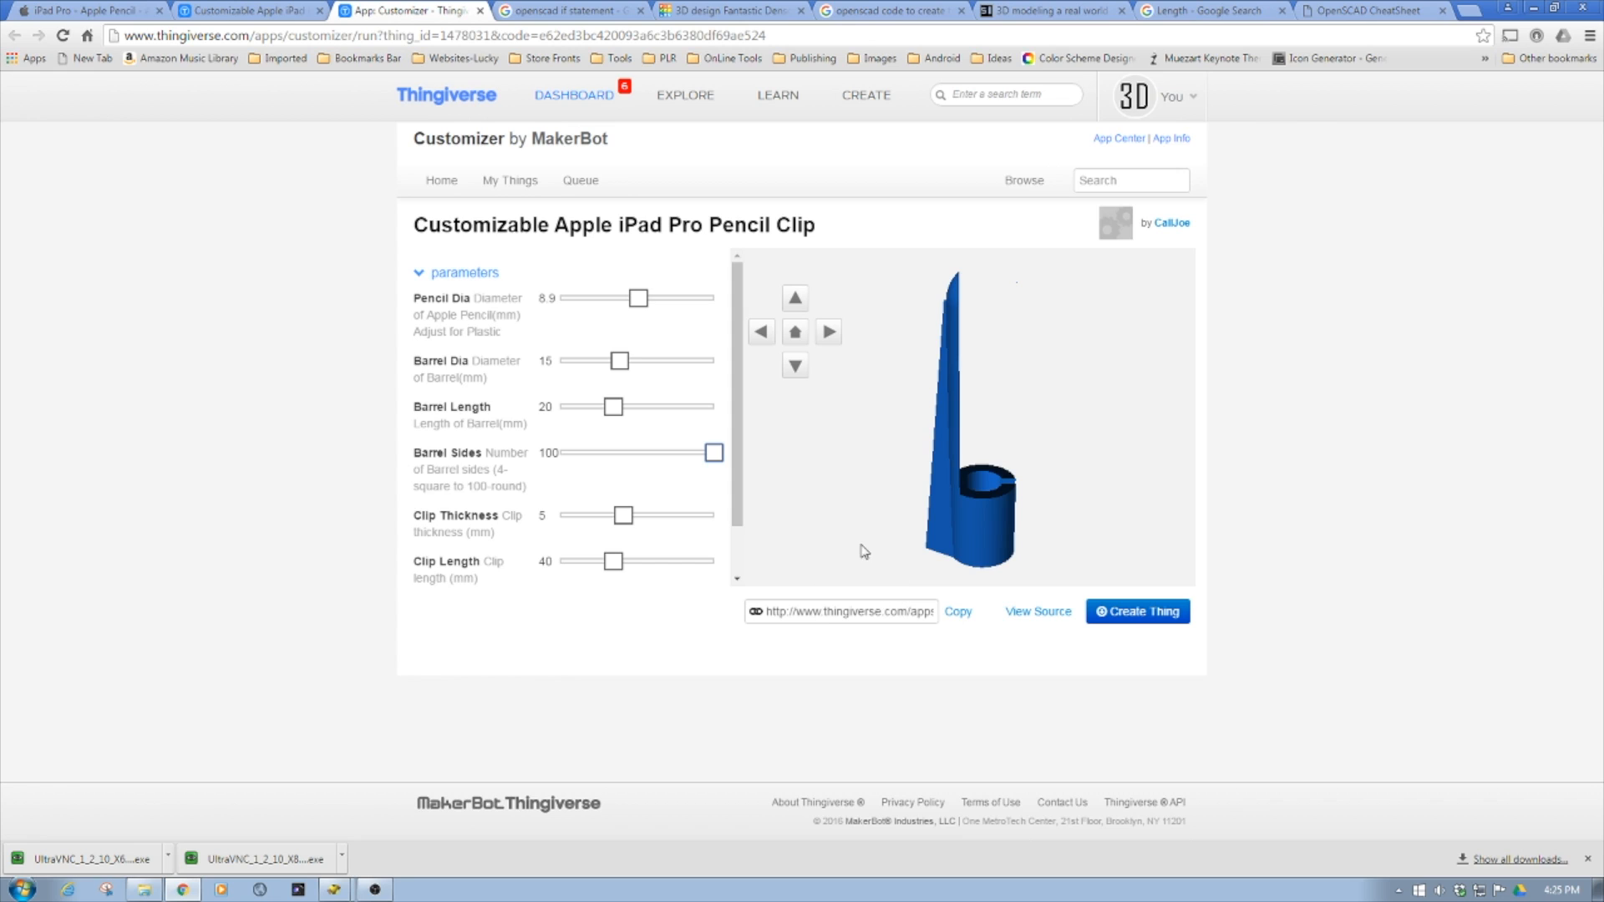
mouse_move(931, 518)
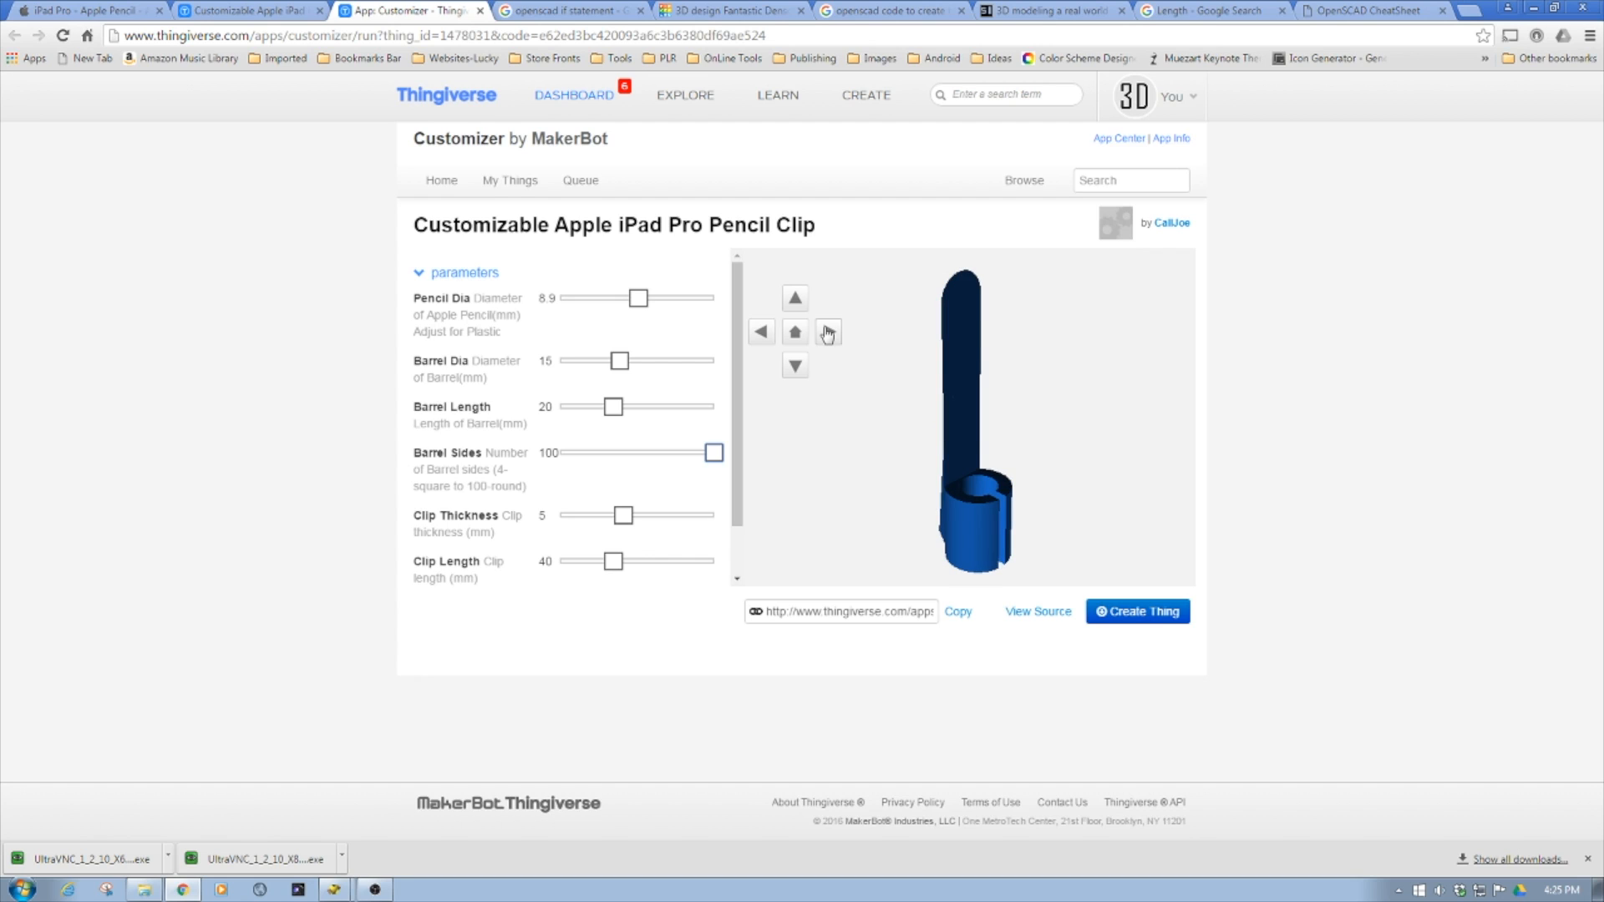
left_click(795, 332)
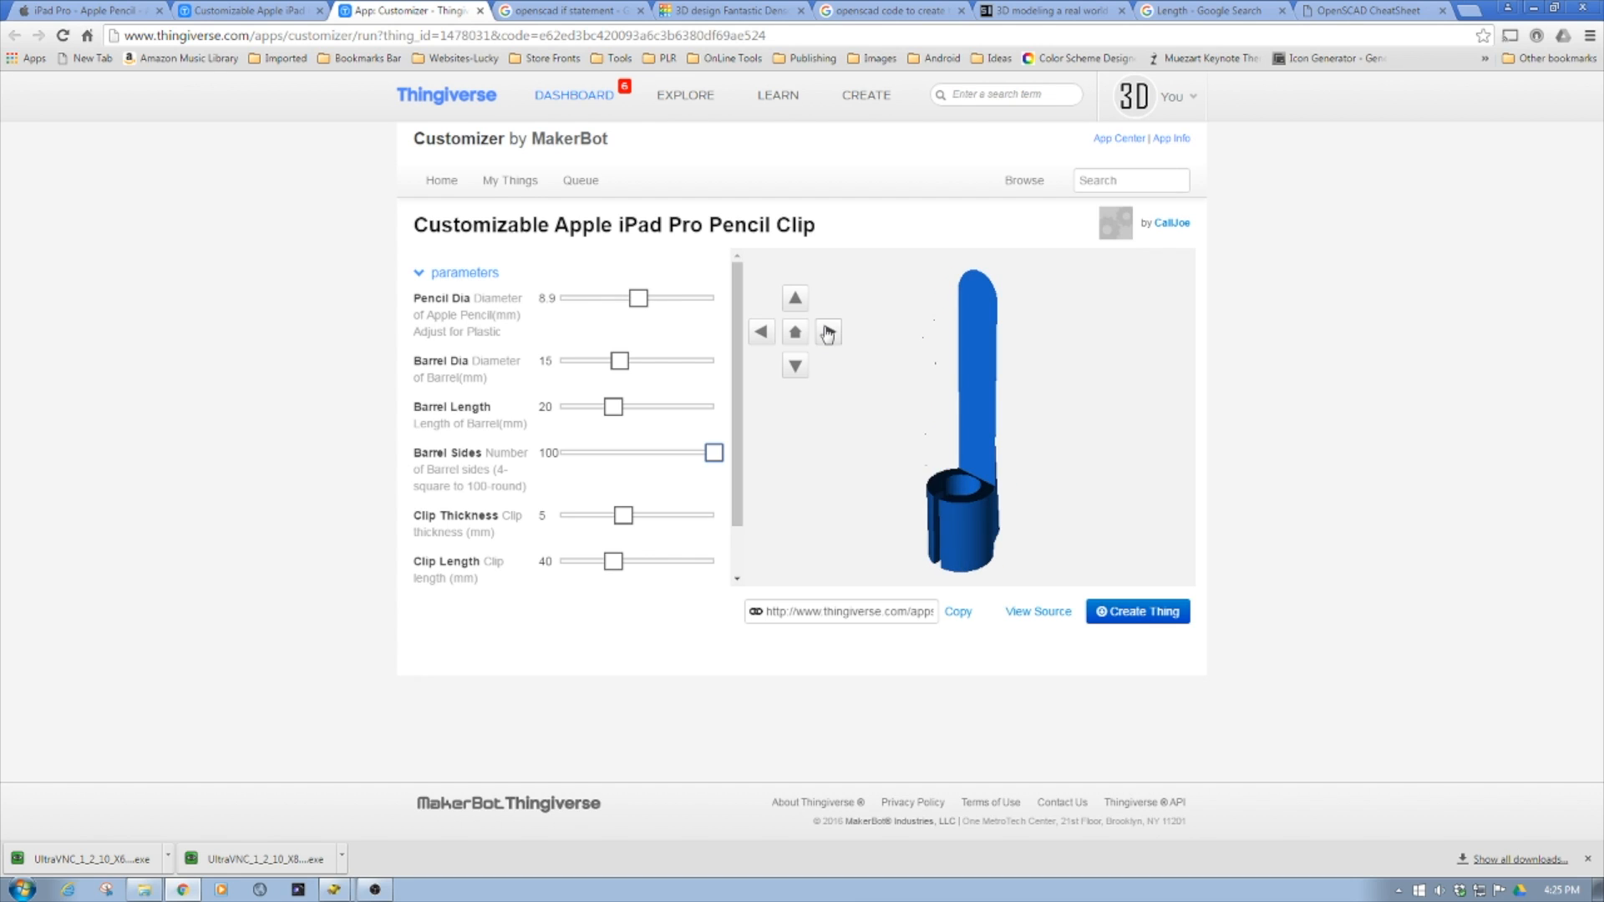
left_click(828, 331)
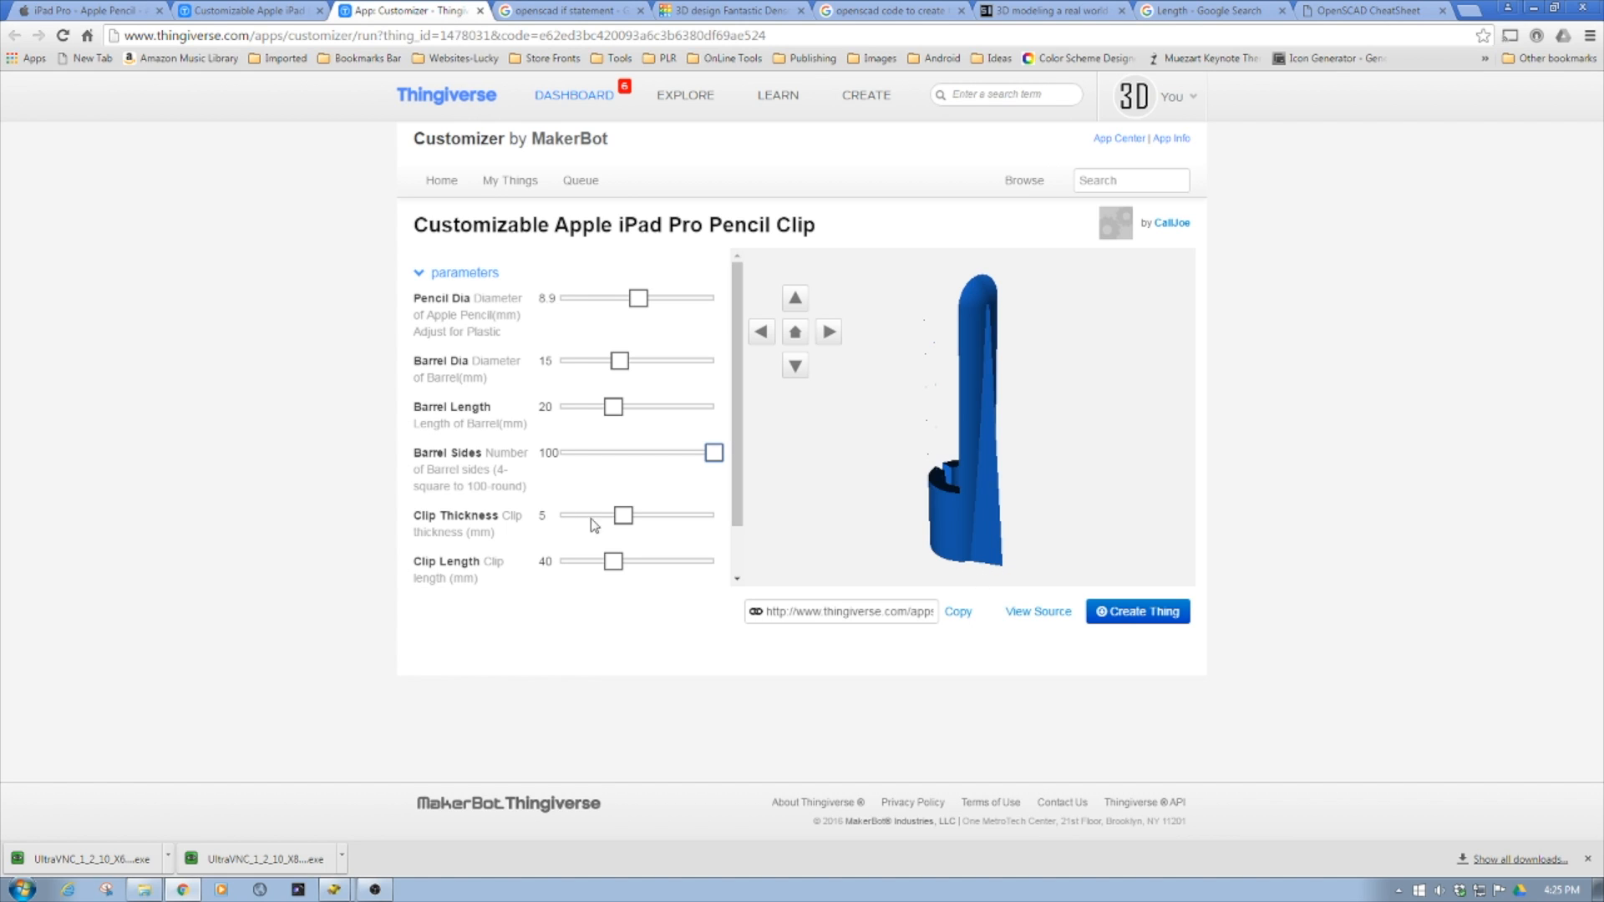
mouse_move(778, 358)
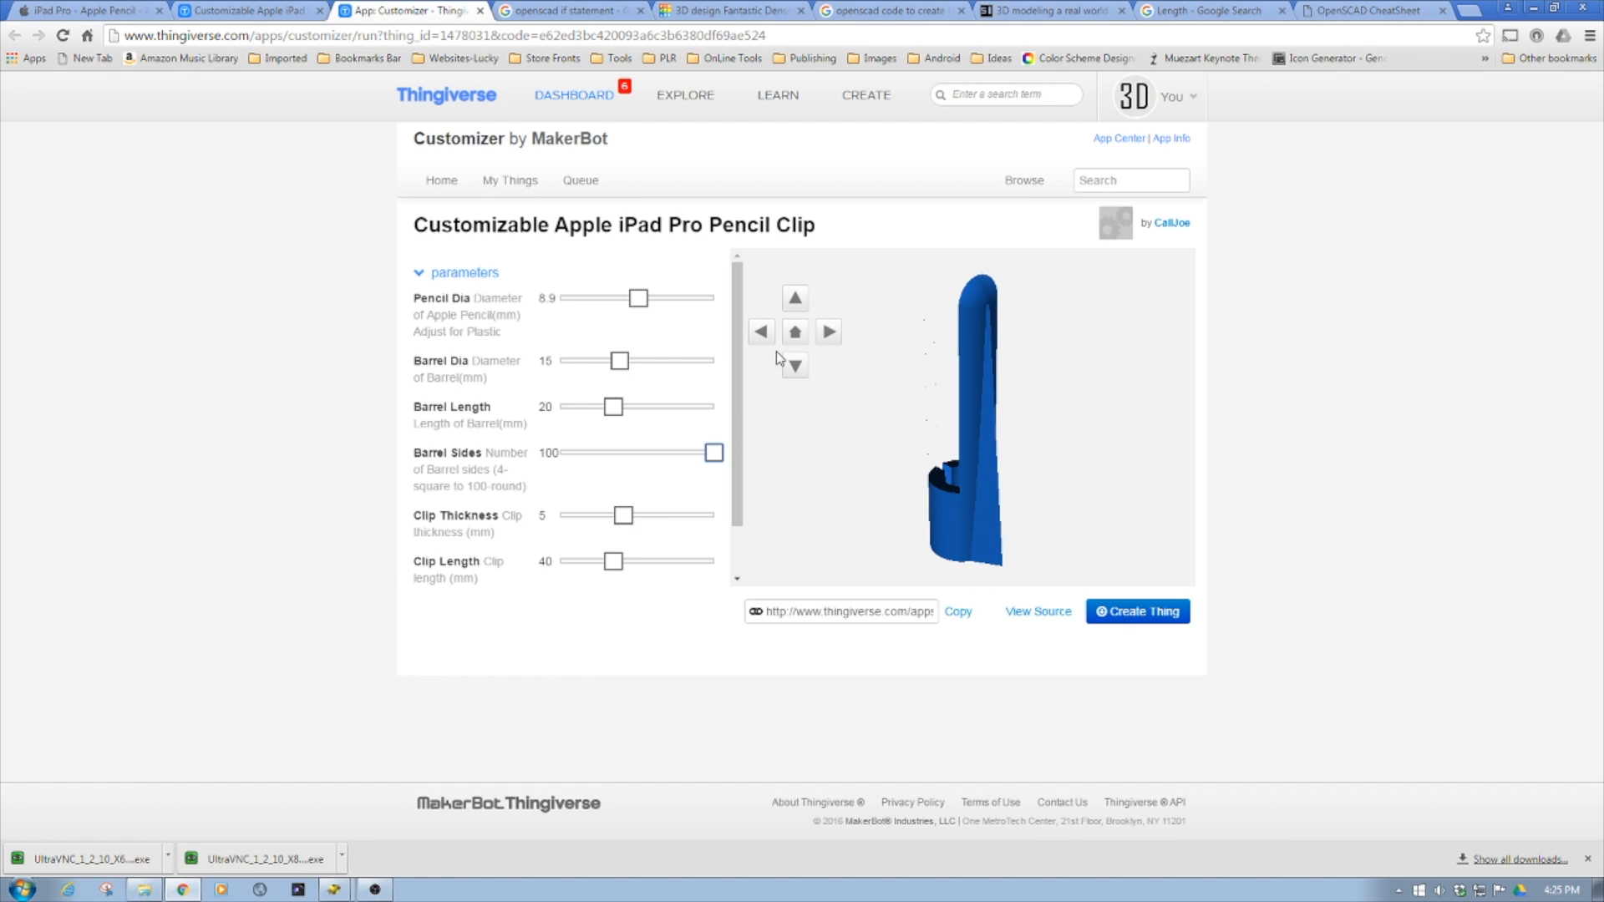
left_click(760, 331)
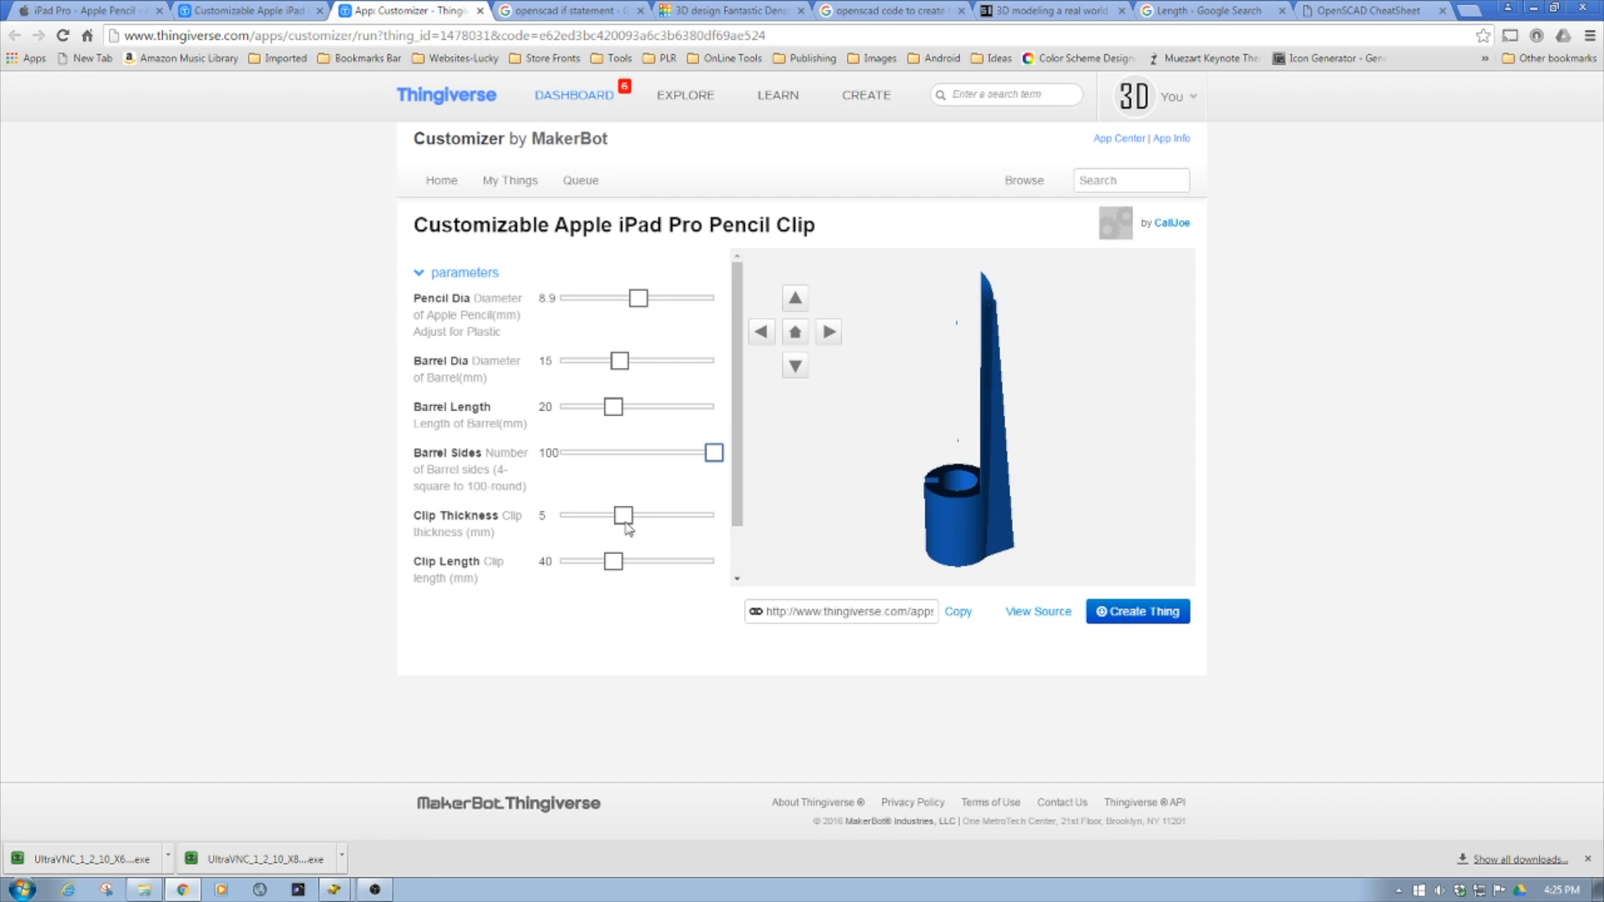
left_click_drag(623, 515, 683, 515)
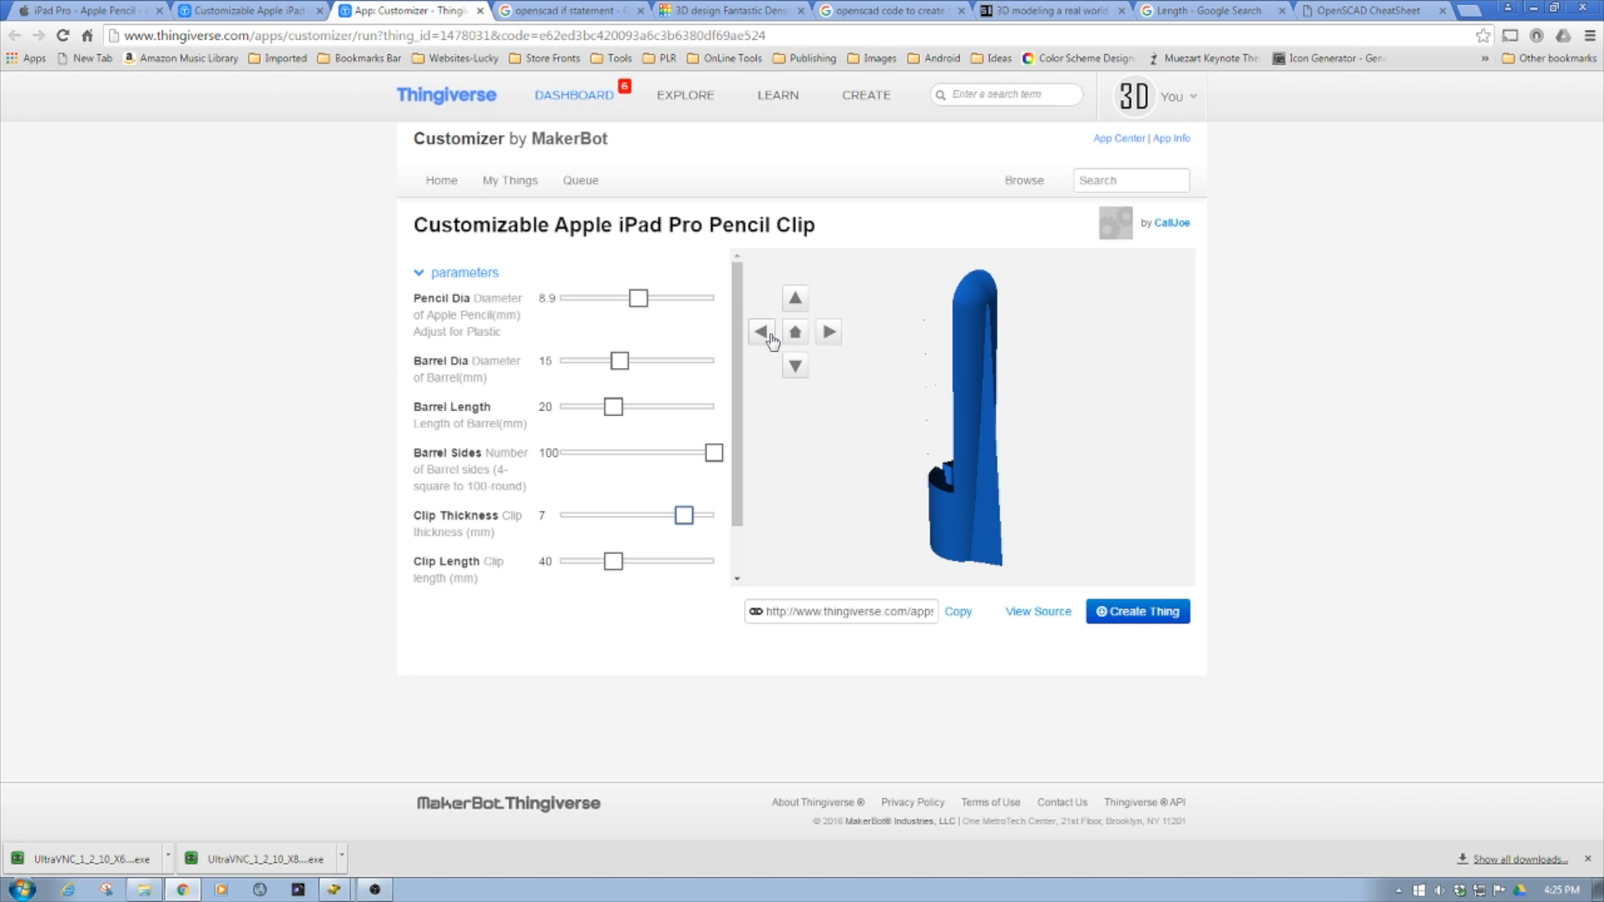
left_click(761, 332)
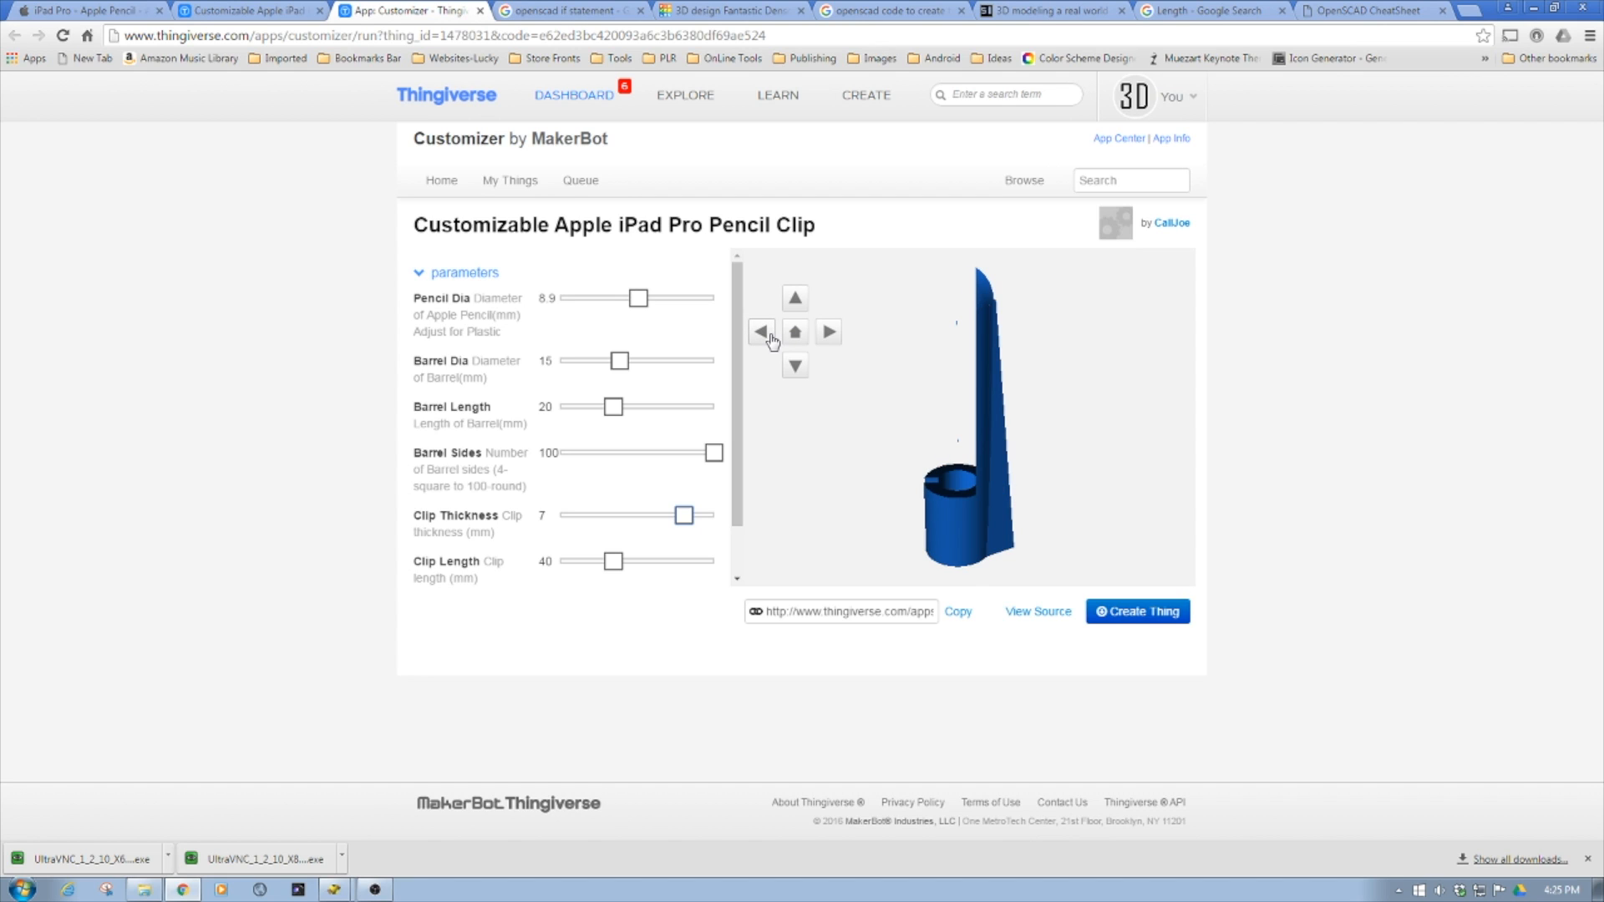
left_click(761, 332)
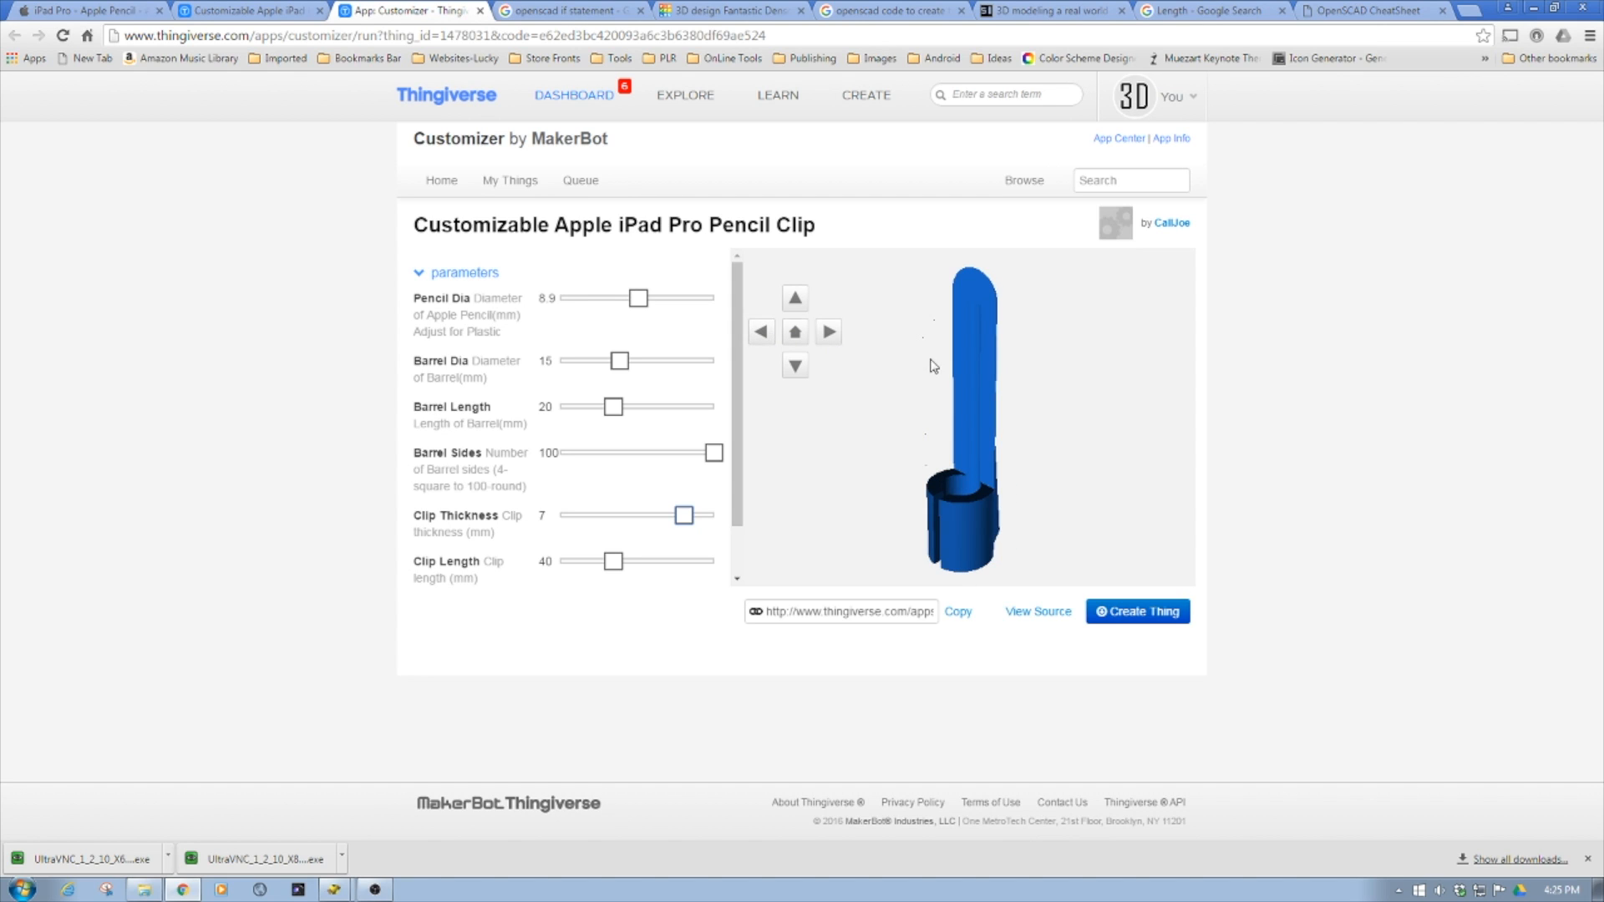
mouse_move(974, 452)
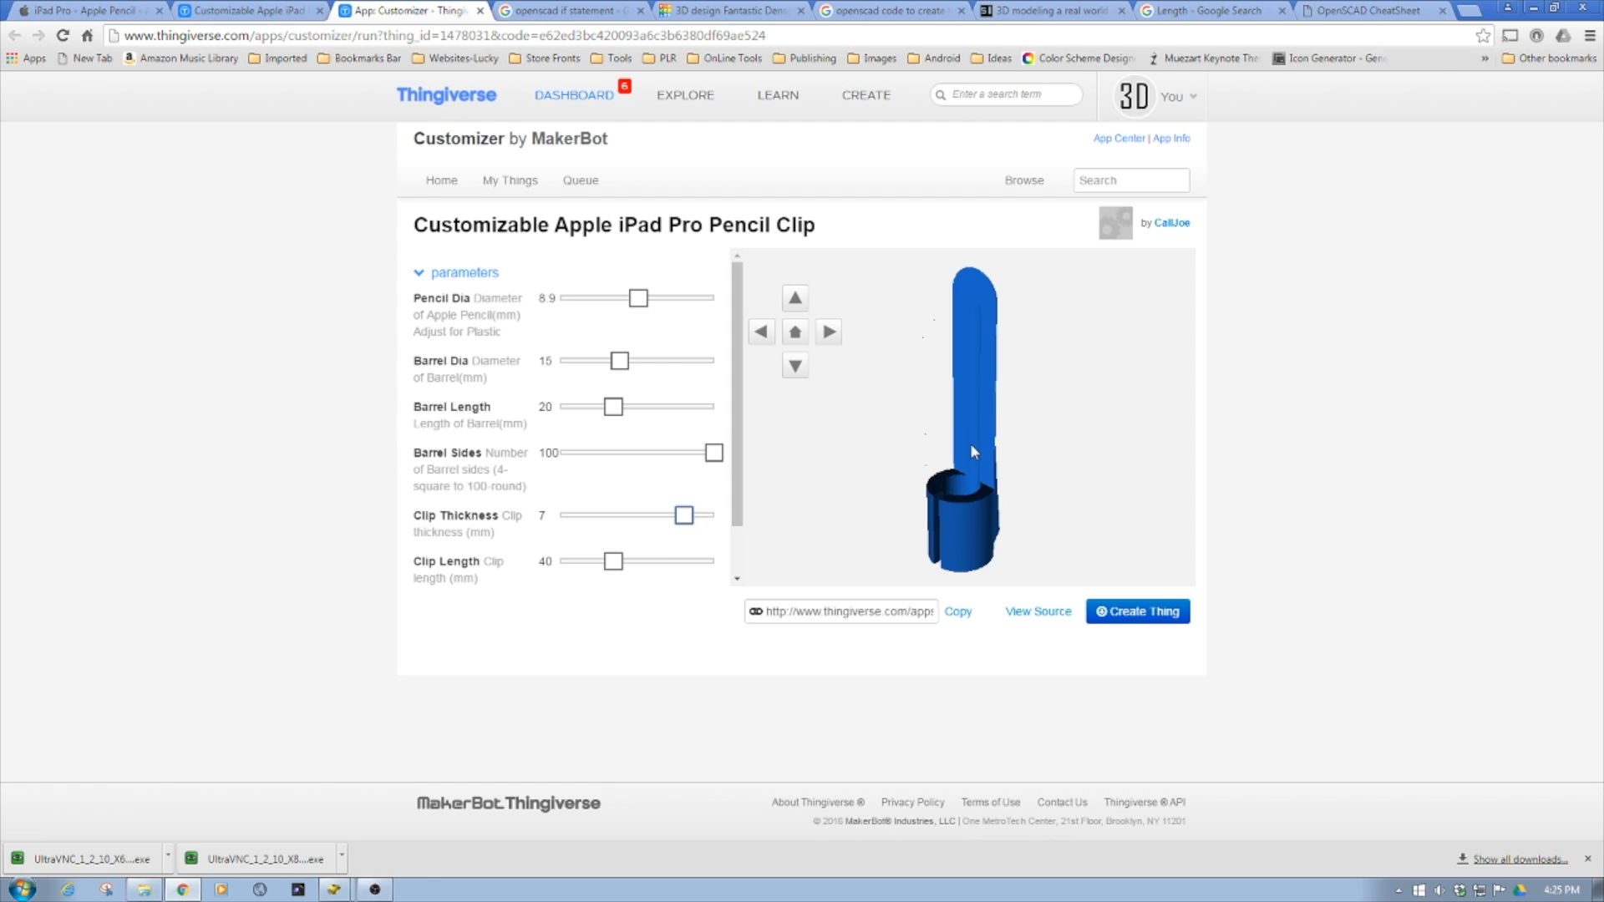
mouse_move(983, 451)
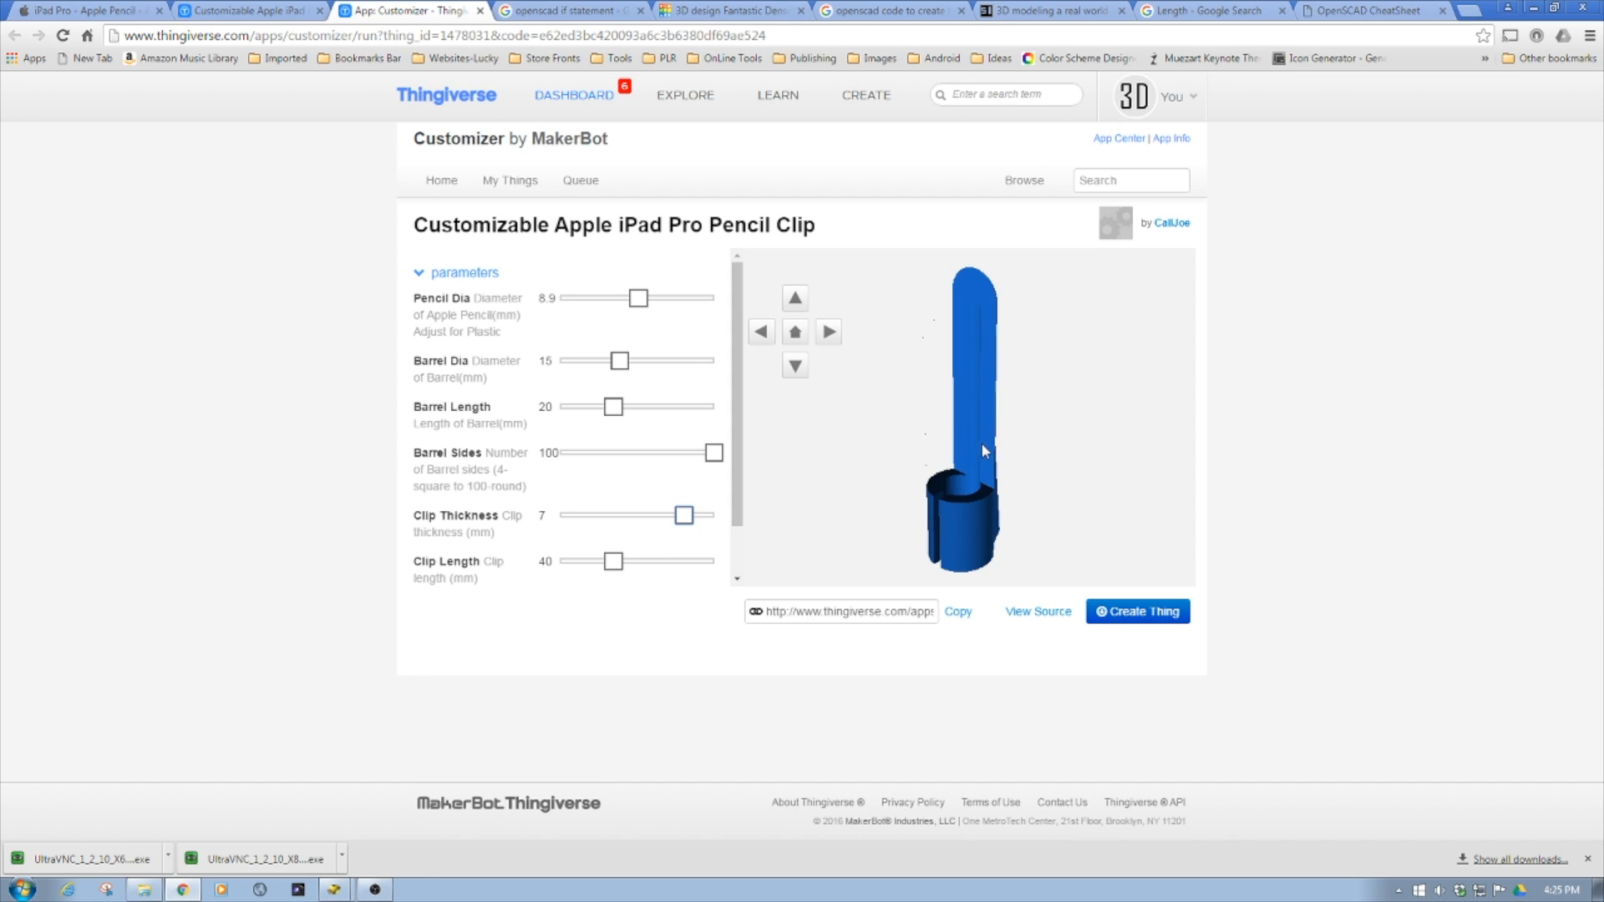
mouse_move(964, 479)
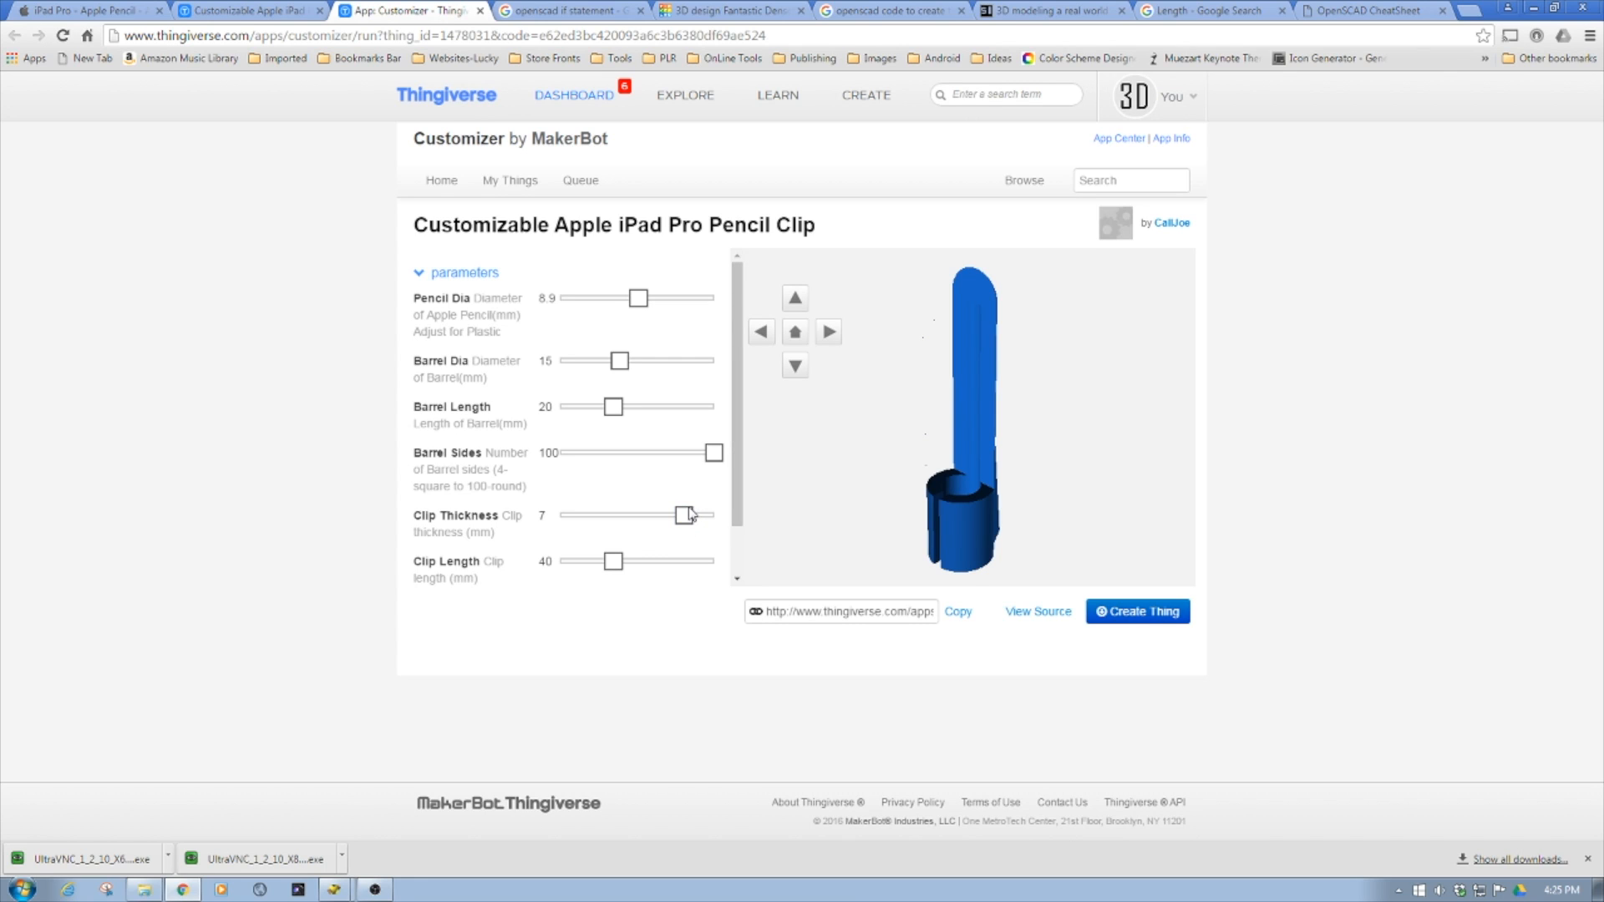
left_click_drag(683, 514, 652, 514)
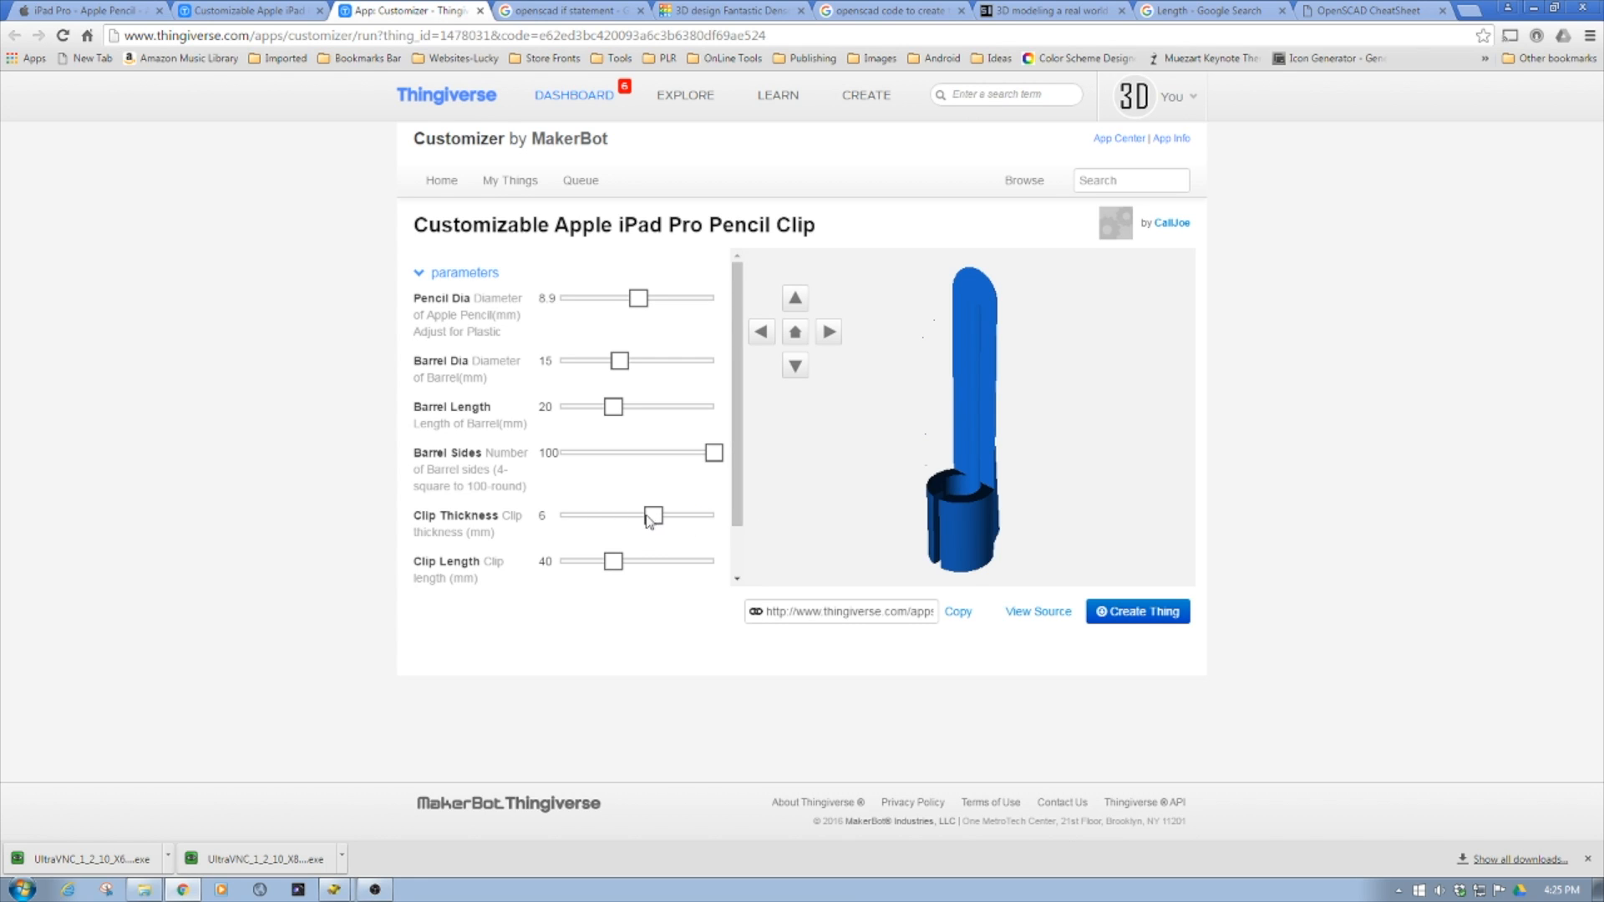
left_click_drag(652, 516, 623, 515)
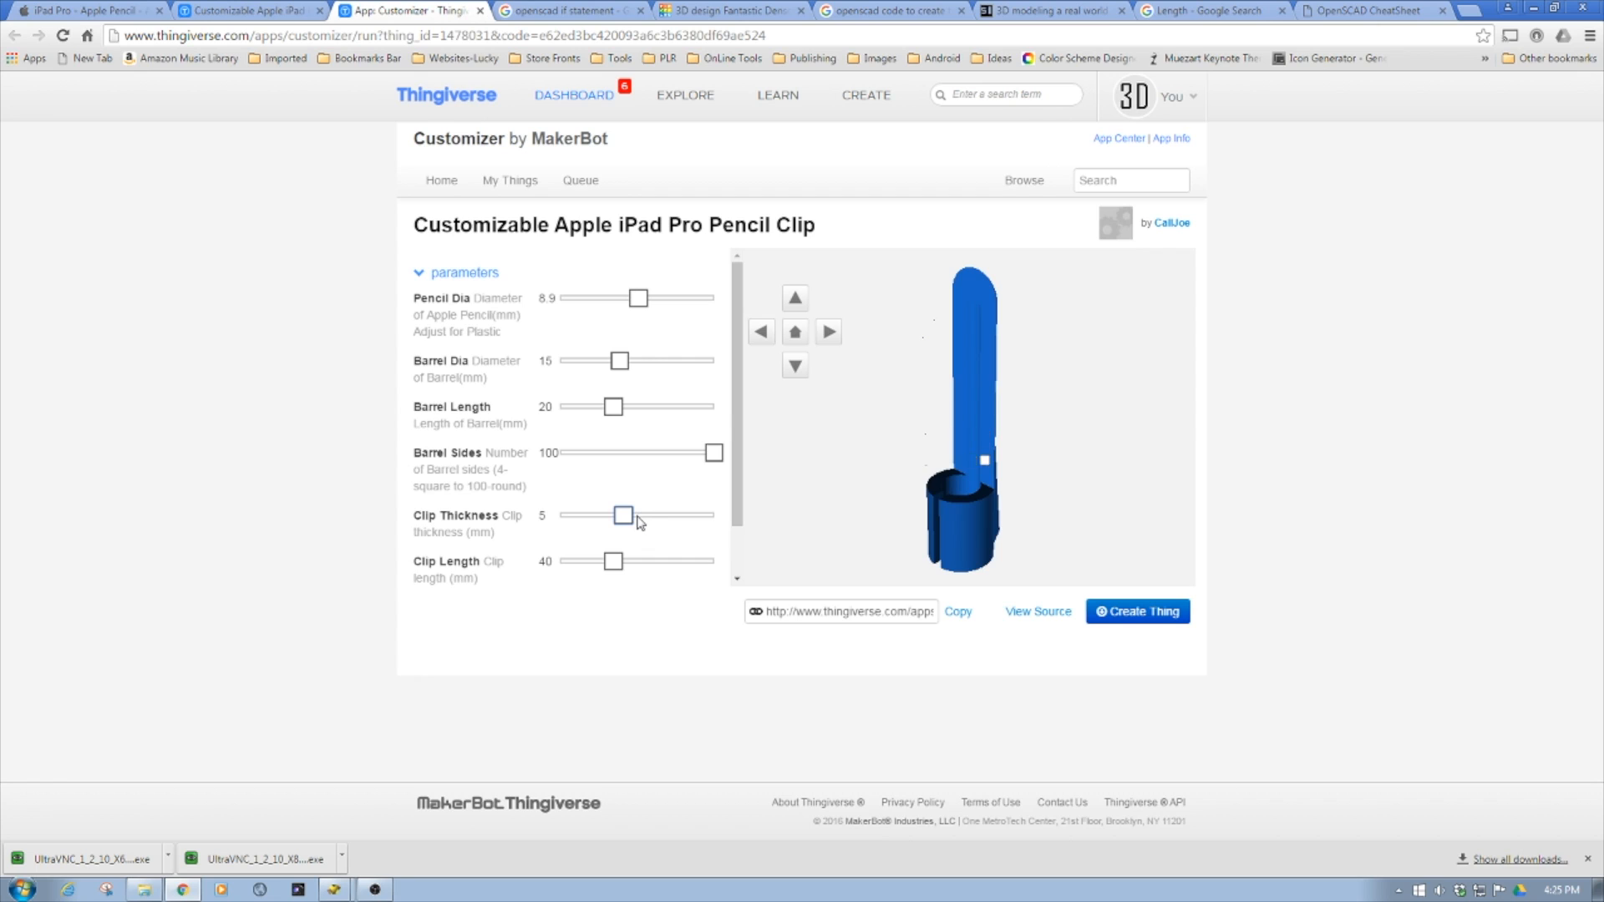
Try Clip Length values 30, 26, 80 and 38, settling on 35.
left_click_drag(614, 561, 583, 560)
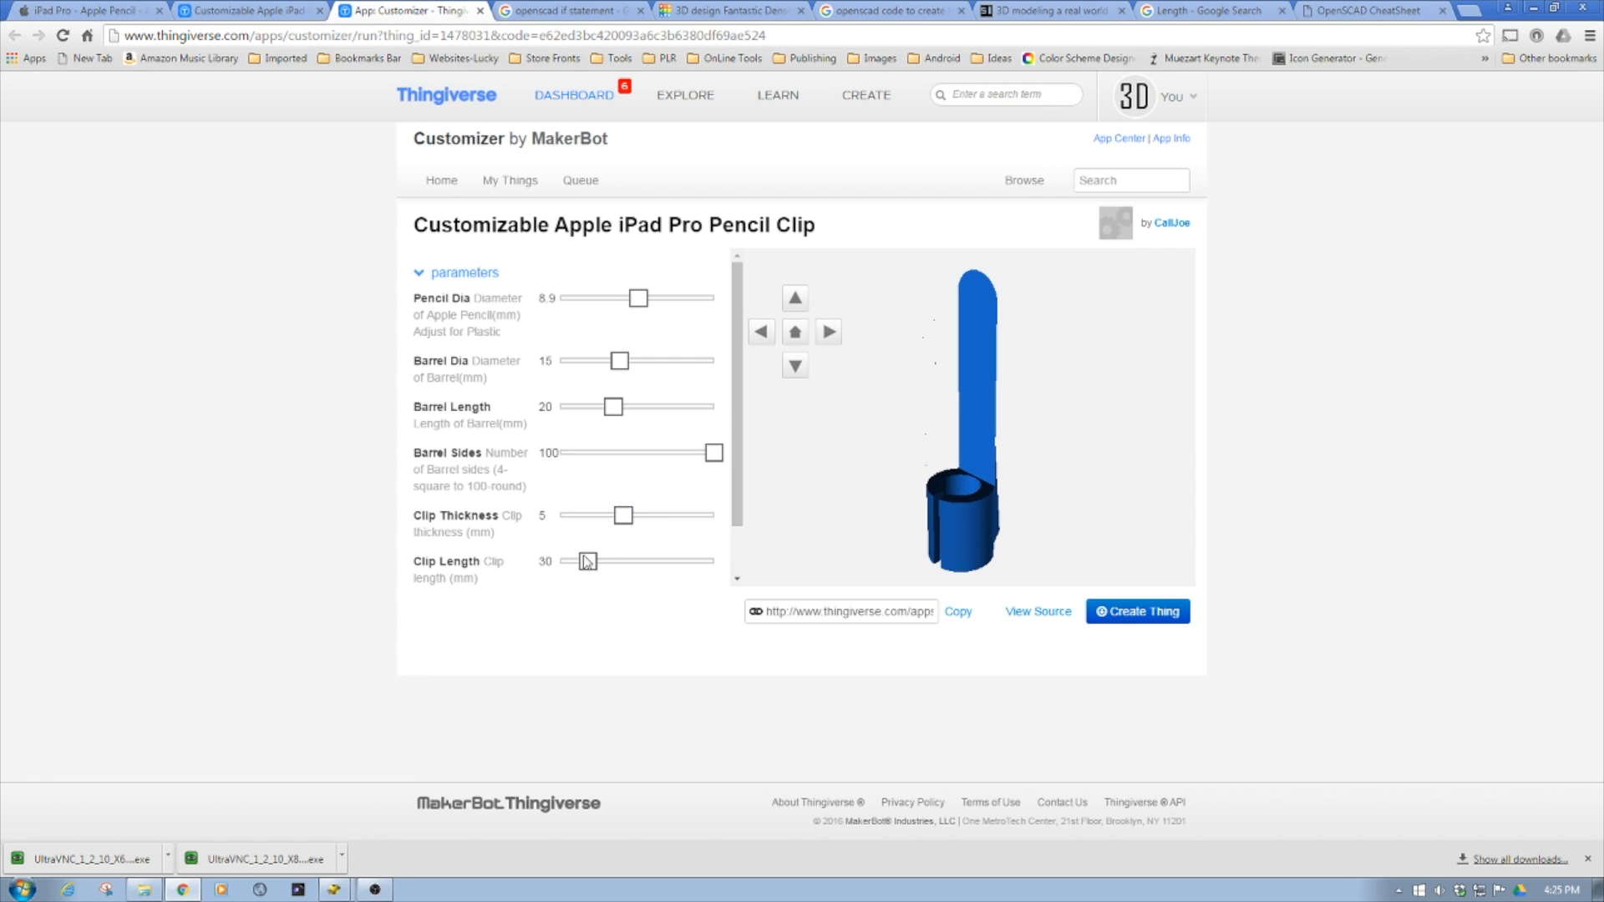
left_click_drag(585, 561, 579, 560)
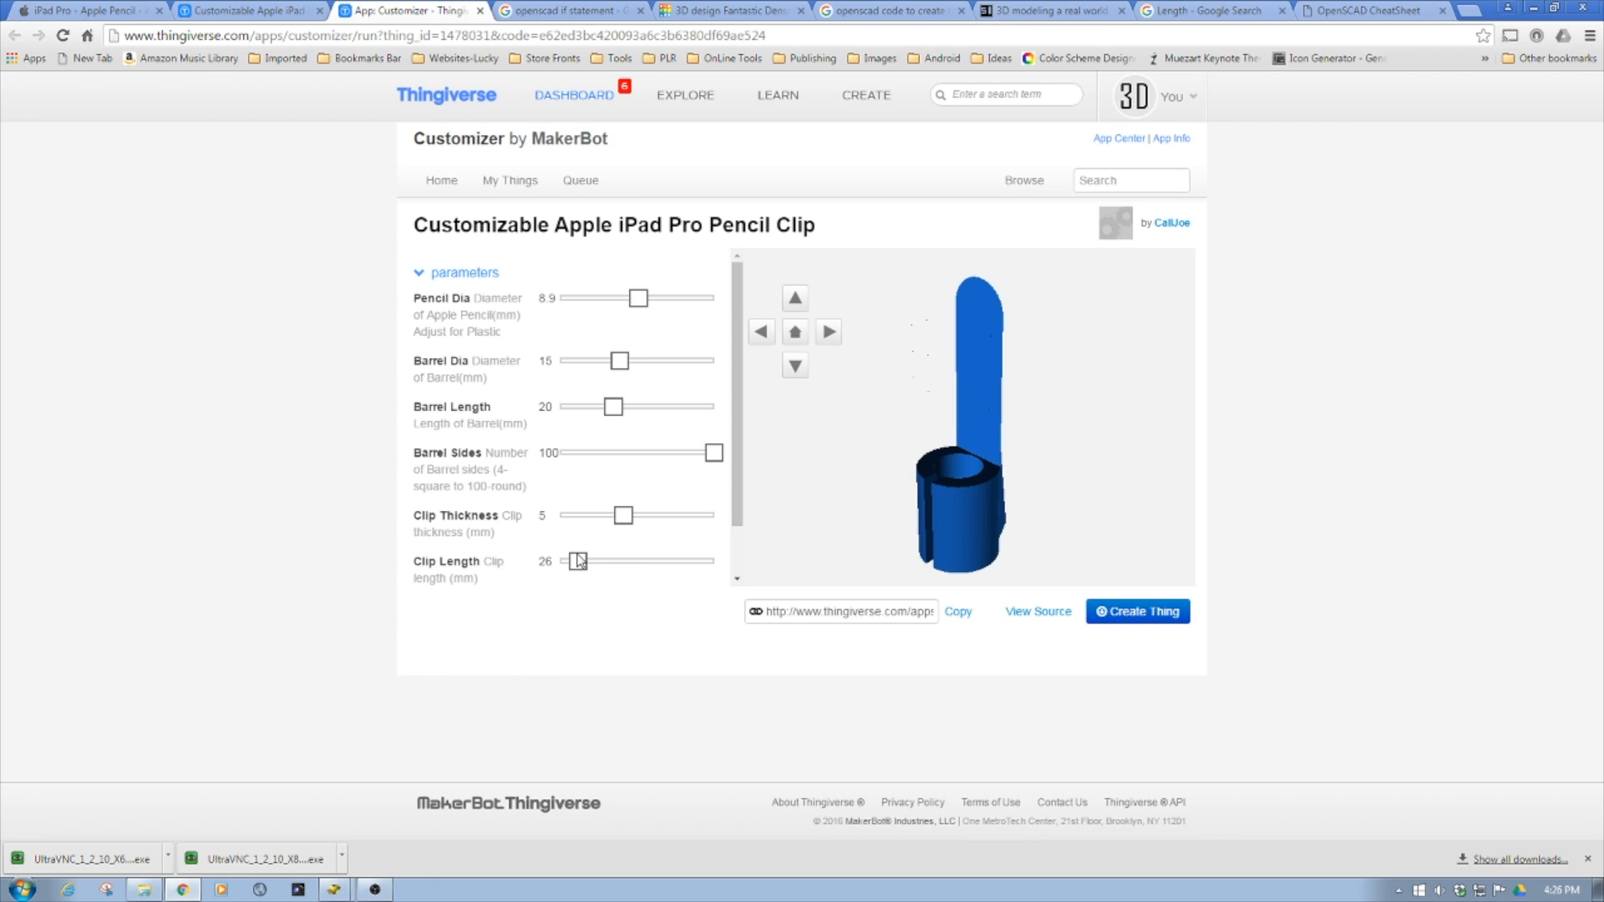
left_click_drag(575, 560, 714, 561)
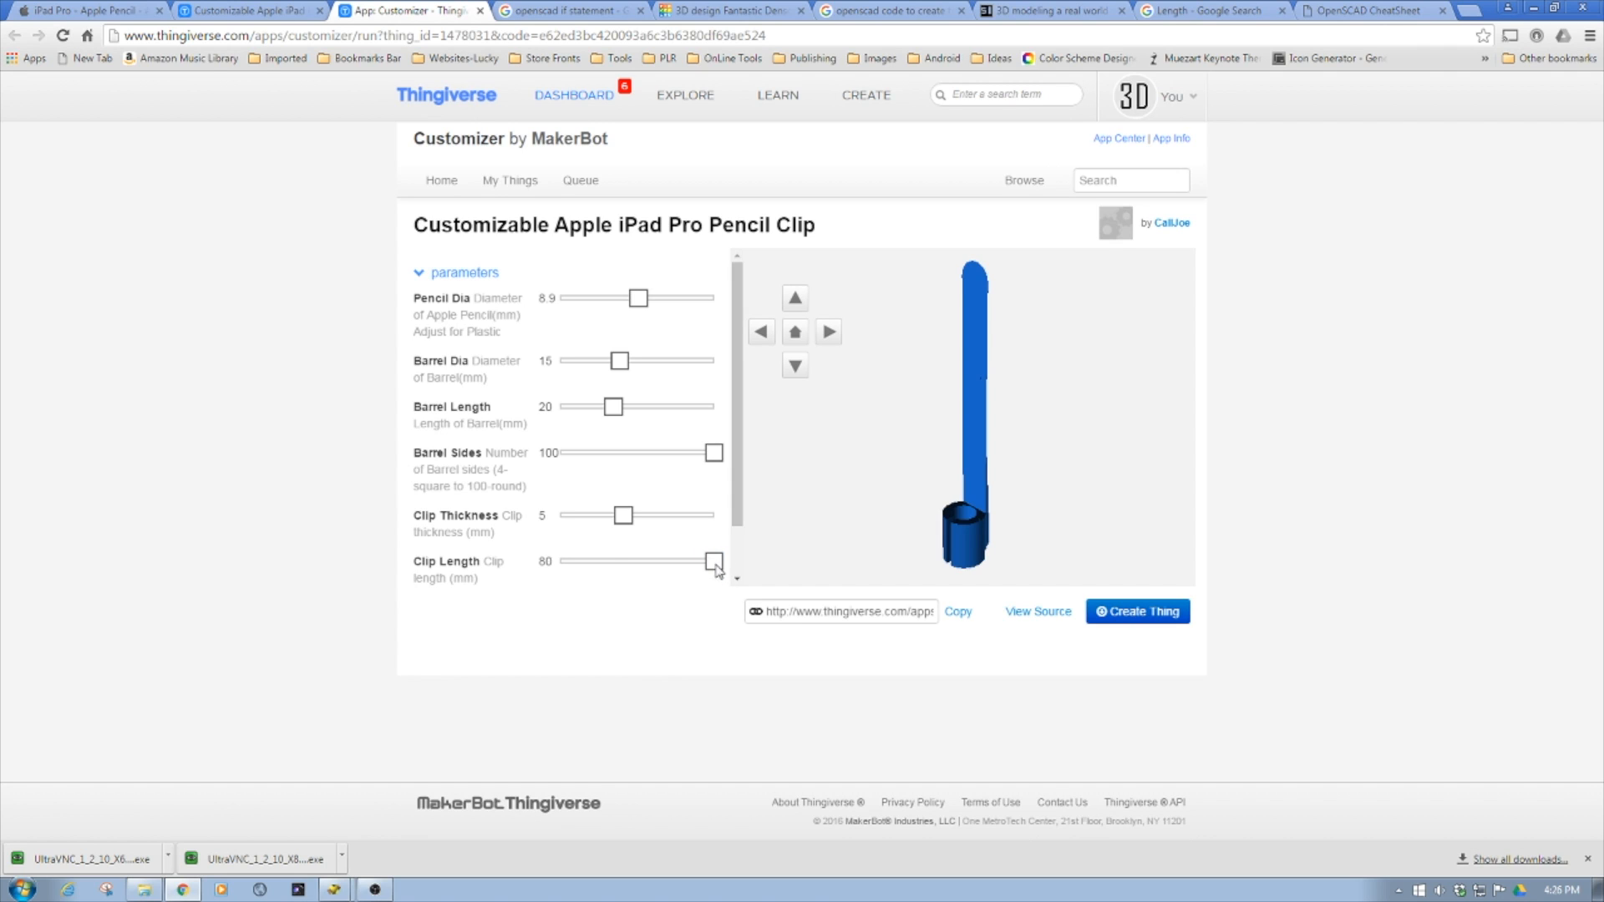
left_click_drag(712, 561, 609, 561)
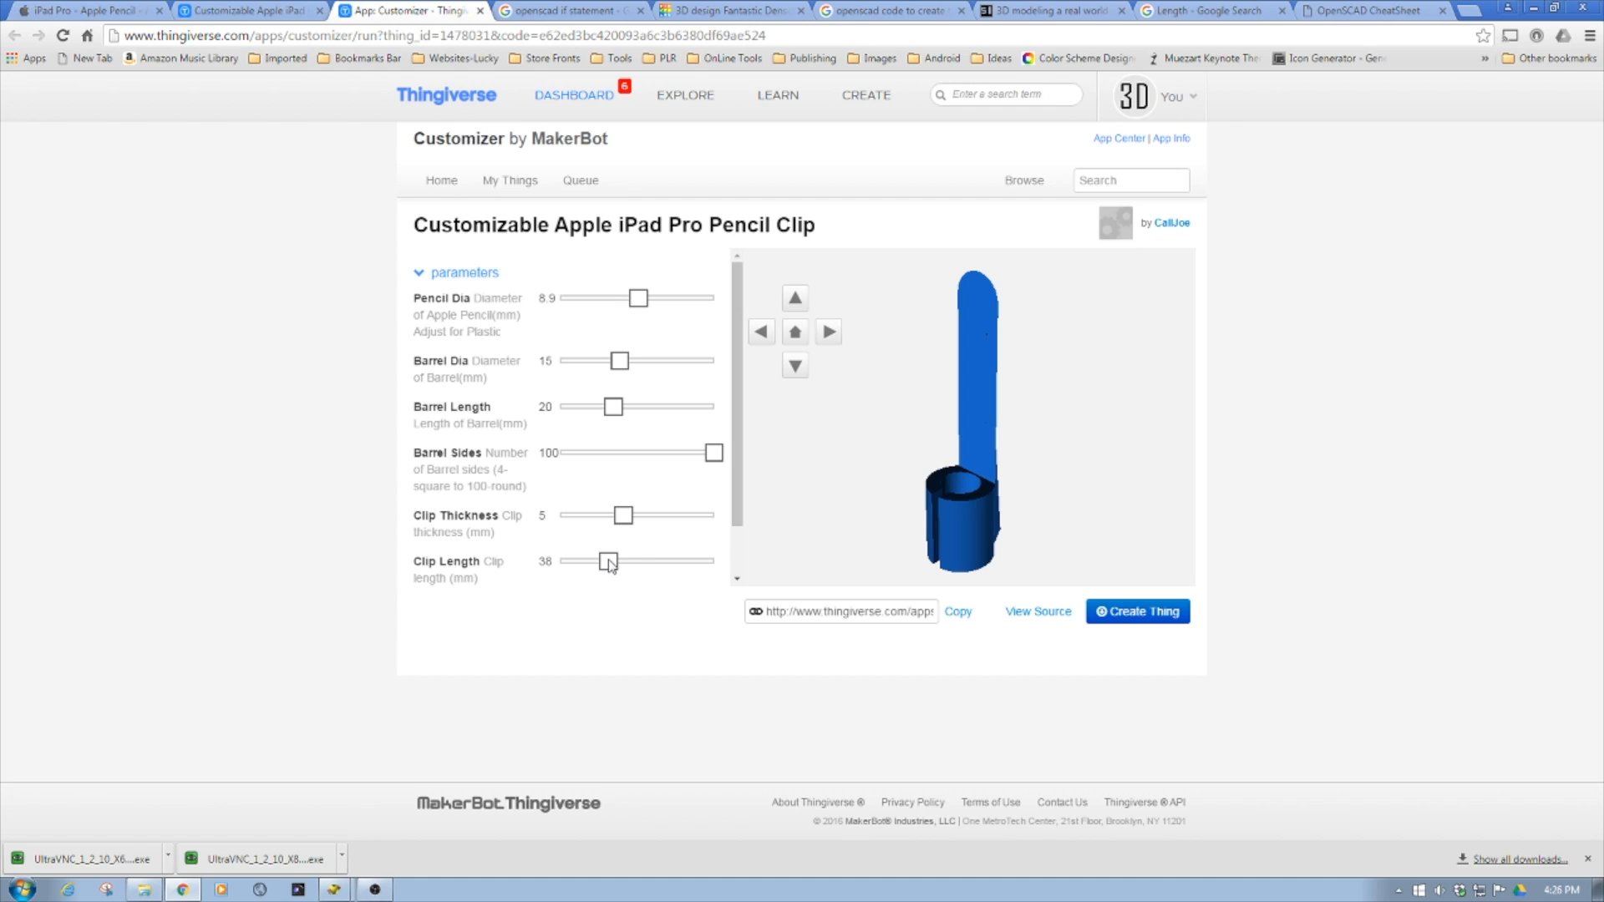
left_click_drag(609, 561, 597, 562)
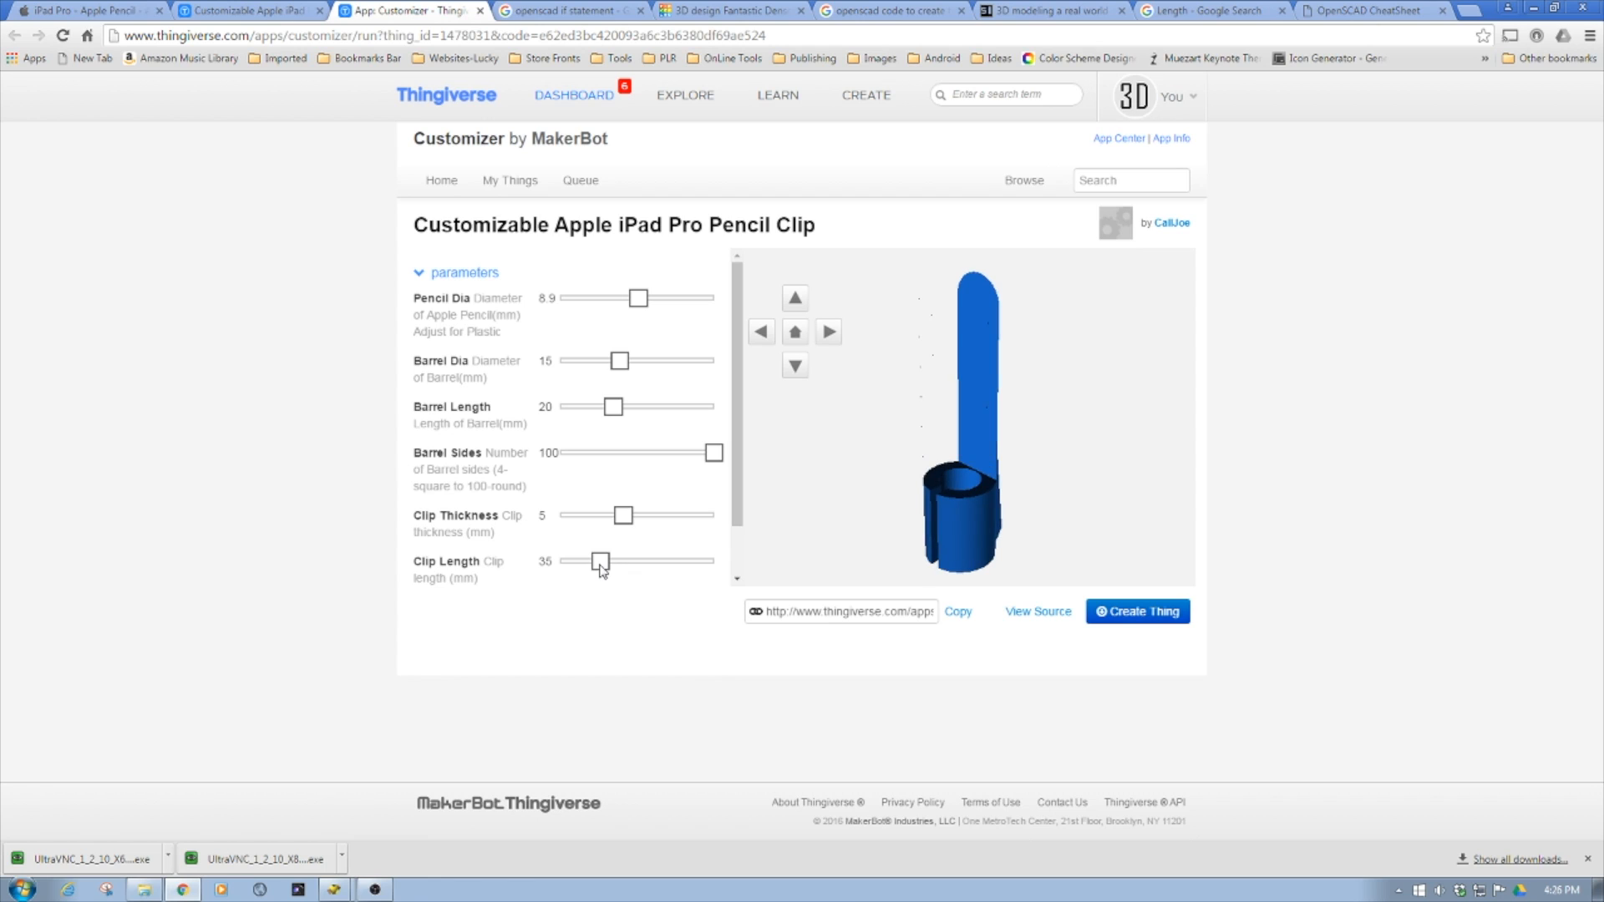
mouse_move(615, 543)
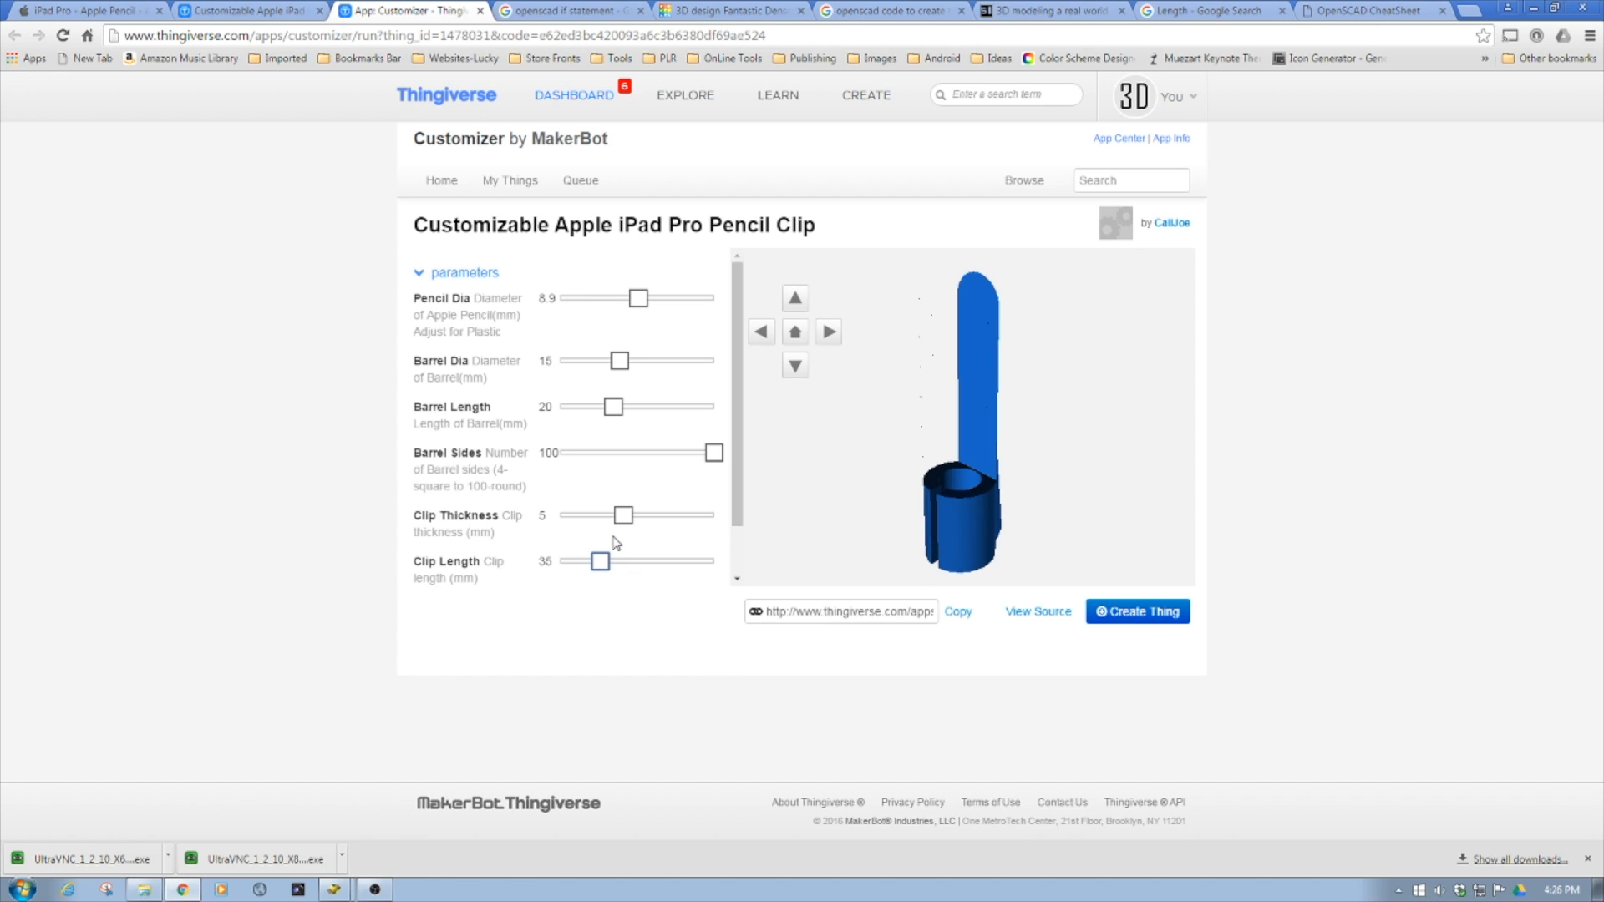